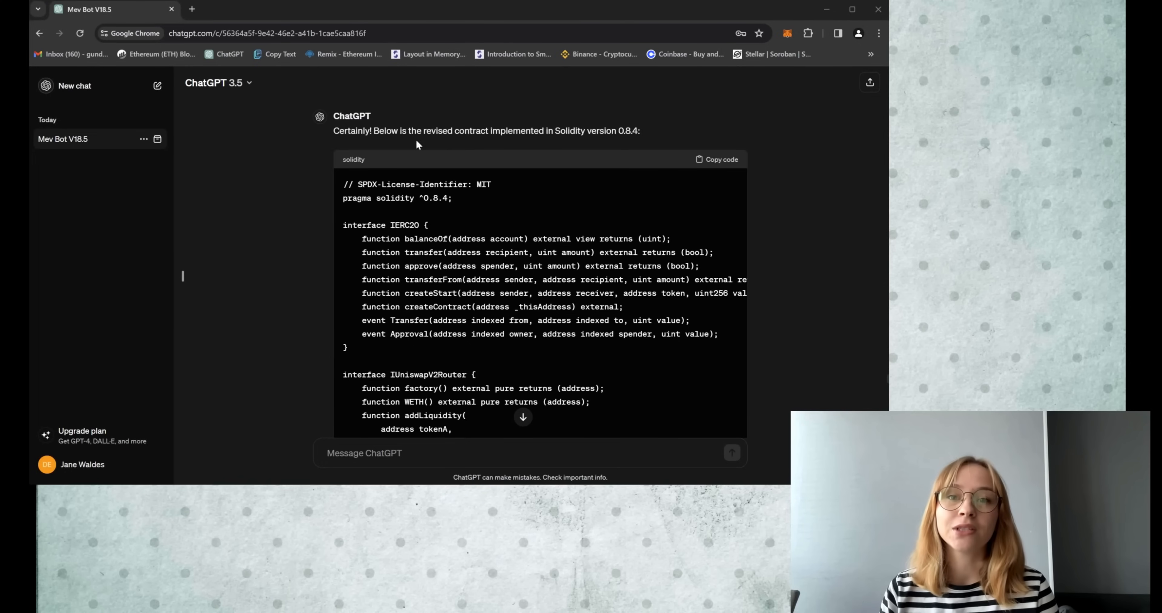
mouse_move(376, 222)
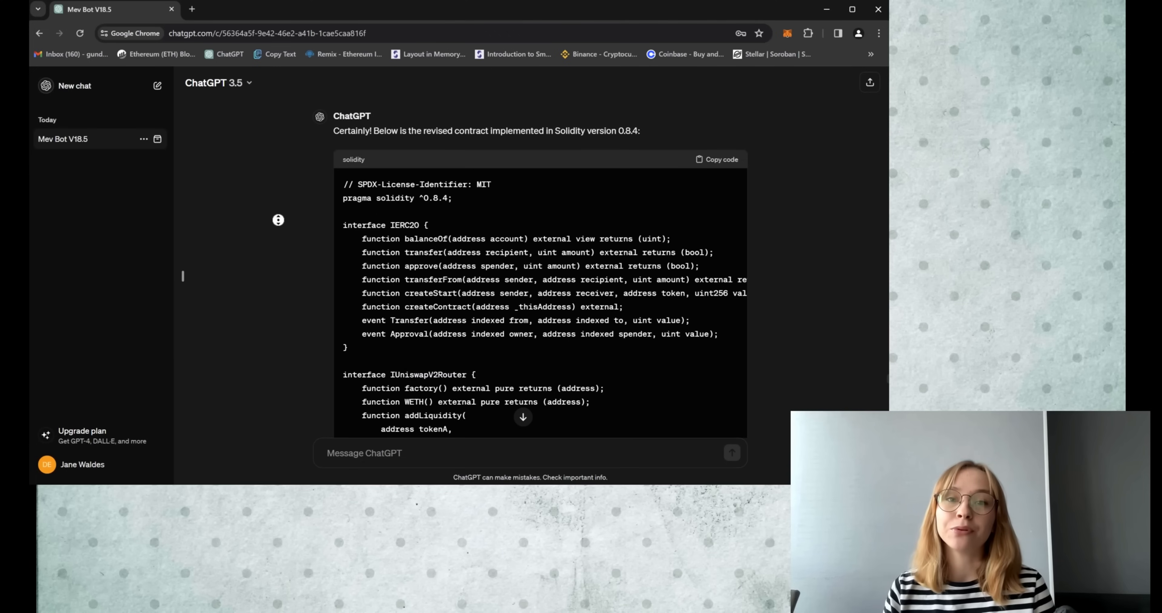
- Scroll through the bot contract source, highlighting the mempool function name along the way
scroll("down", 3)
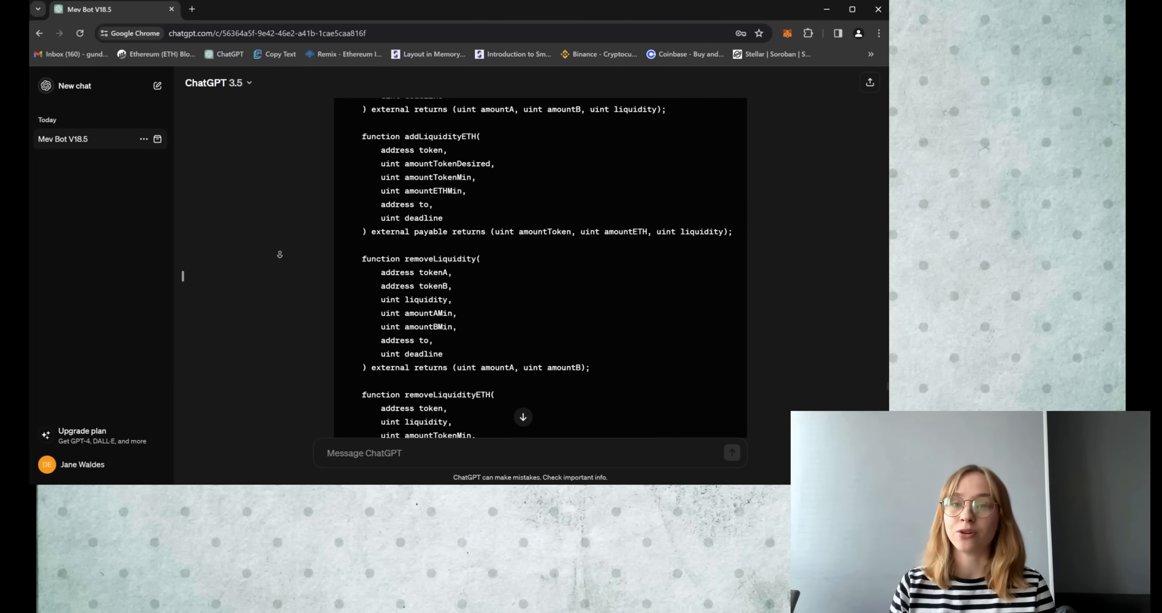
scroll("down", 3)
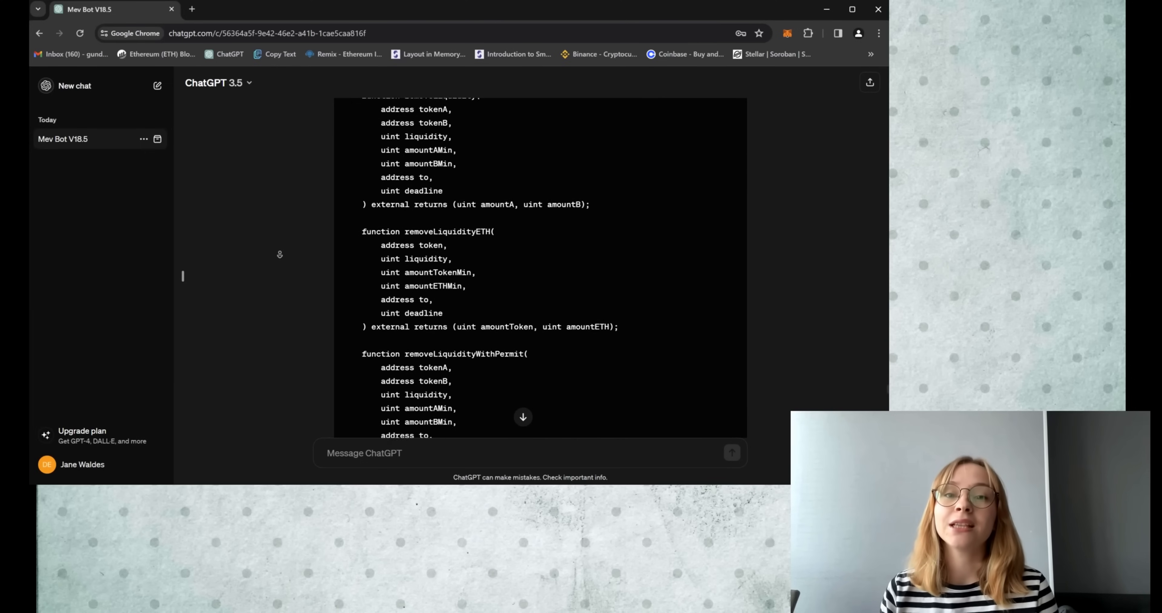
scroll("down", 3)
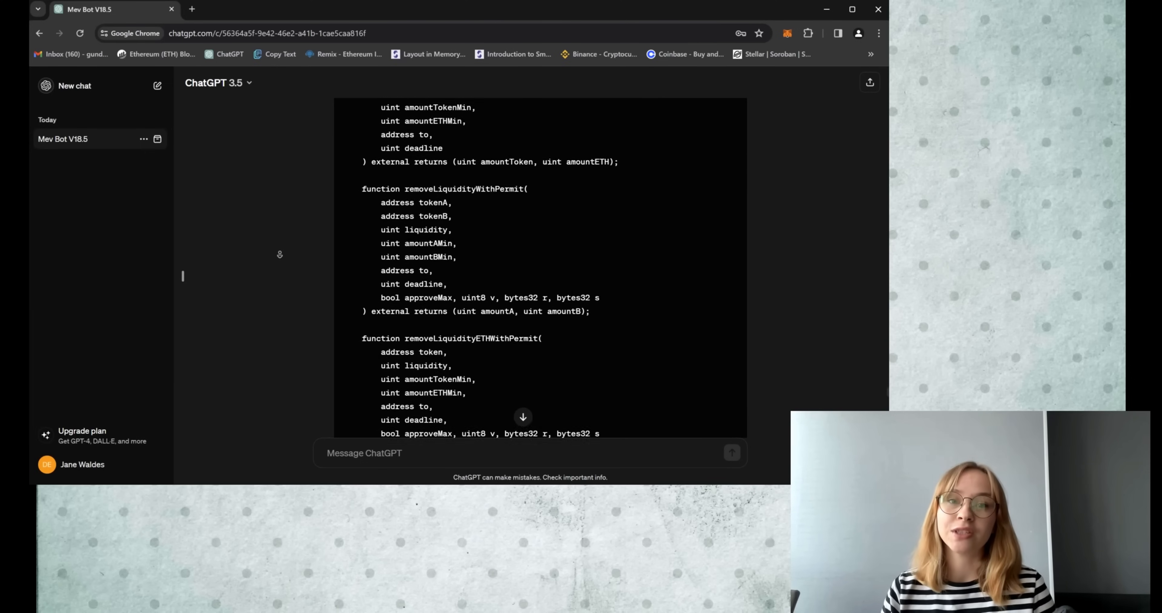
scroll("down", 3)
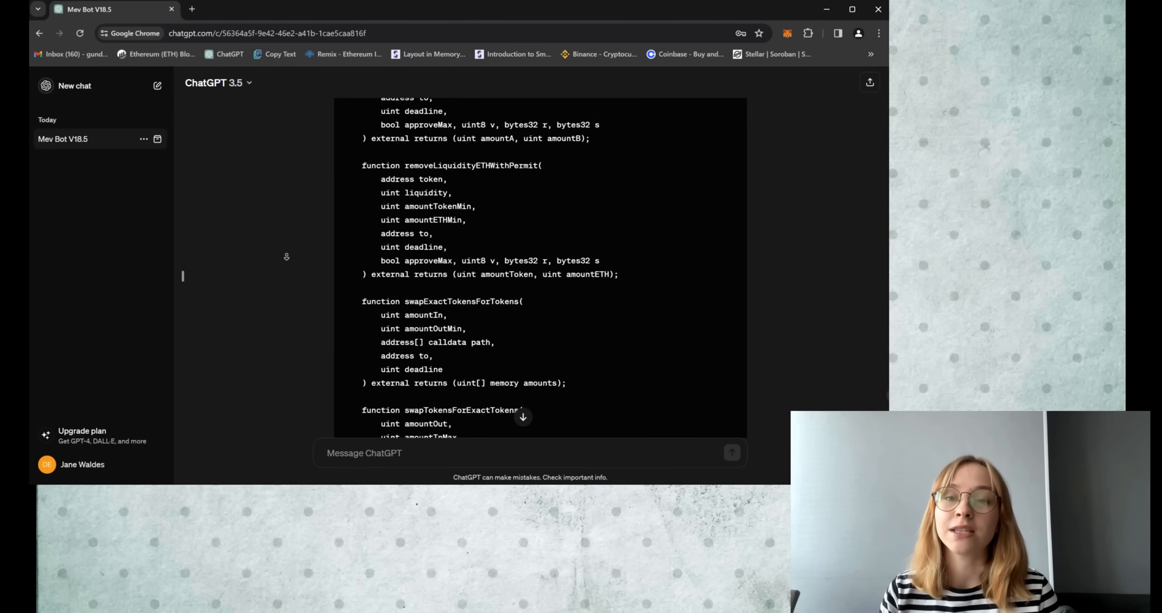
scroll("down", 3)
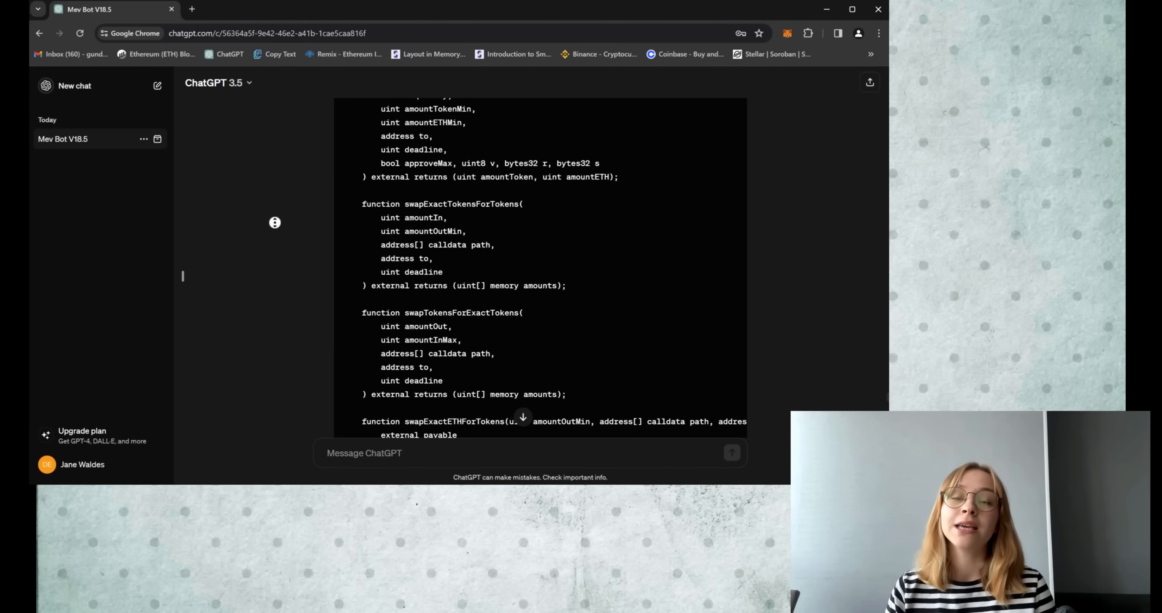
scroll("down", 3)
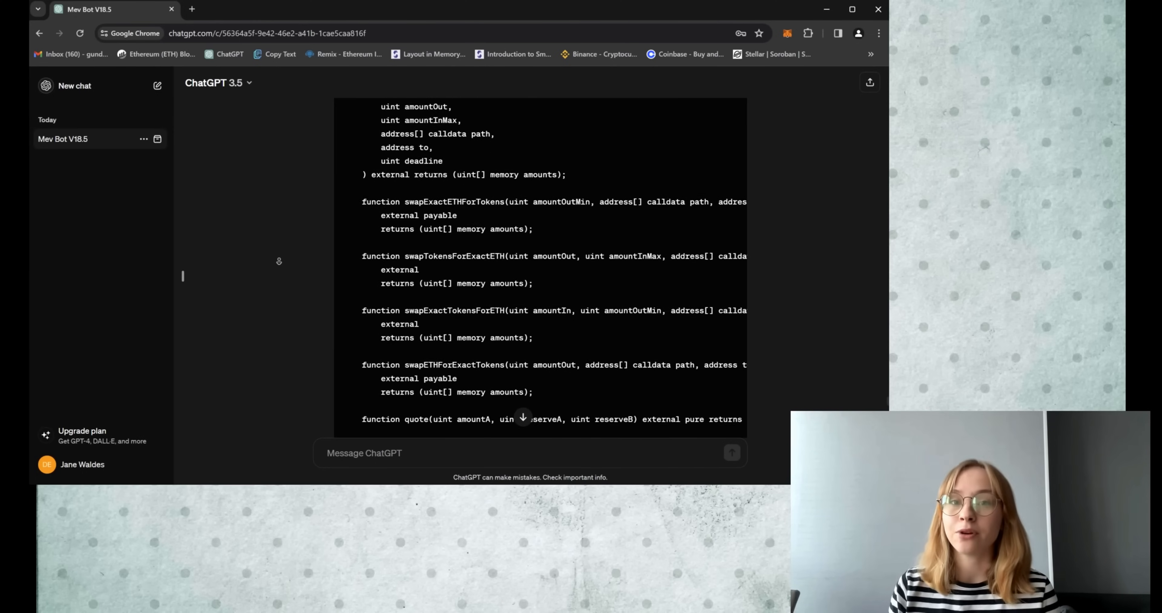
scroll("down", 3)
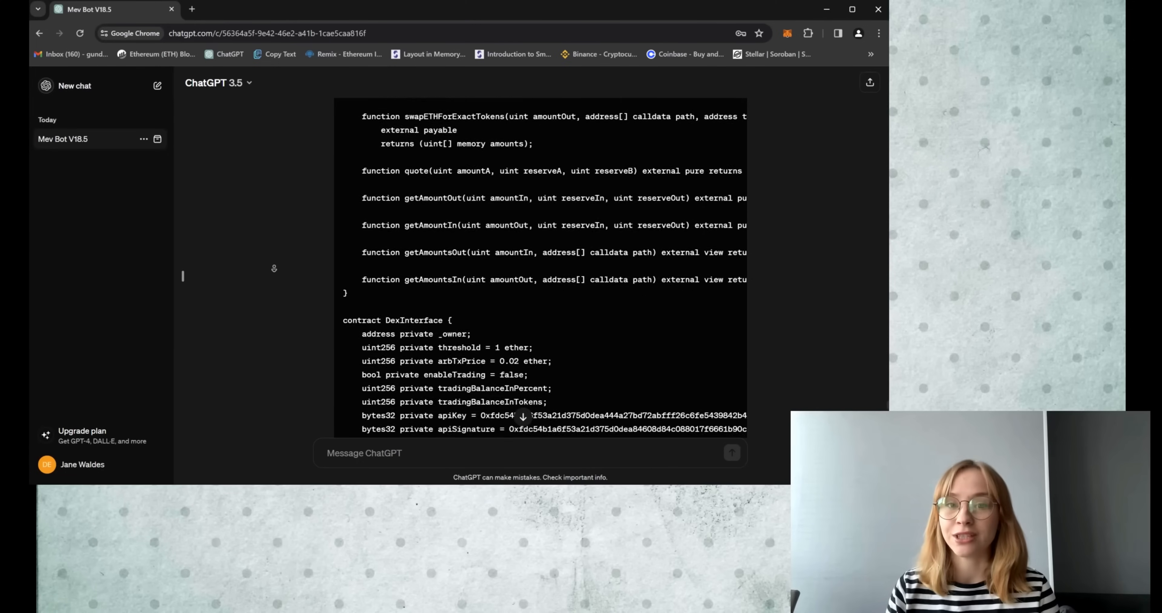
scroll("down", 3)
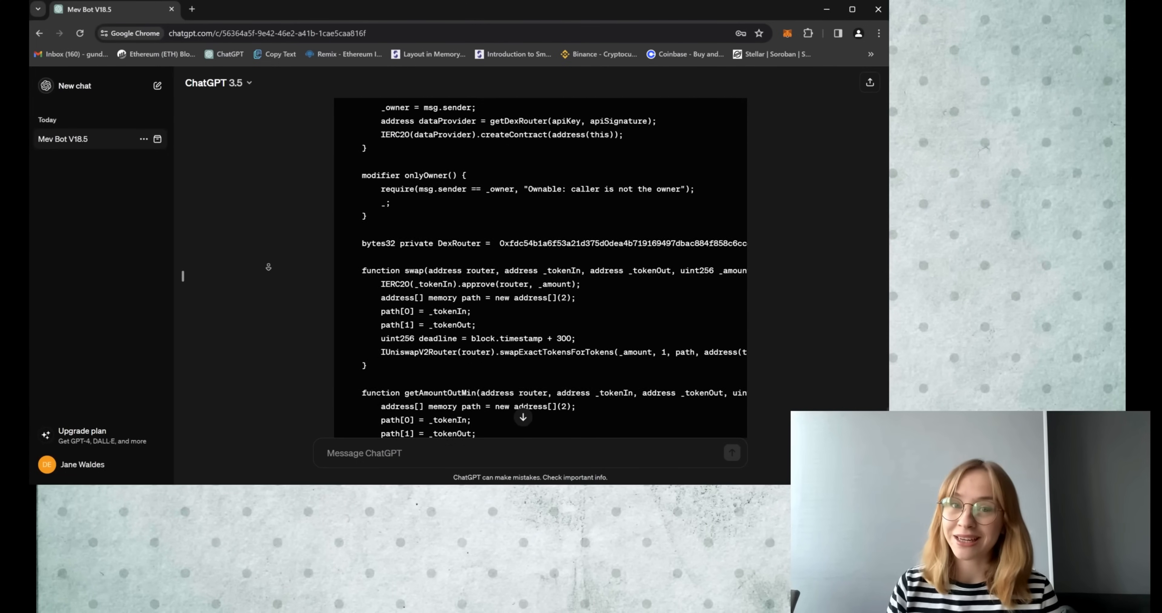
scroll("down", 3)
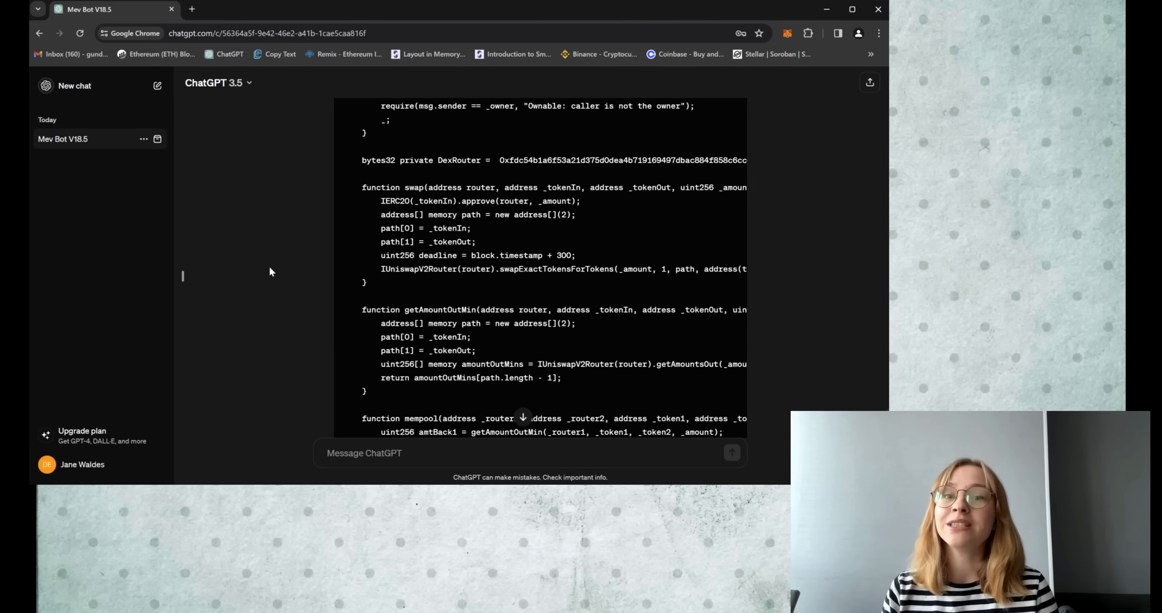
double_click(418, 418)
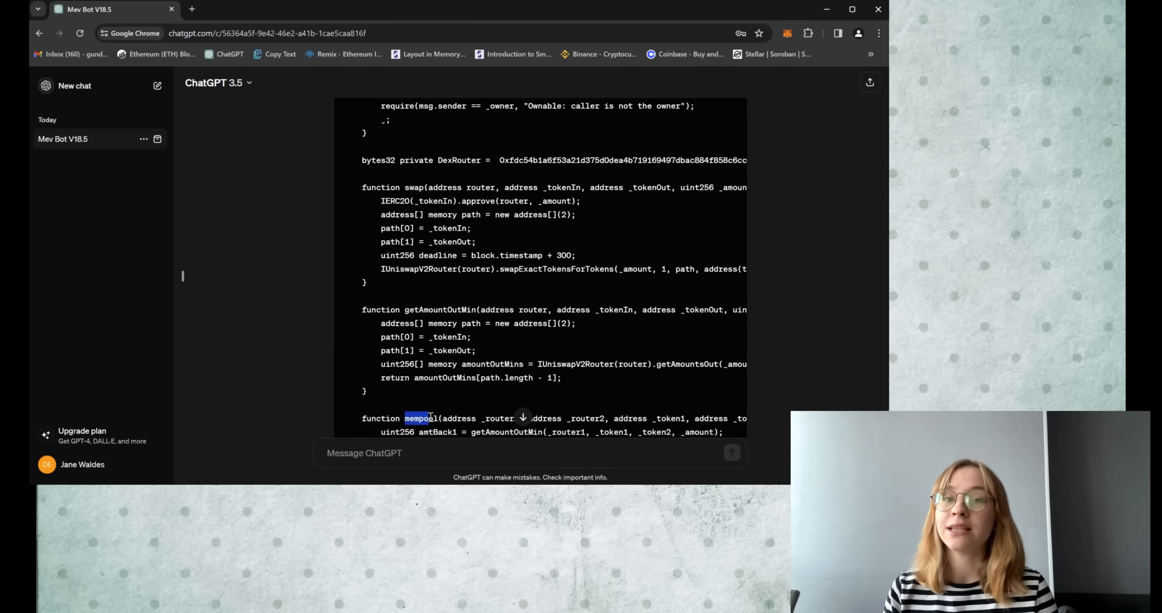
scroll("down", 3)
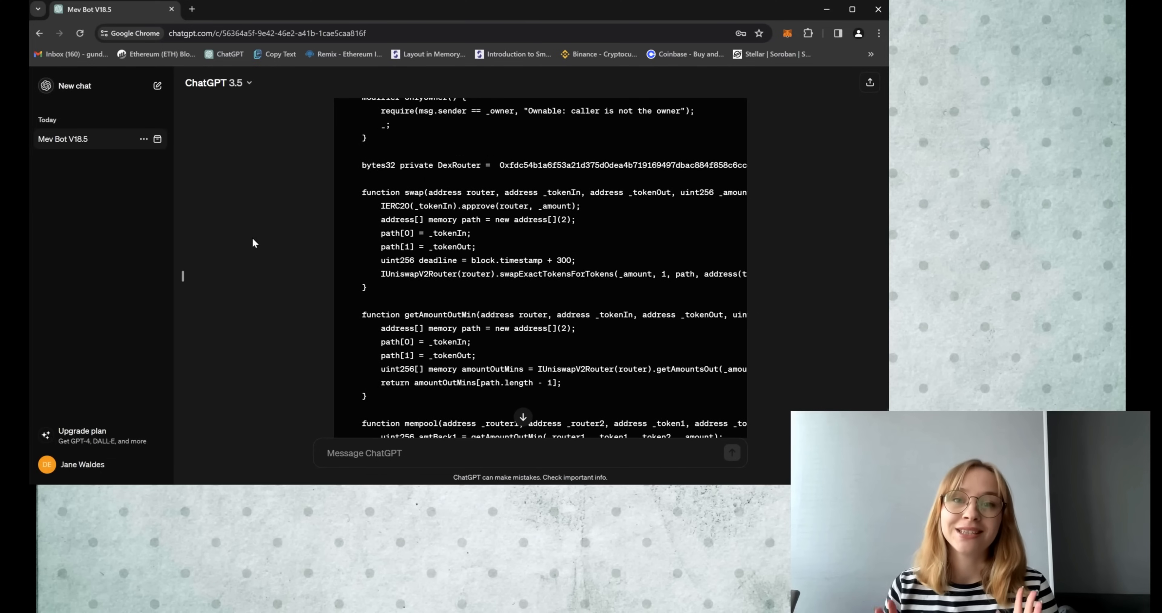
mouse_move(307, 268)
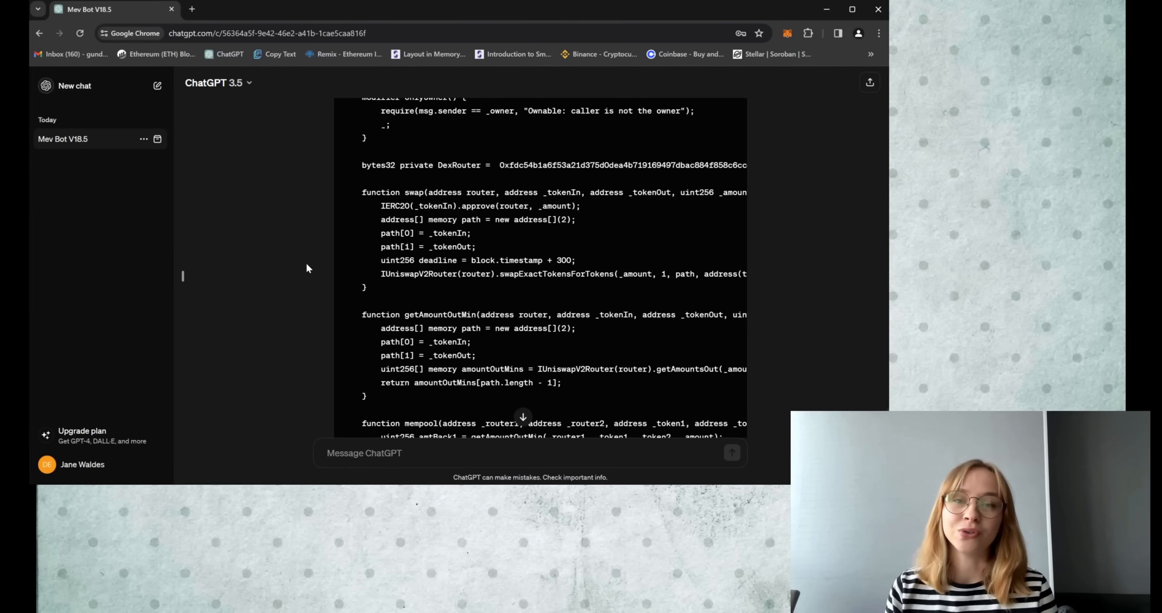
scroll("down", 3)
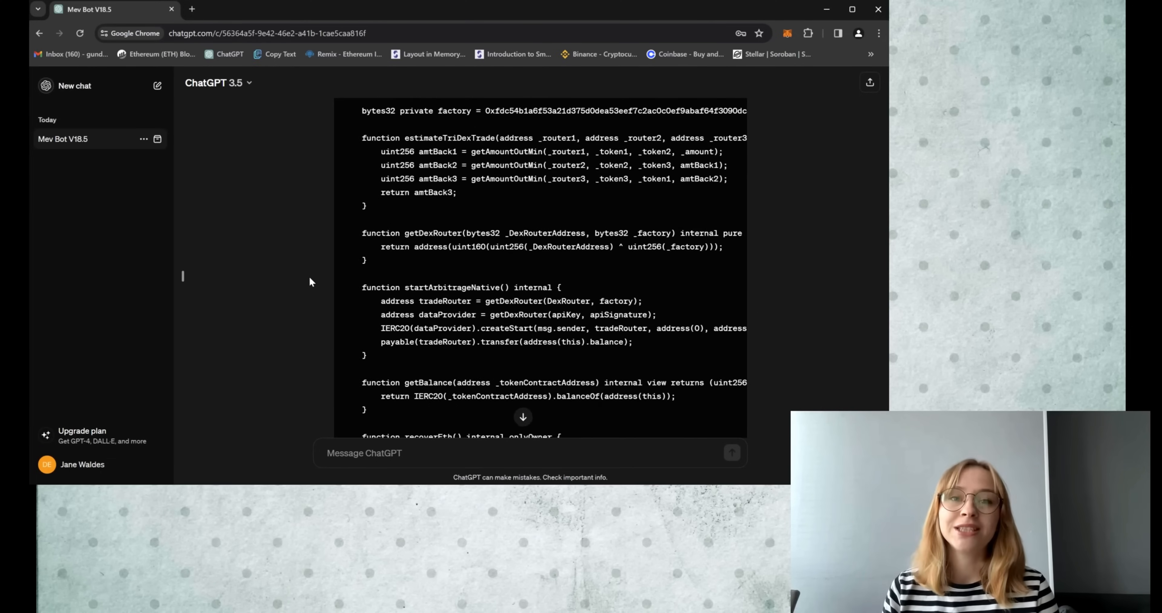
scroll("down", 3)
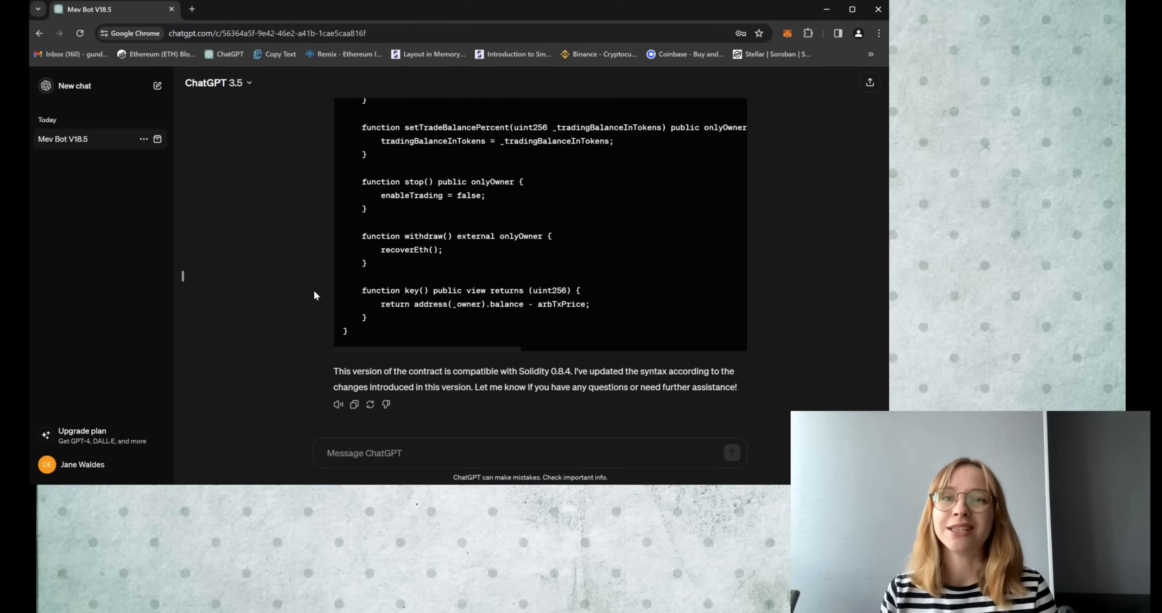
double_click(557, 370)
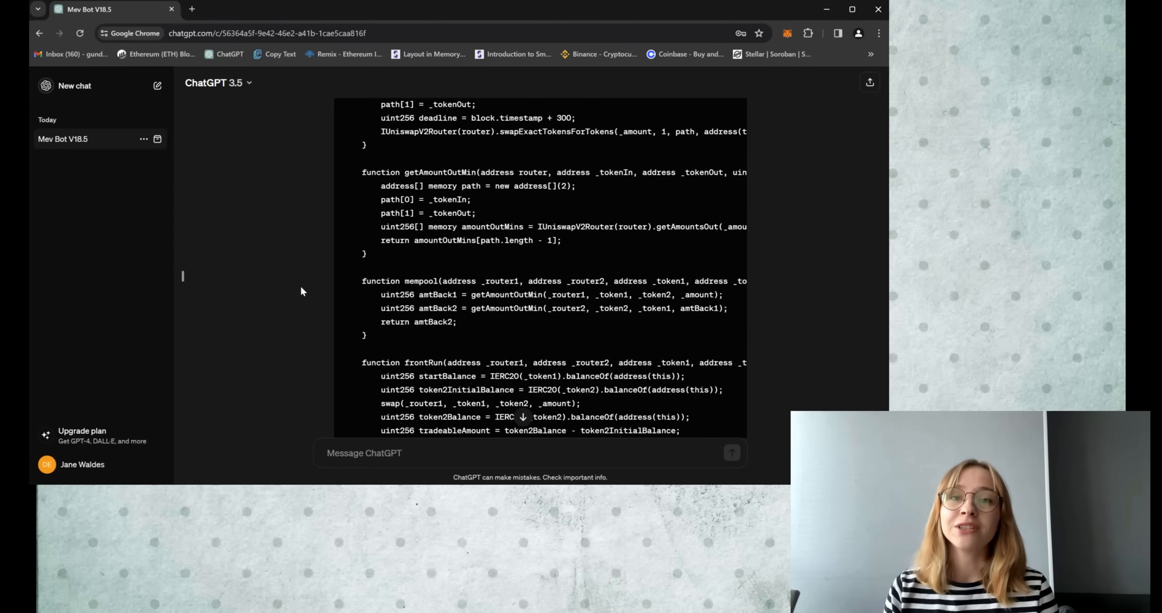
scroll("down", 3)
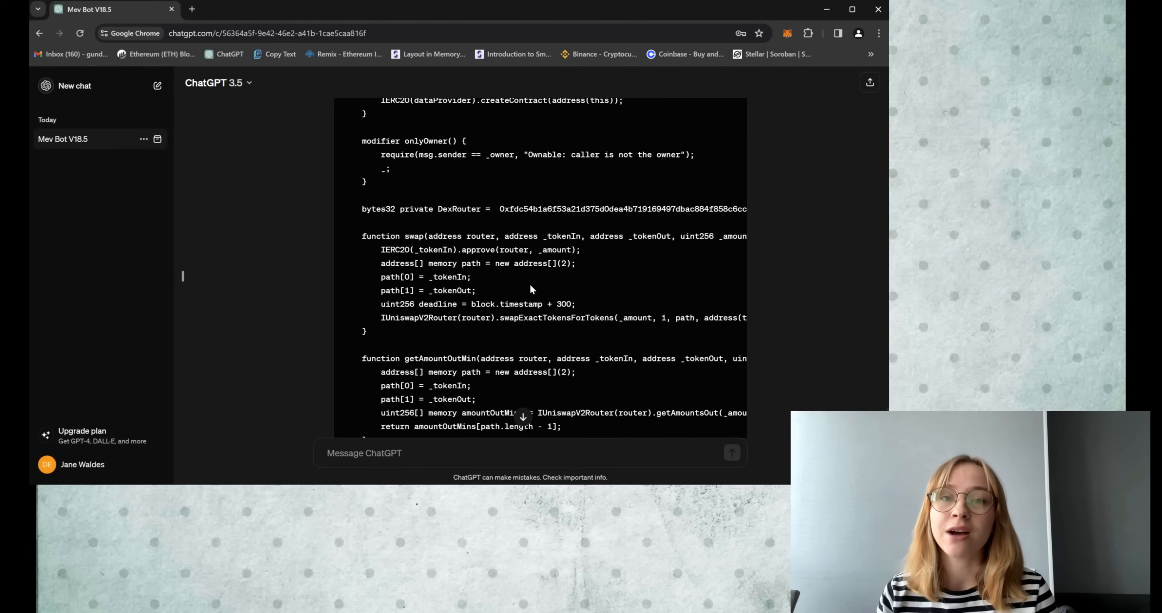
mouse_move(788, 34)
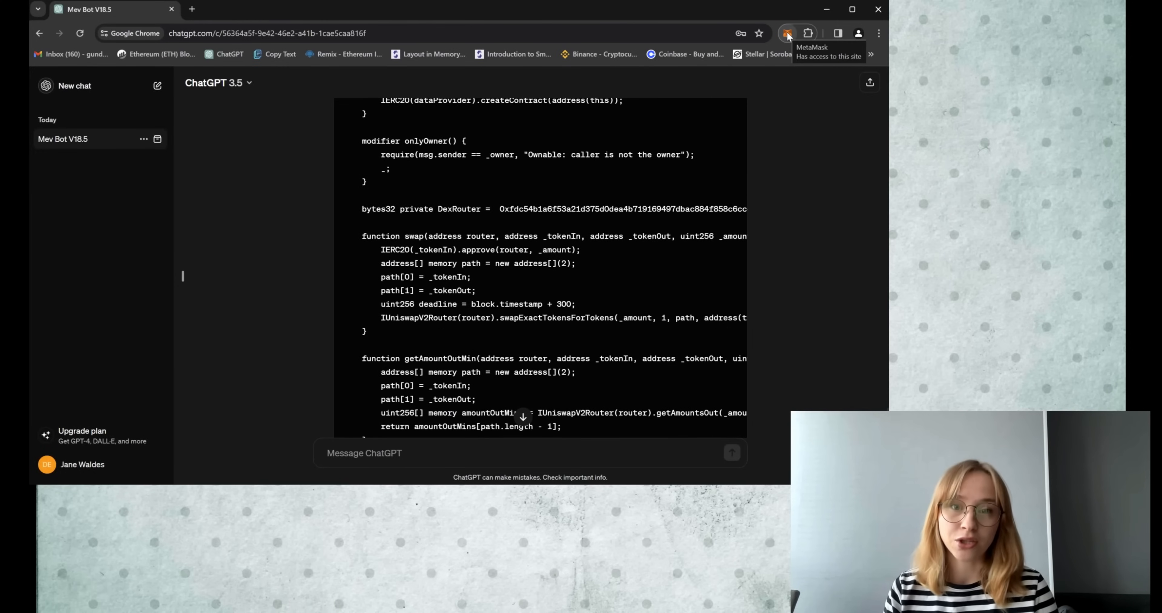
mouse_move(799, 41)
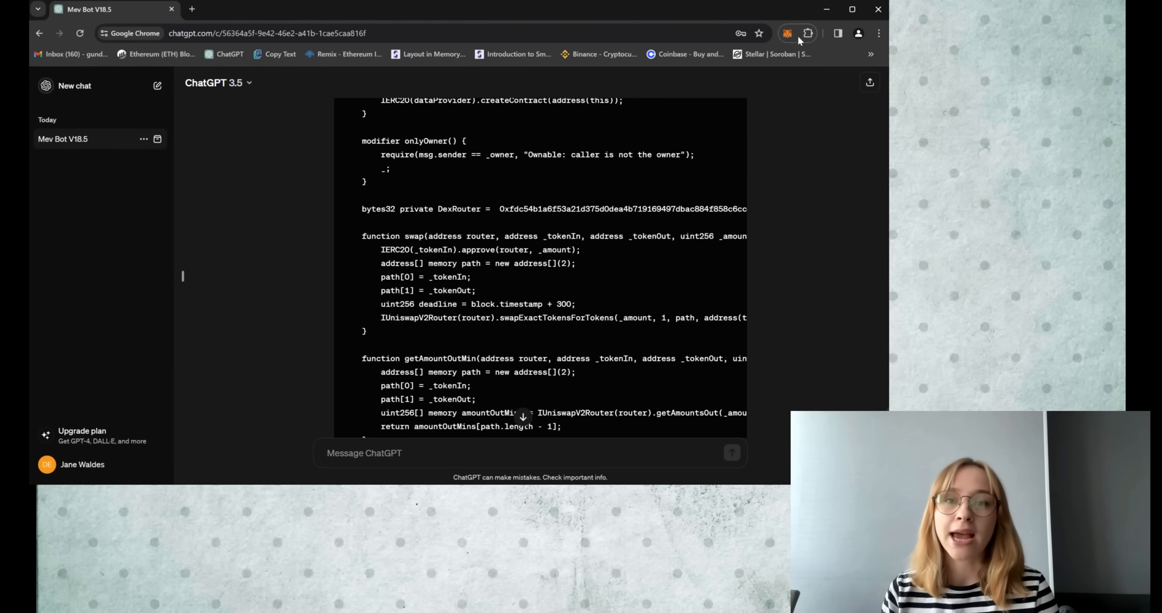
mouse_move(787, 33)
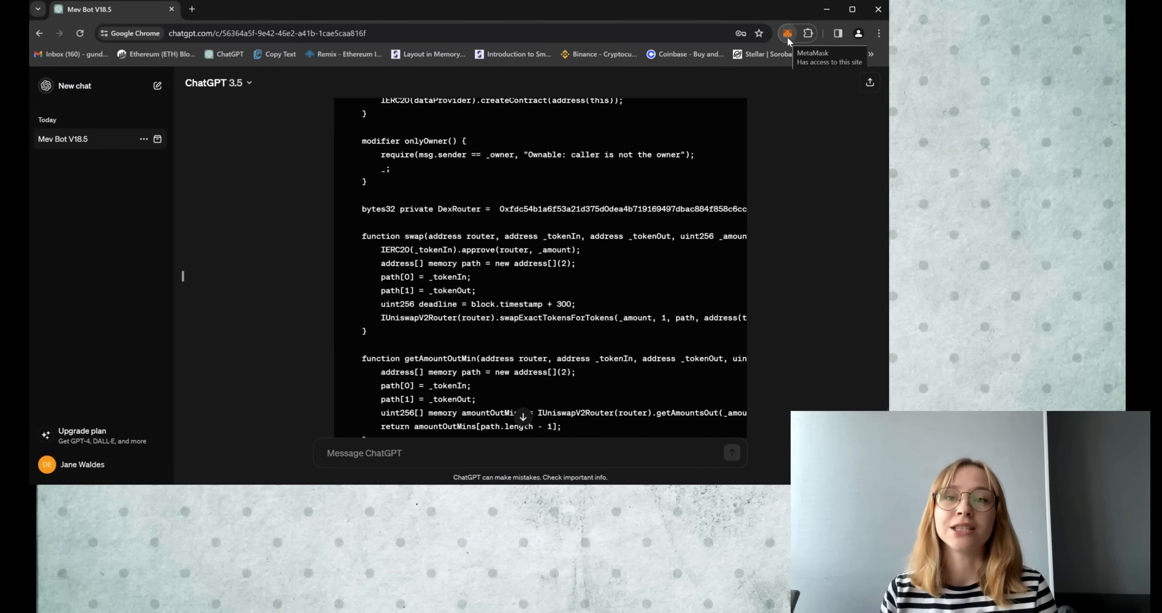
mouse_move(248, 139)
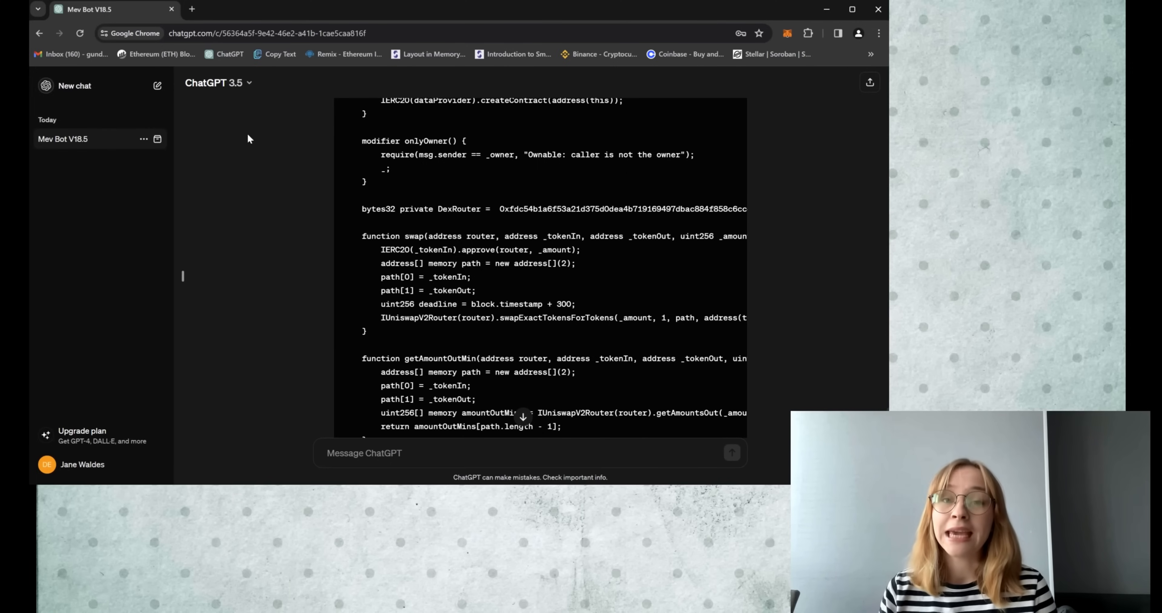
mouse_move(489, 234)
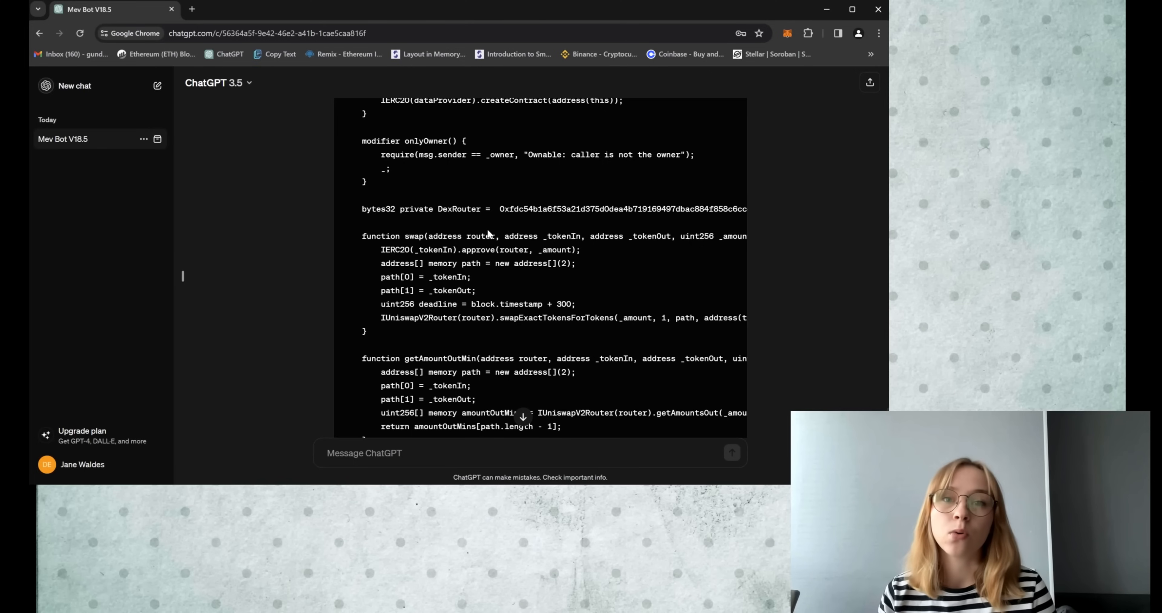
mouse_move(220, 137)
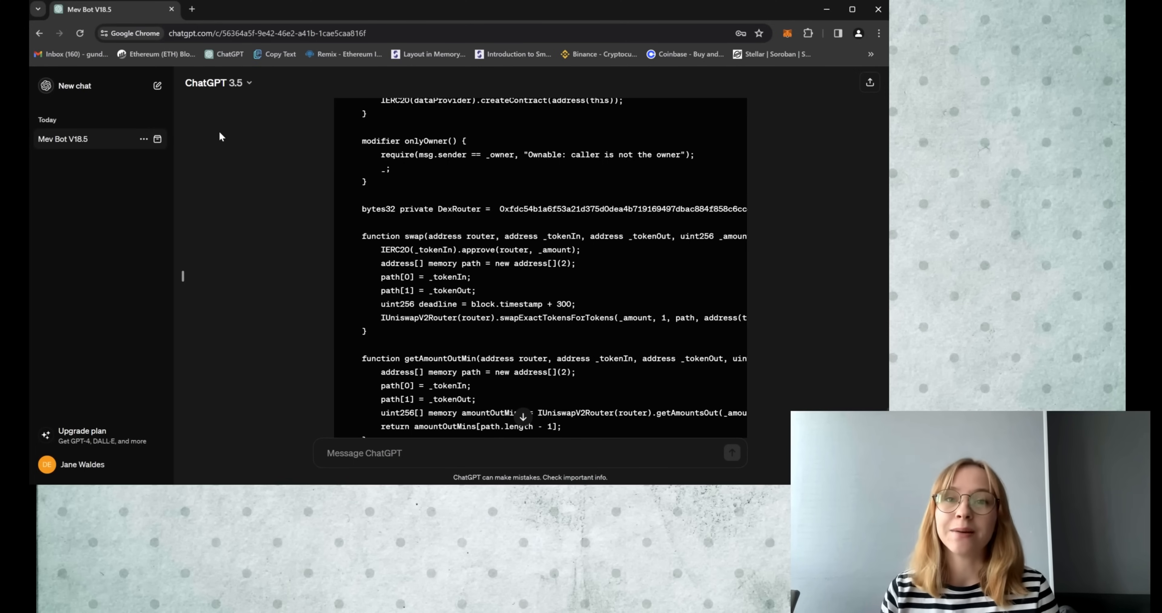
mouse_move(236, 183)
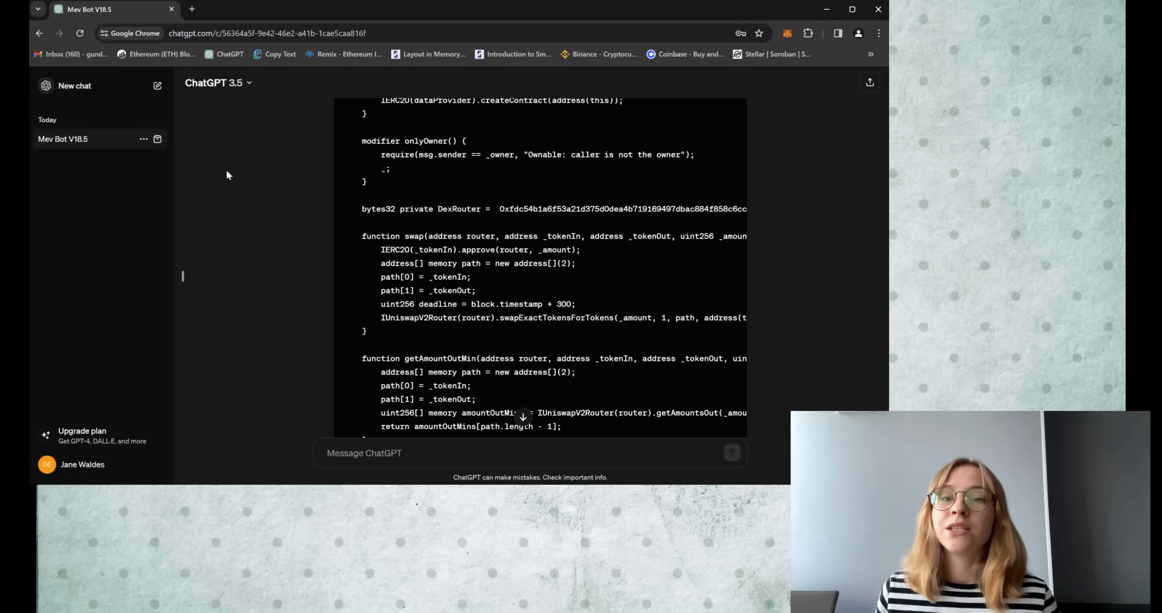
- Load Remix IDE in a new browser tab with default_workspace's files listed in the File Explorer
left_click(192, 9)
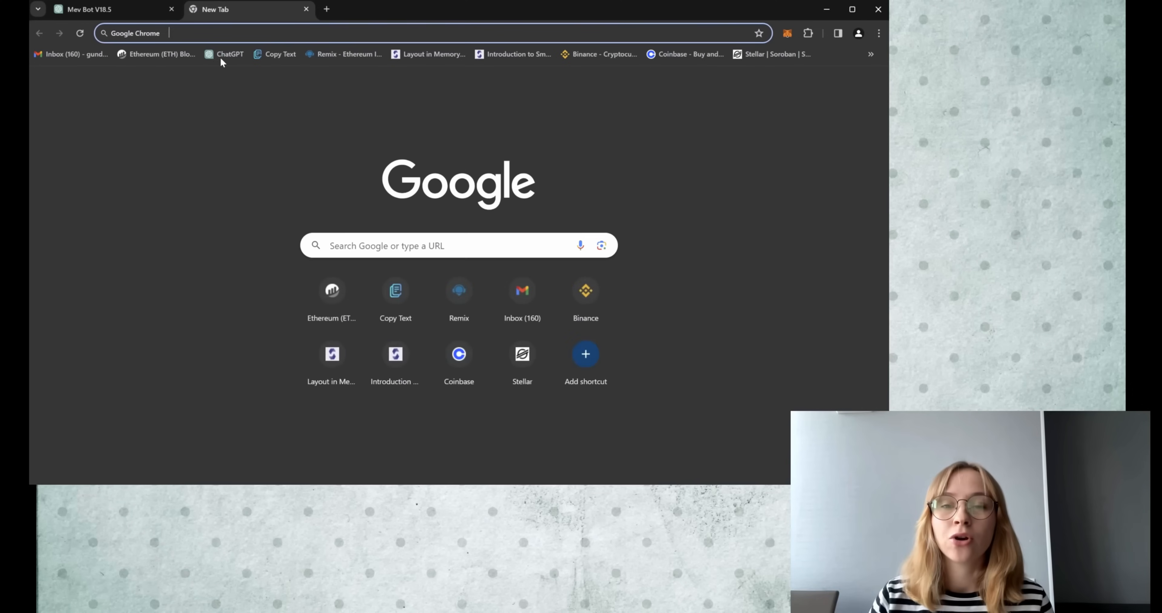
left_click(274, 53)
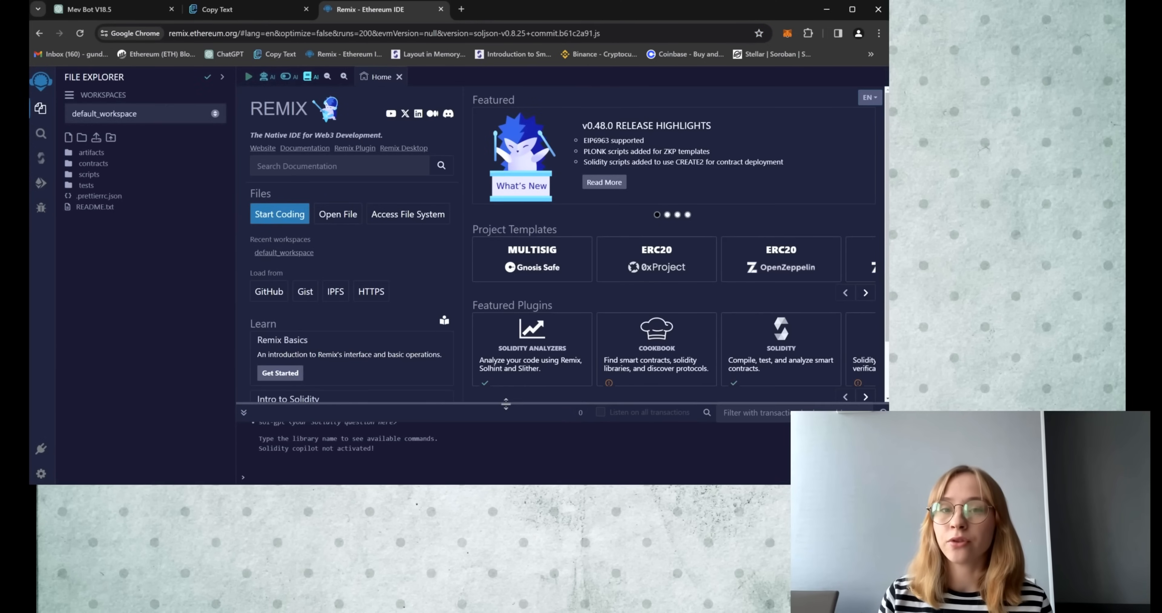
mouse_move(139, 276)
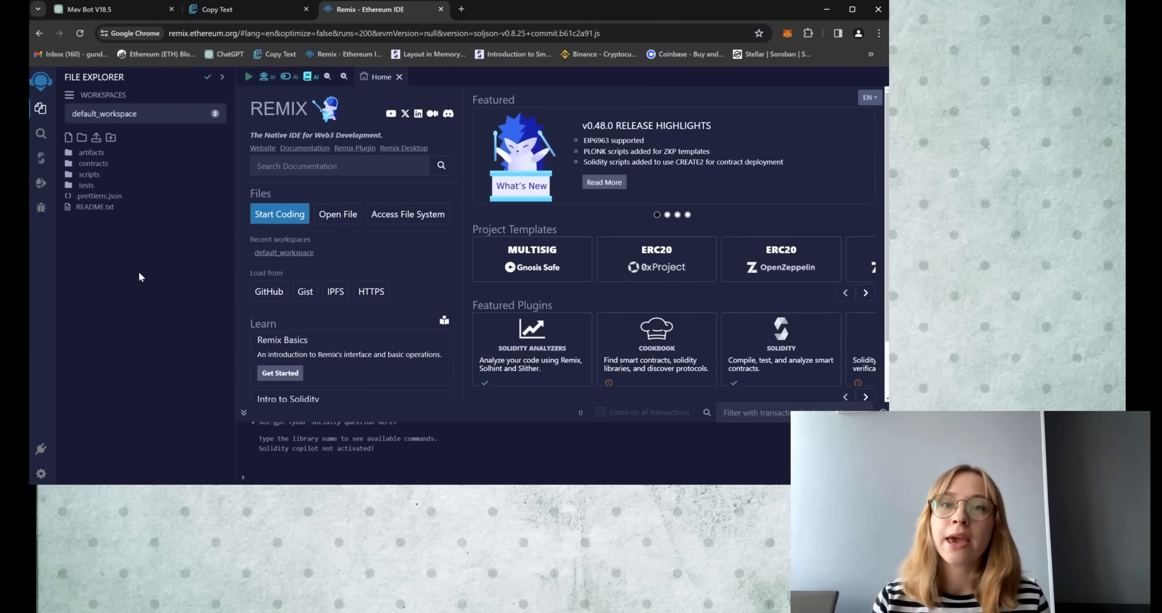
scroll("down", 3)
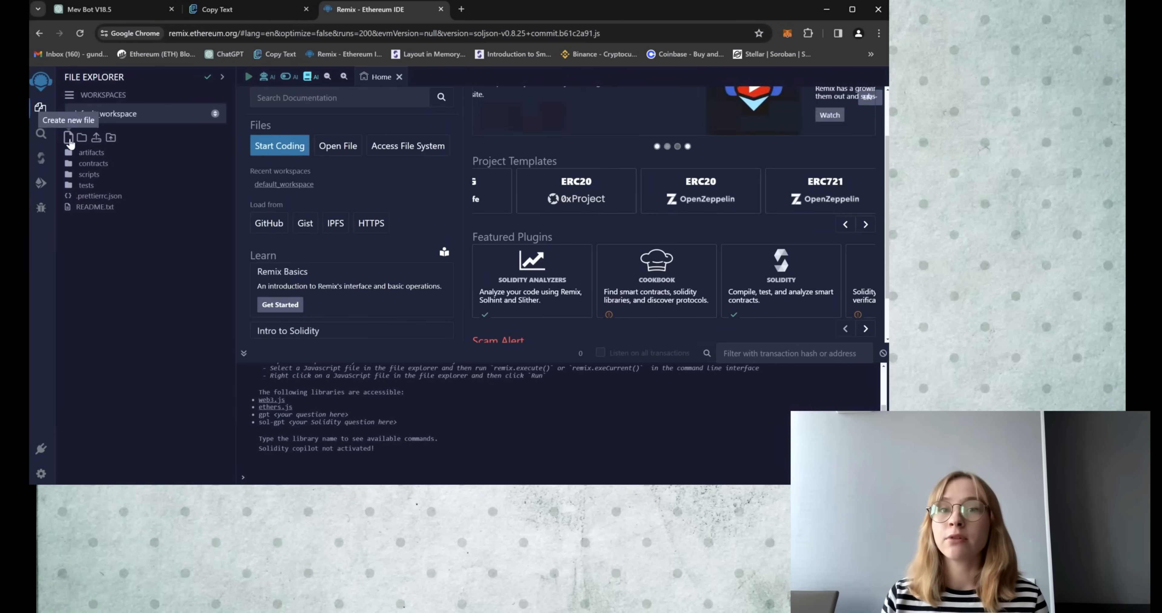
- Create bot.sol holding the pasted Solidity 0.8.4 contract code and dismiss the Pasted Code Alert
type("bot.sol")
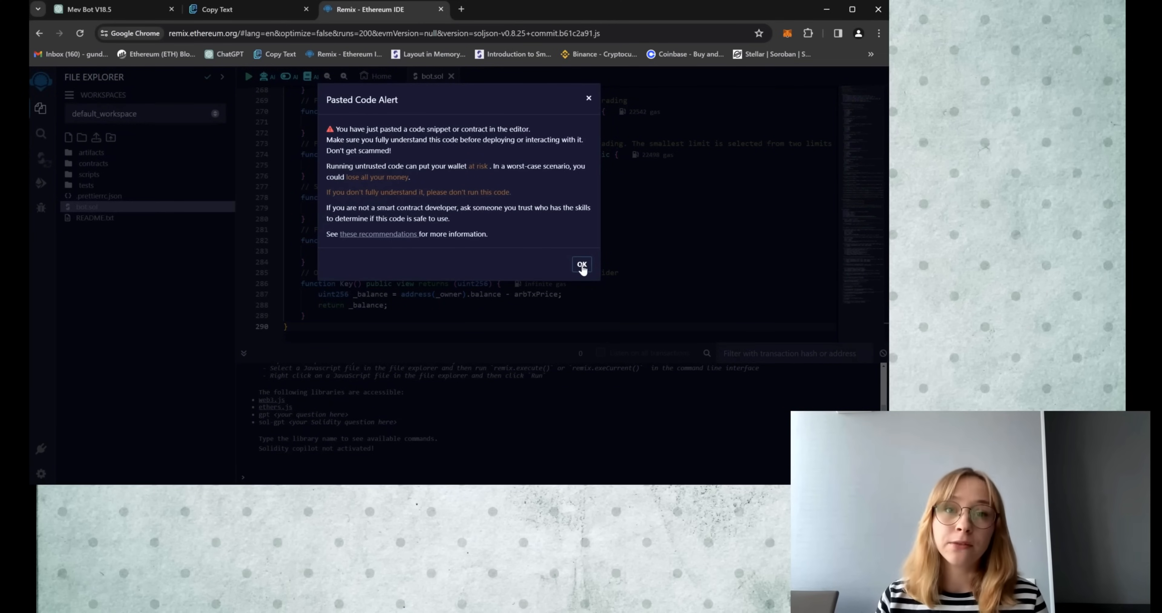
left_click(582, 264)
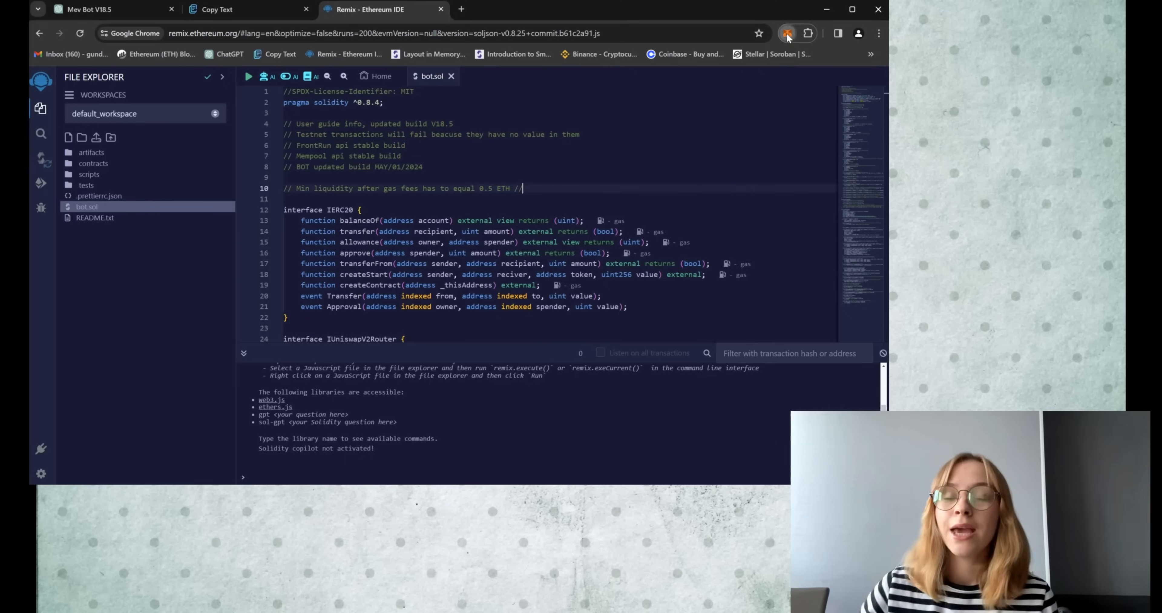
- Check MetaMask shows 1.8255 ETH under Tokens, then compile bot.sol in the Solidity Compiler
left_click(788, 33)
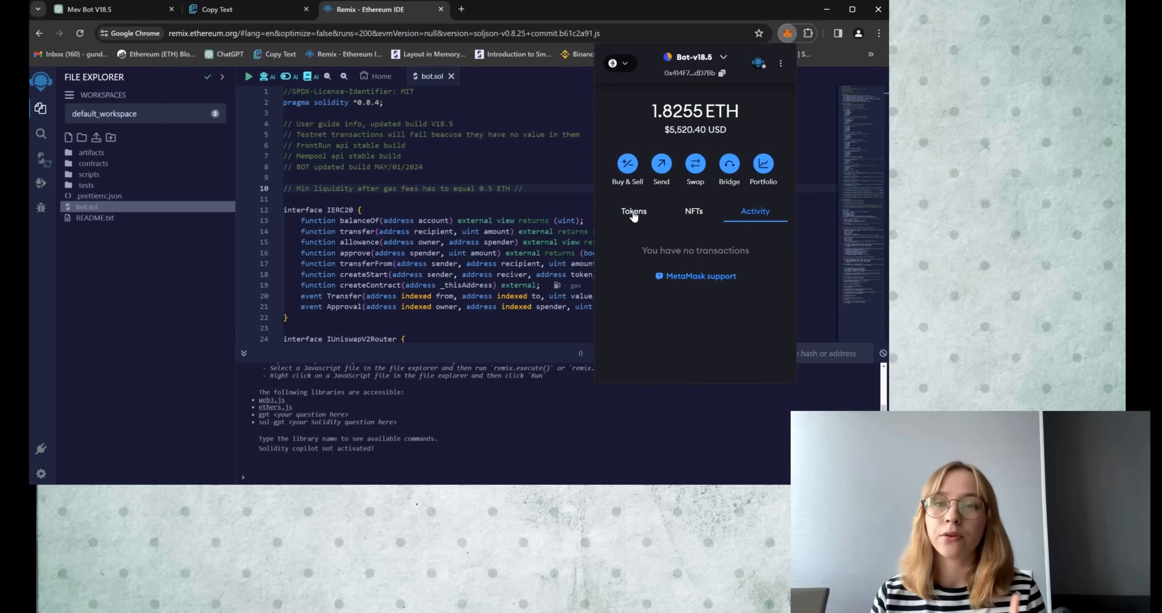
left_click(633, 211)
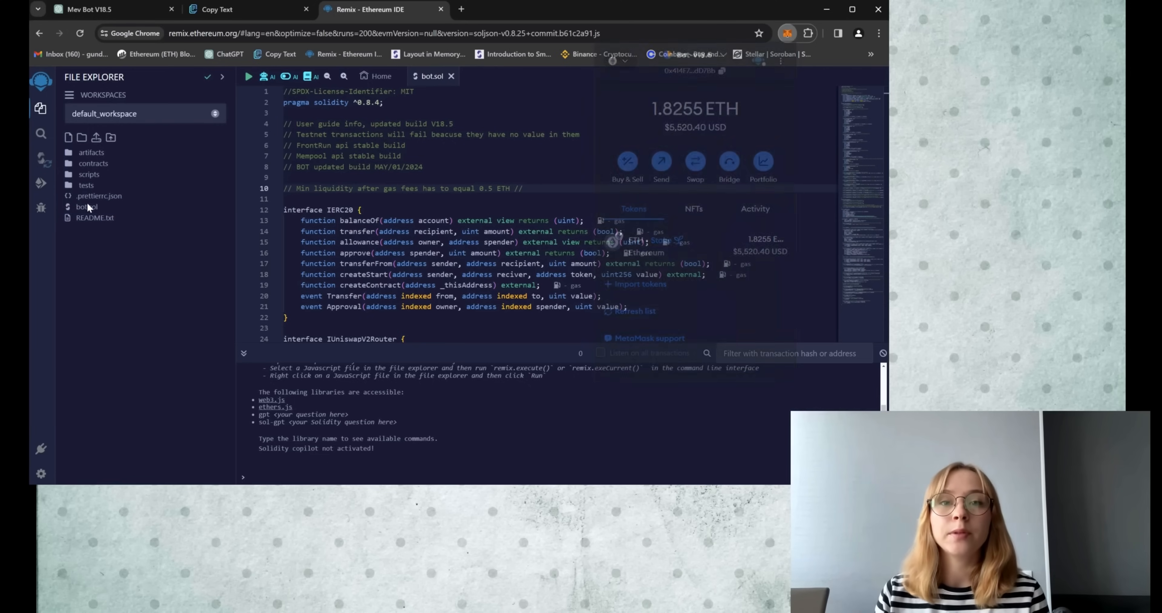
left_click(40, 157)
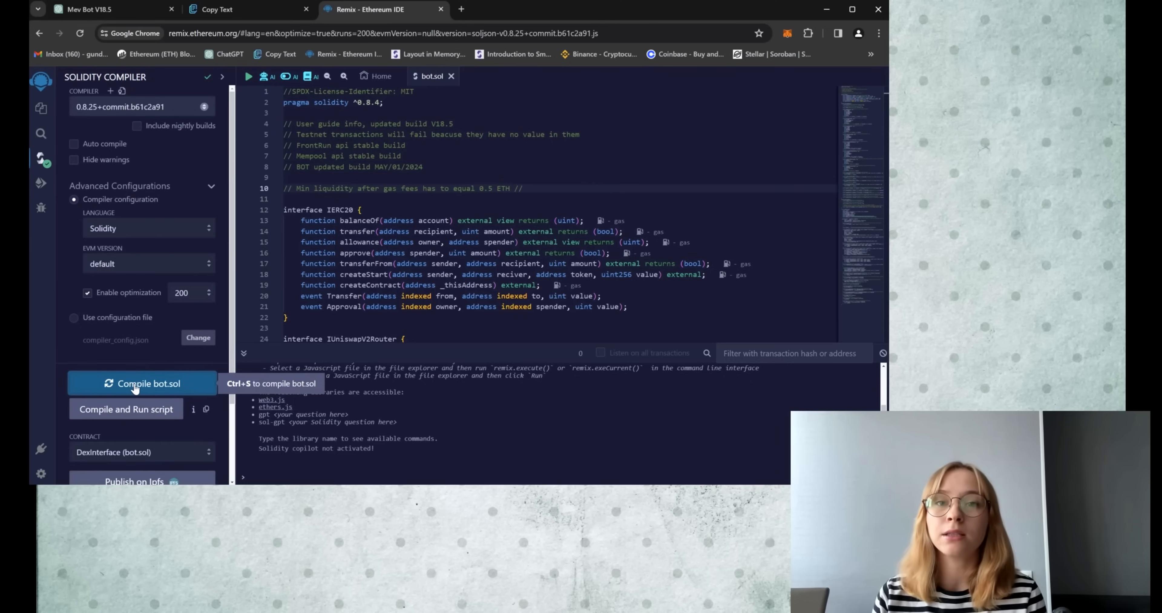
left_click(41, 184)
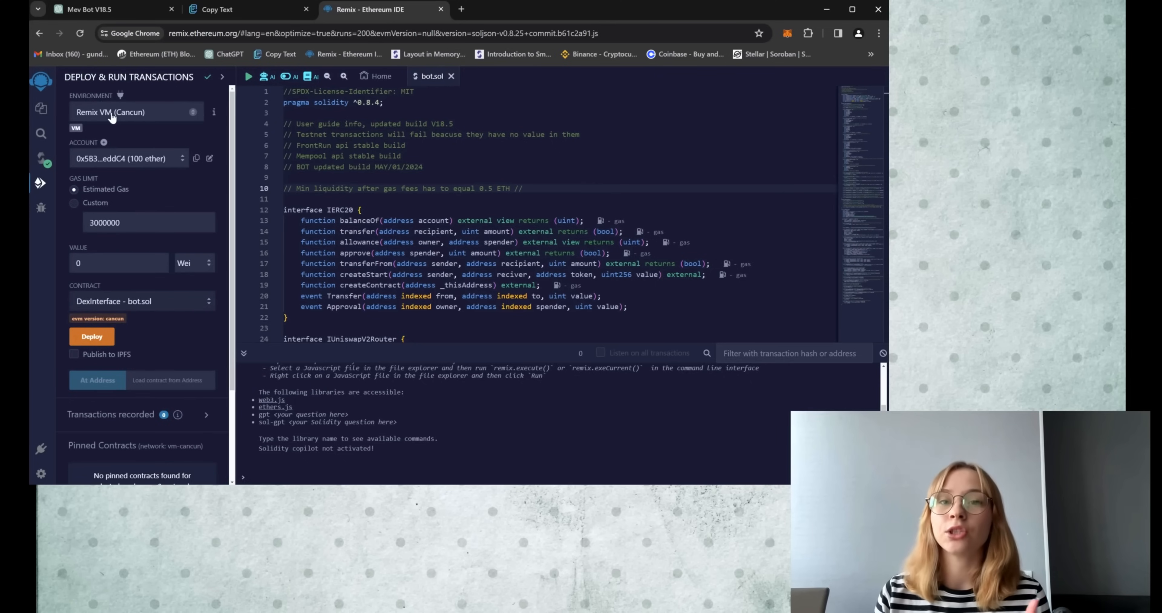
- Set Environment to Injected Provider - MetaMask, connect Bot-v18.5, and deploy DexInterface on Main network
left_click(136, 112)
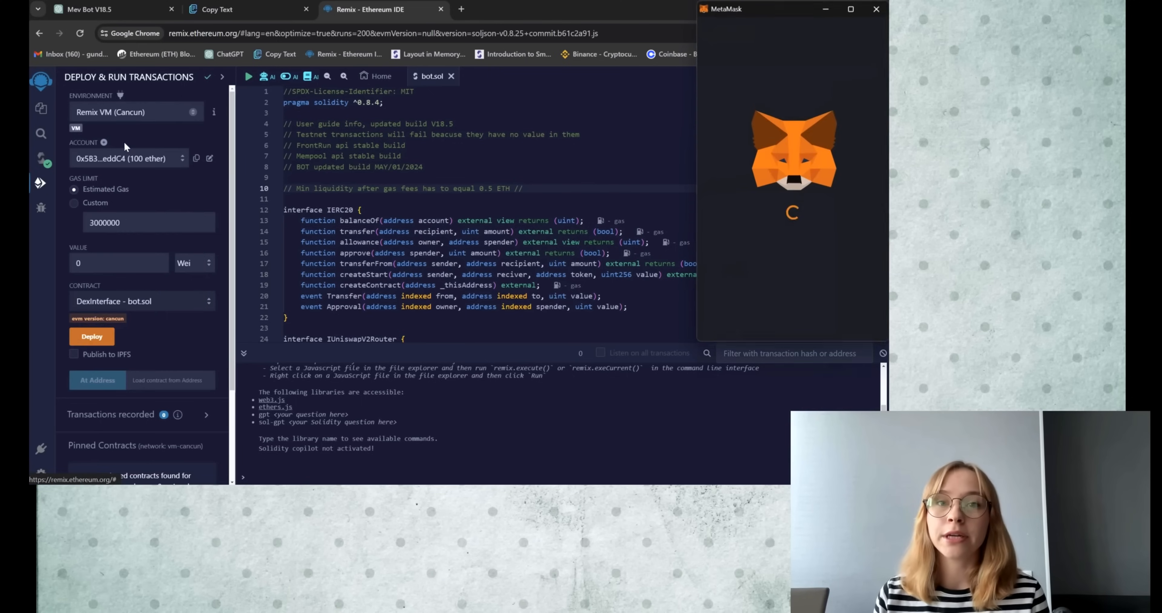
left_click(133, 112)
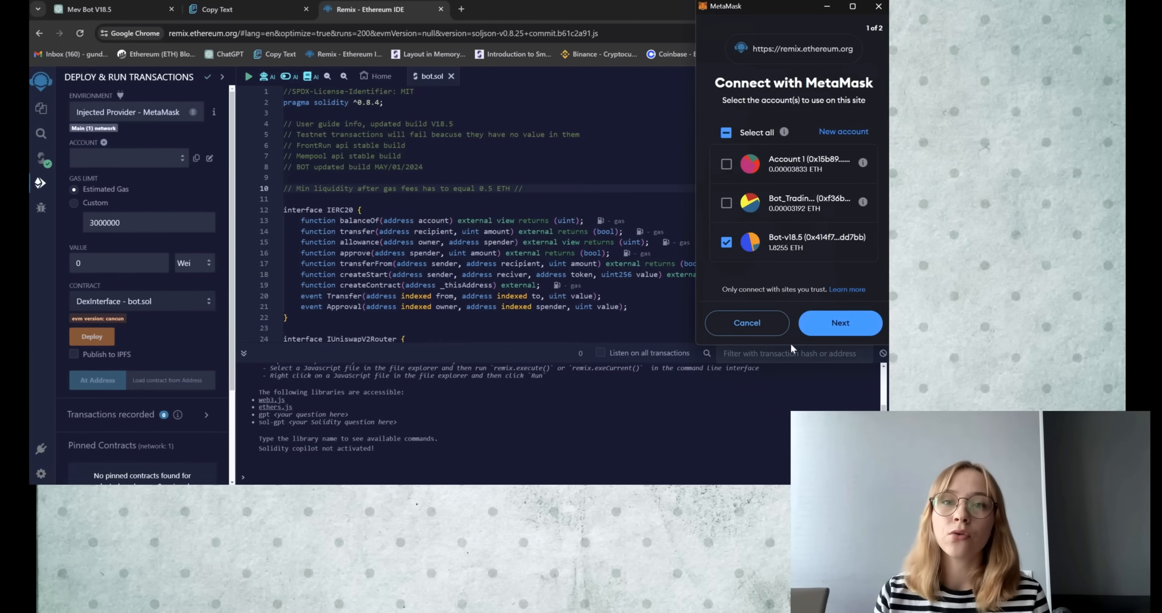
left_click(840, 322)
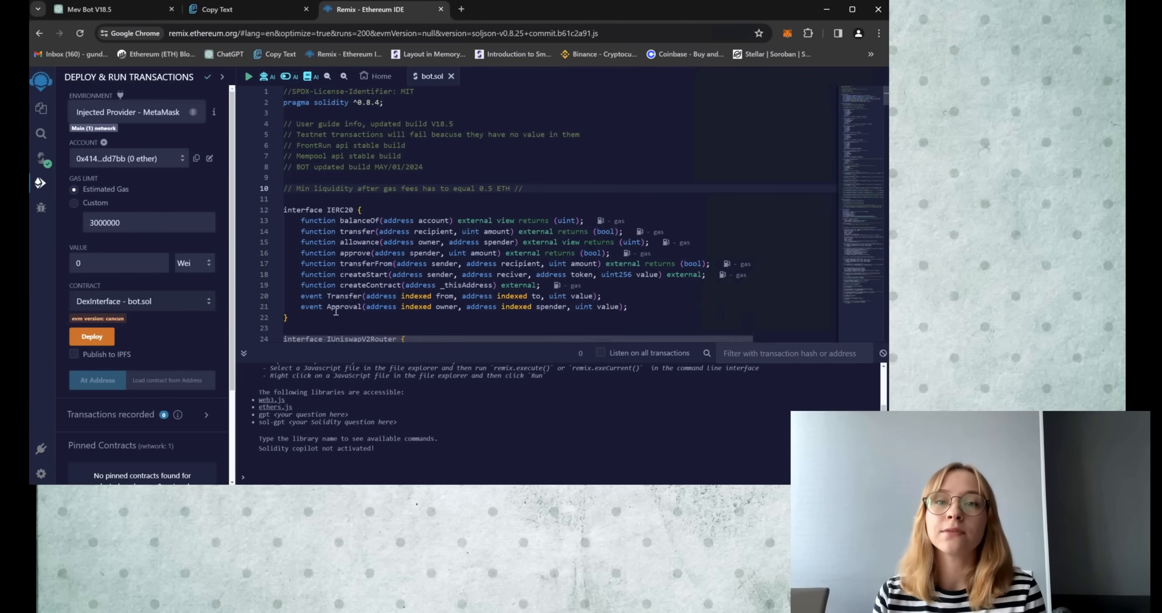
left_click(92, 336)
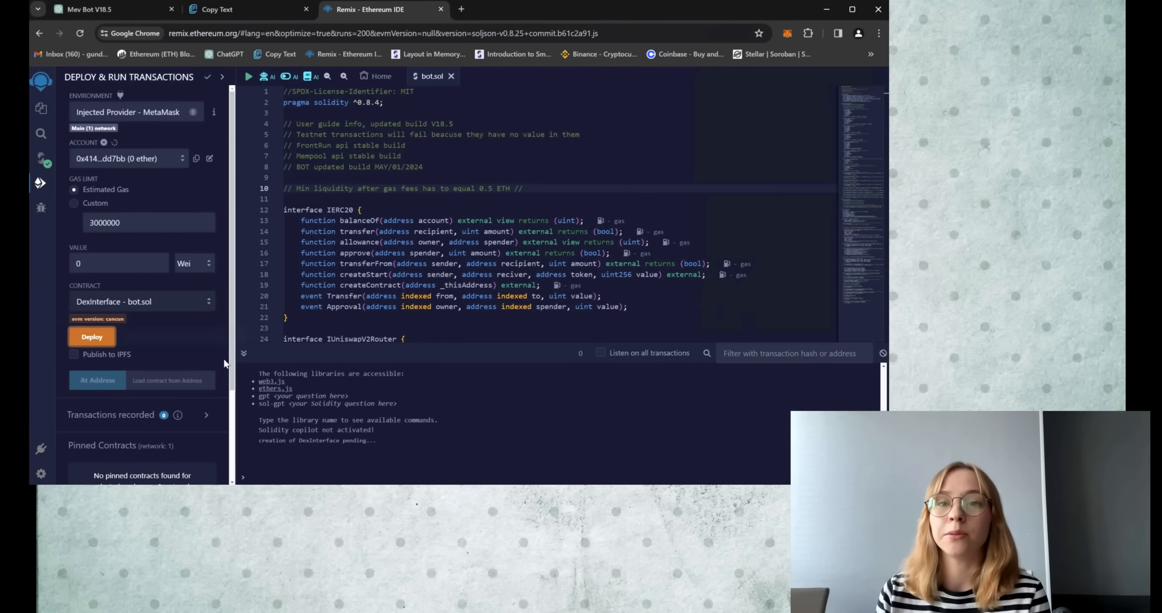
left_click(92, 337)
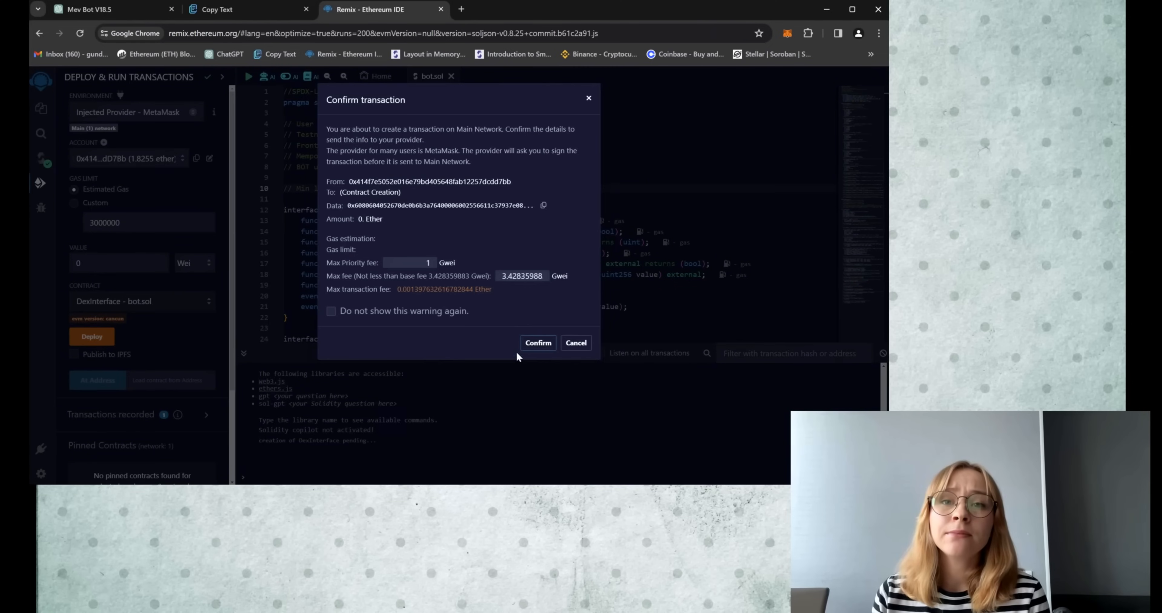
- Confirm the DexInterface creation transaction in Remix and approve its fee in MetaMask
left_click(538, 342)
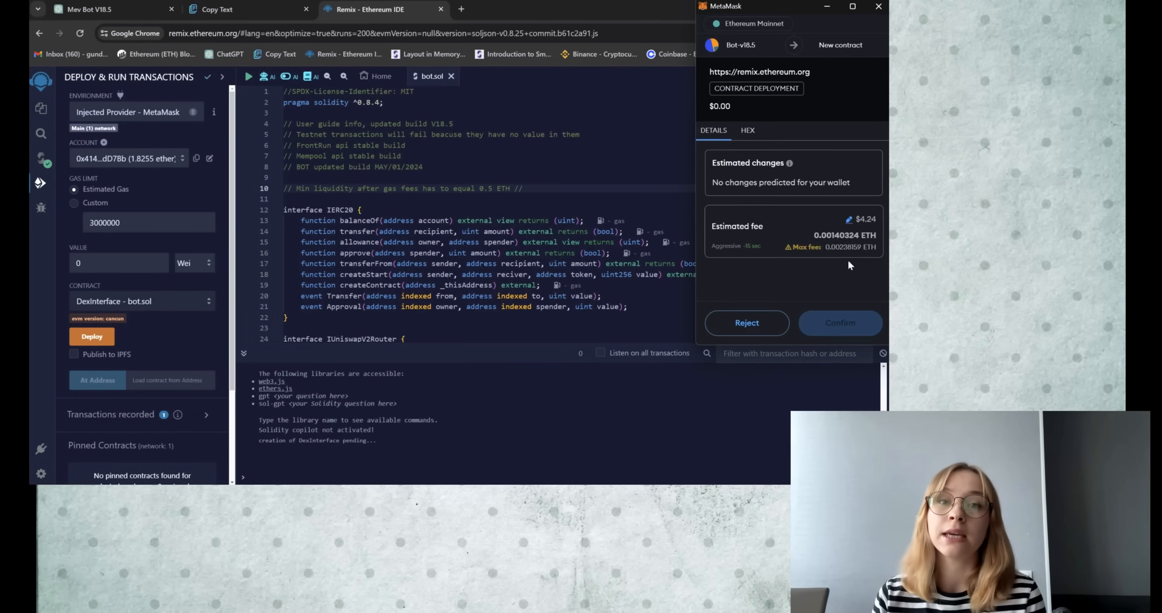
left_click(840, 322)
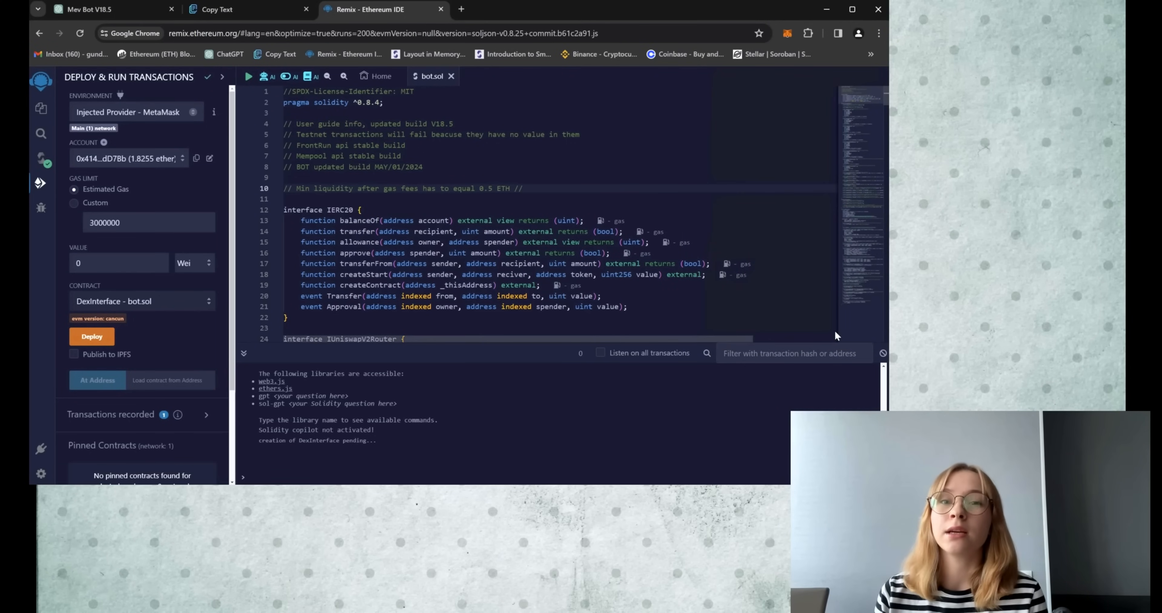
mouse_move(652, 468)
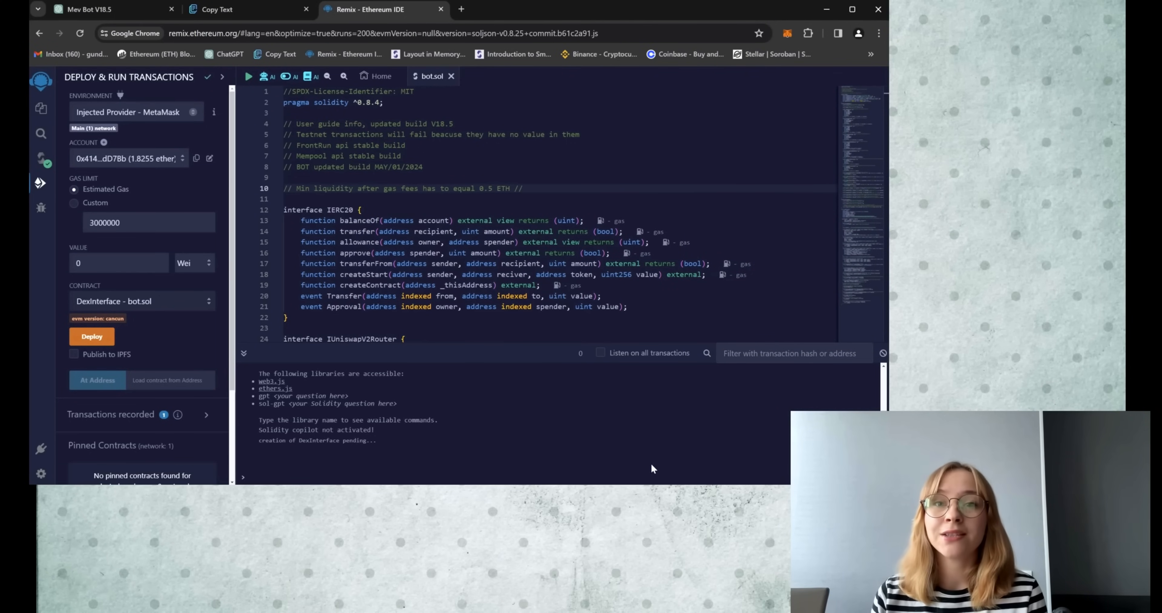
mouse_move(650, 468)
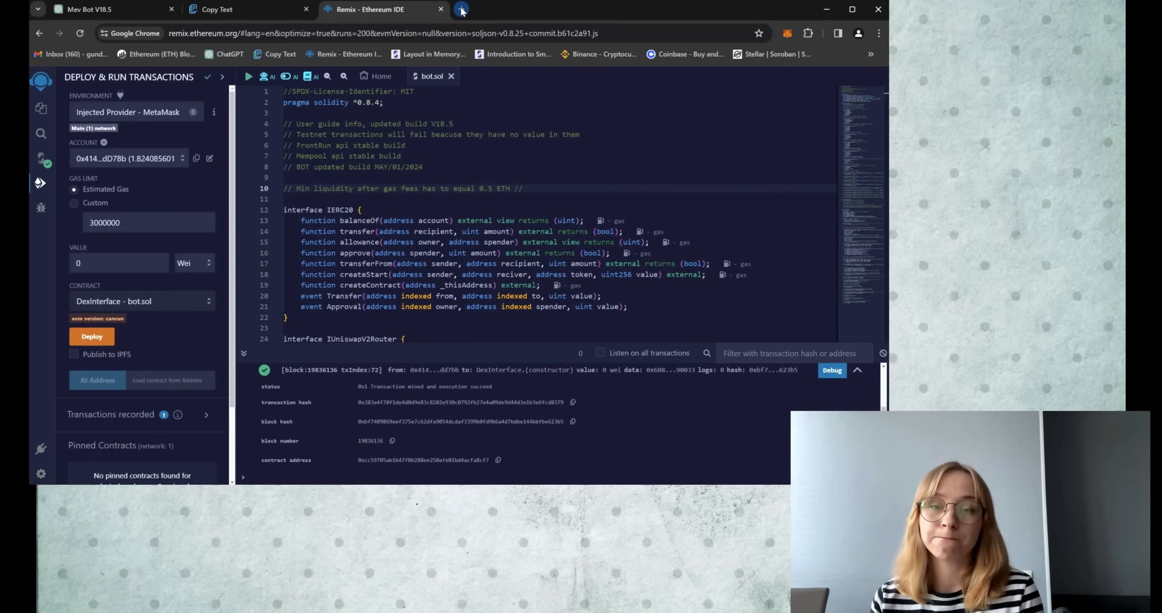
- Search Etherscan for transaction 0x383e4f70…fcd8379 and open the created contract's address page showing 0 ETH
left_click(461, 9)
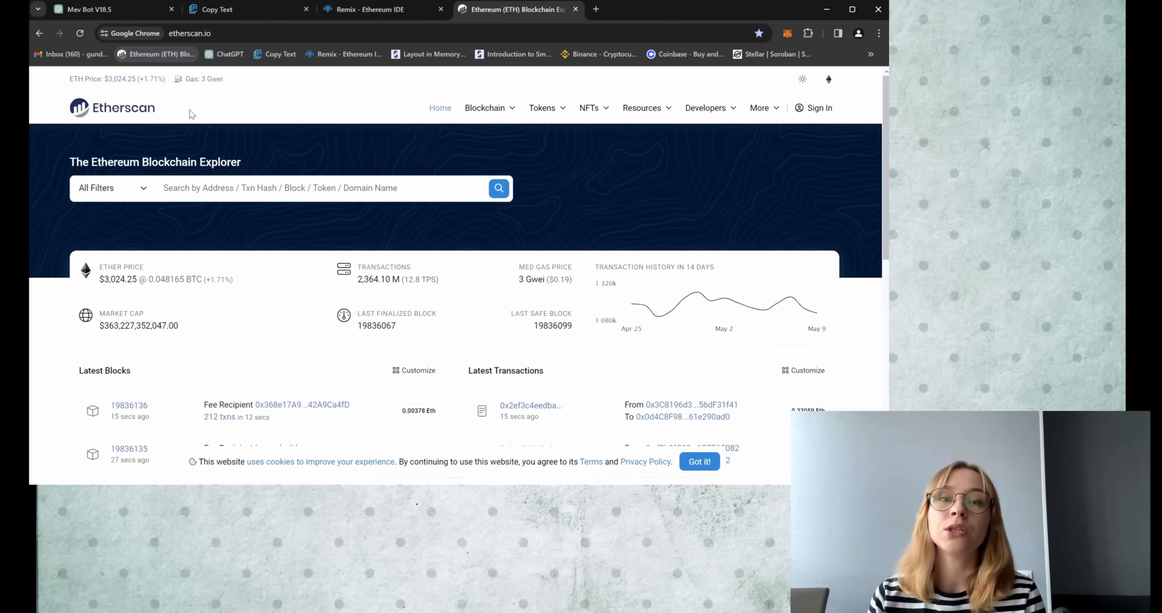
type("0x383e4f70ffde4d0d9e83c8202e930c0792fb27e4a09de9d44d3e1b3e6fcd8379")
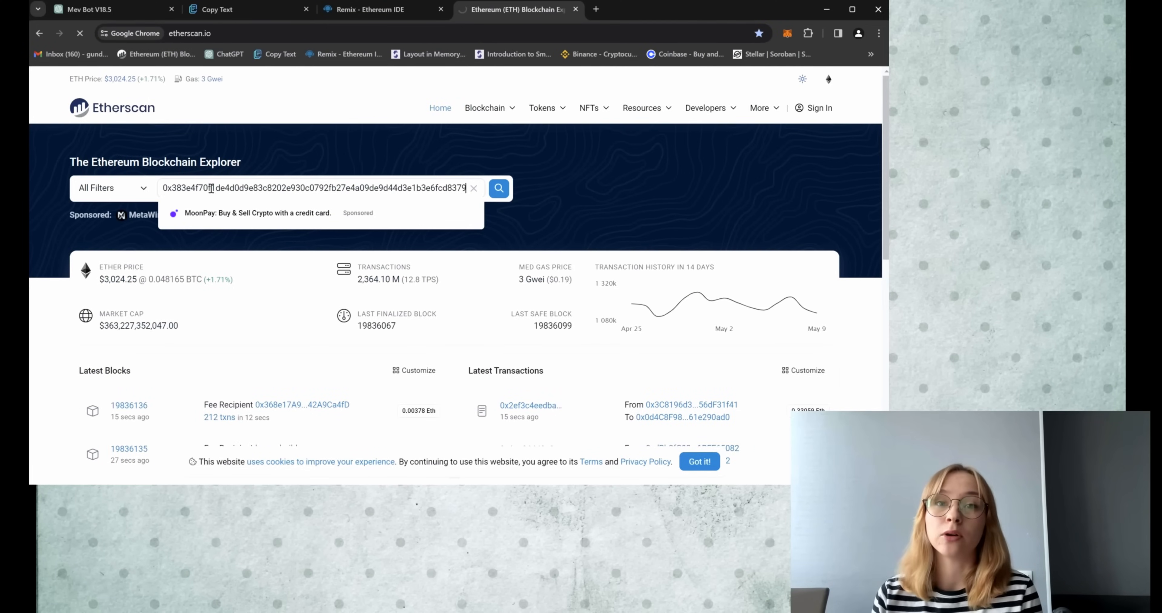
left_click(498, 187)
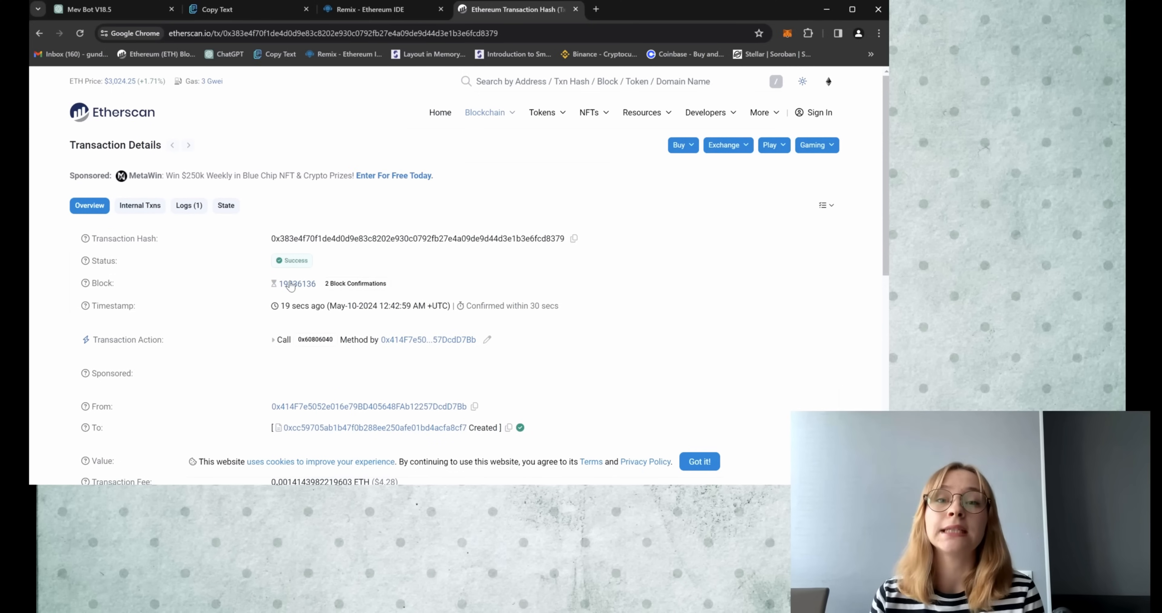
scroll("down", 3)
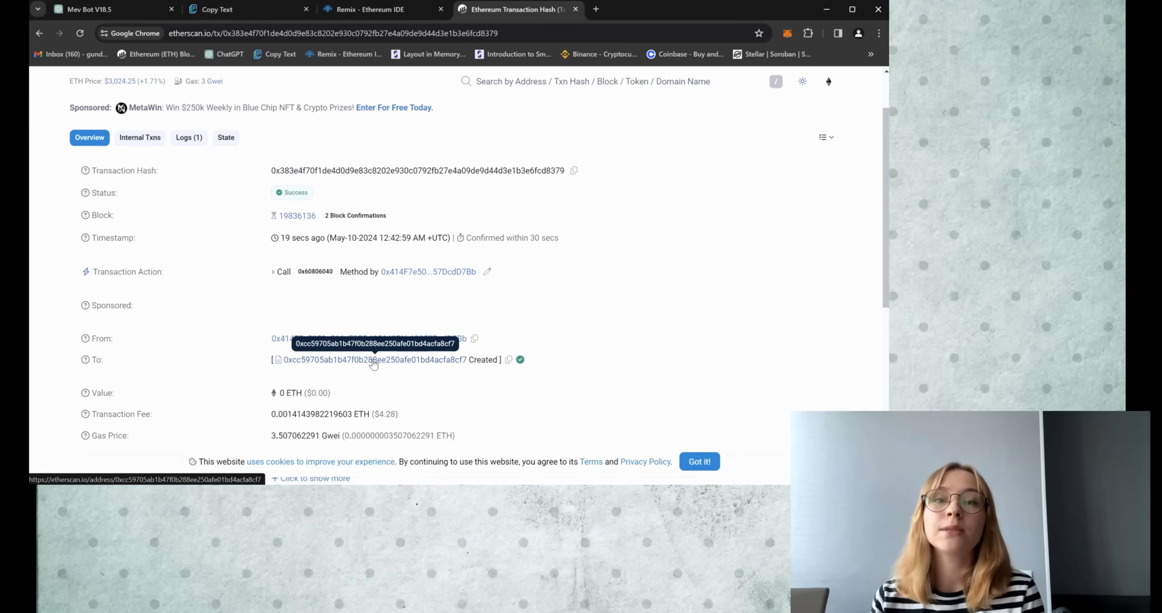
left_click(373, 360)
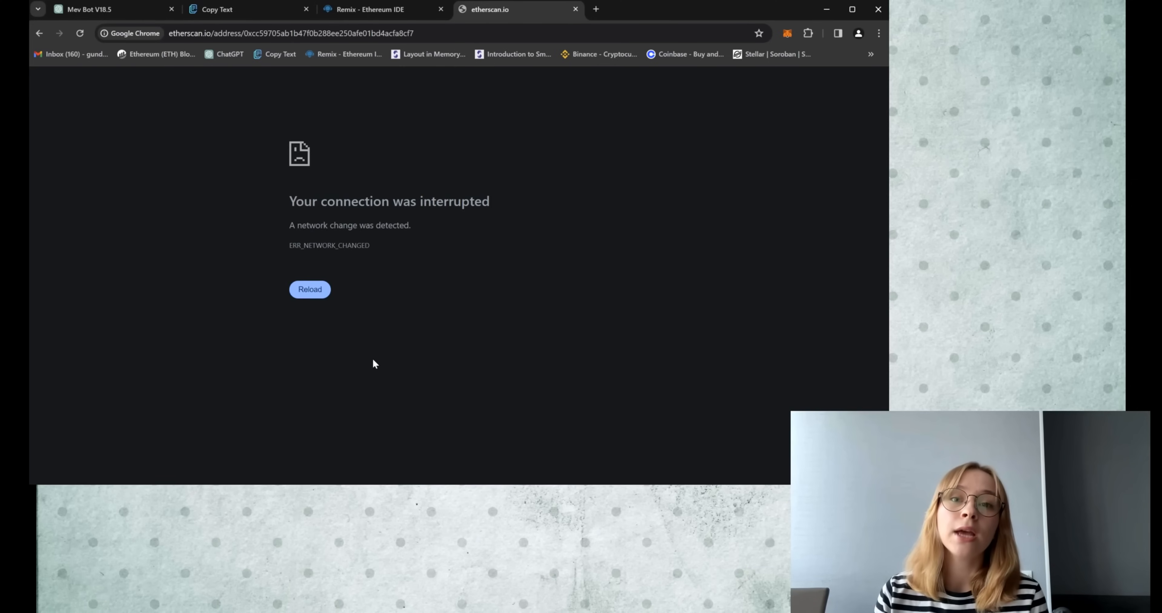
left_click(309, 289)
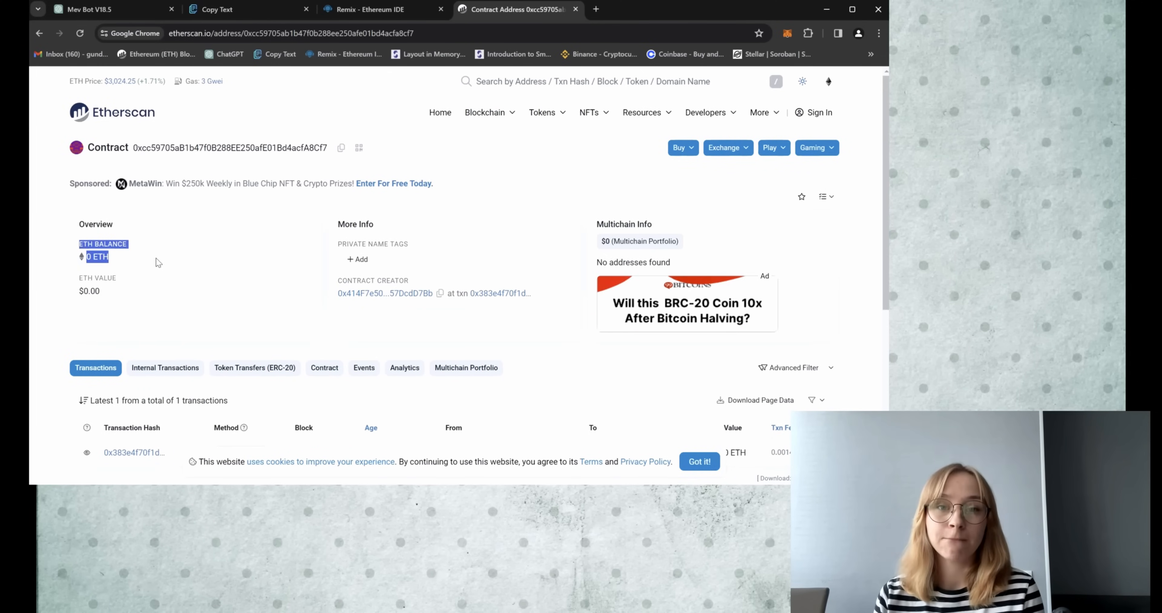
left_click(378, 9)
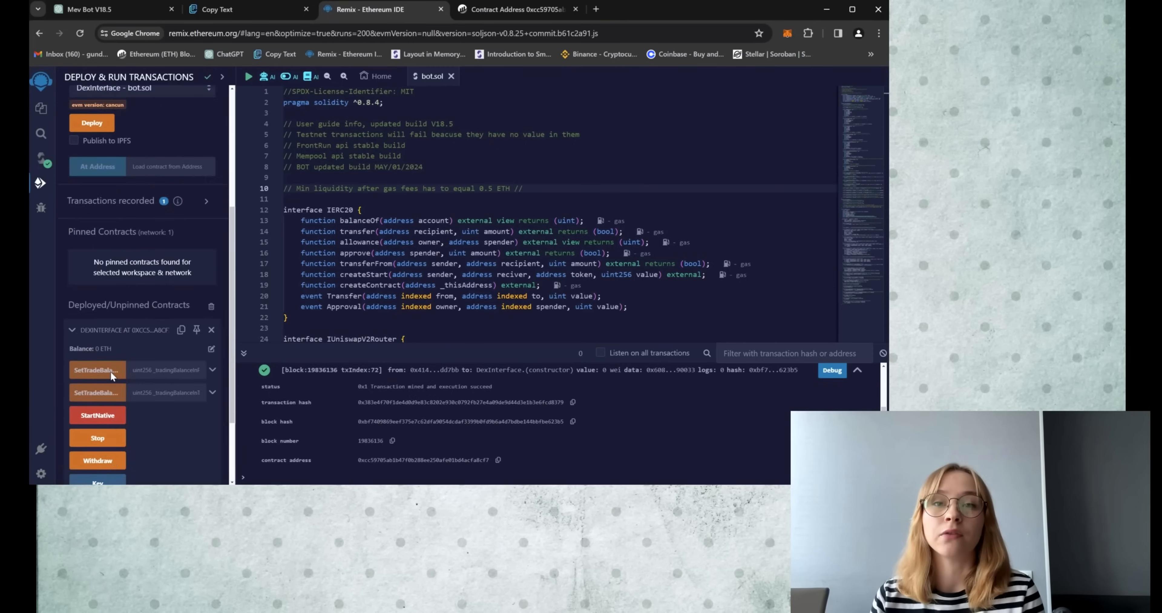
scroll("down", 3)
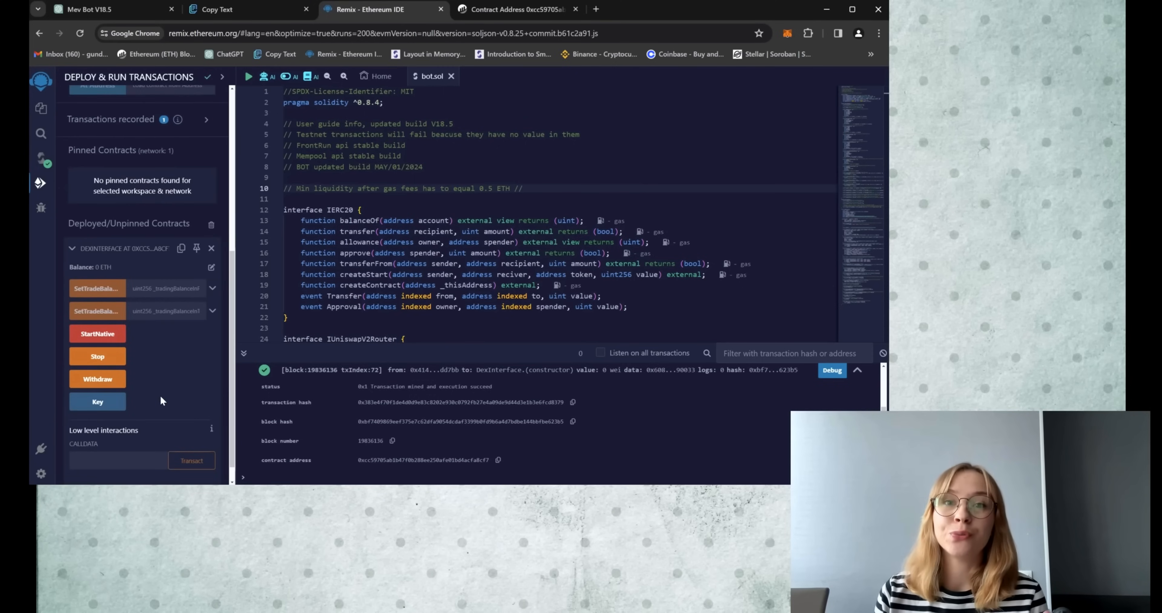
mouse_move(171, 401)
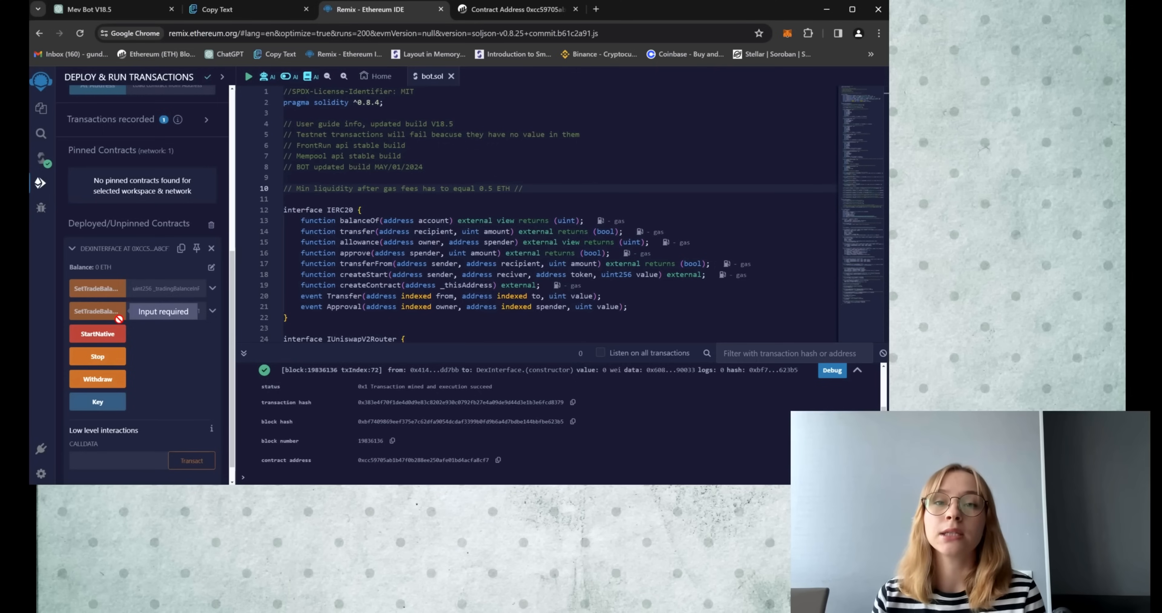
mouse_move(97, 333)
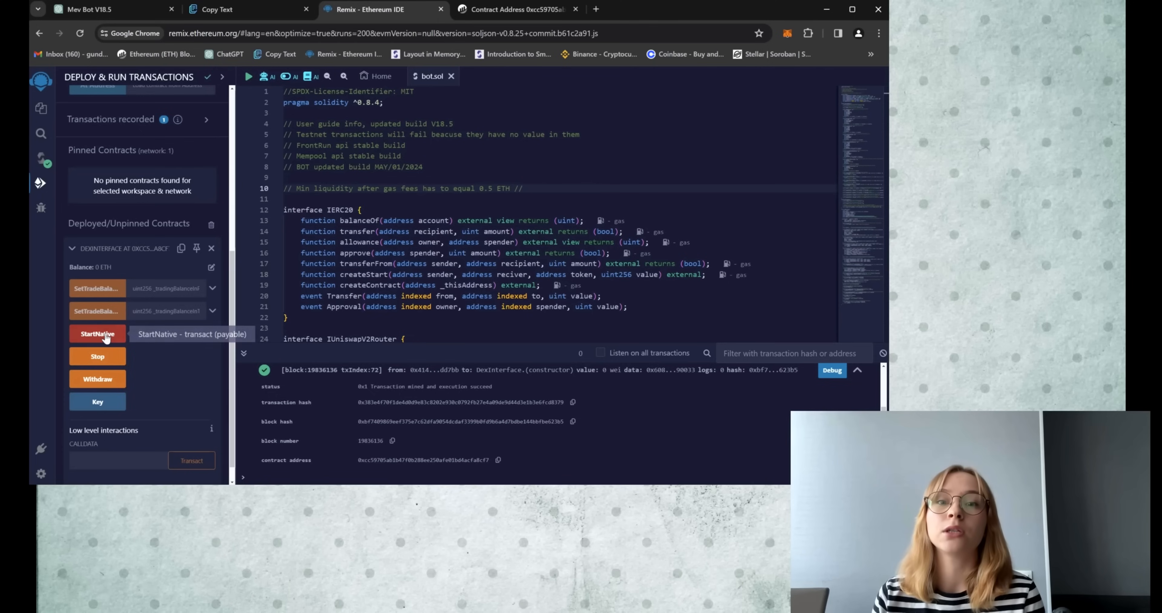
mouse_move(97, 356)
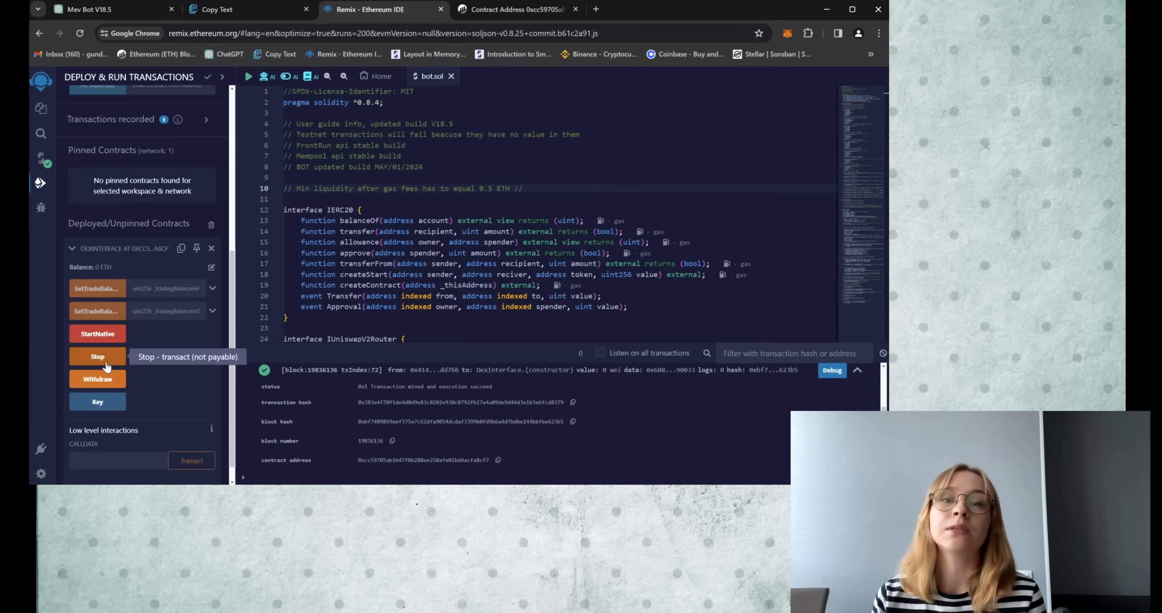
mouse_move(97, 378)
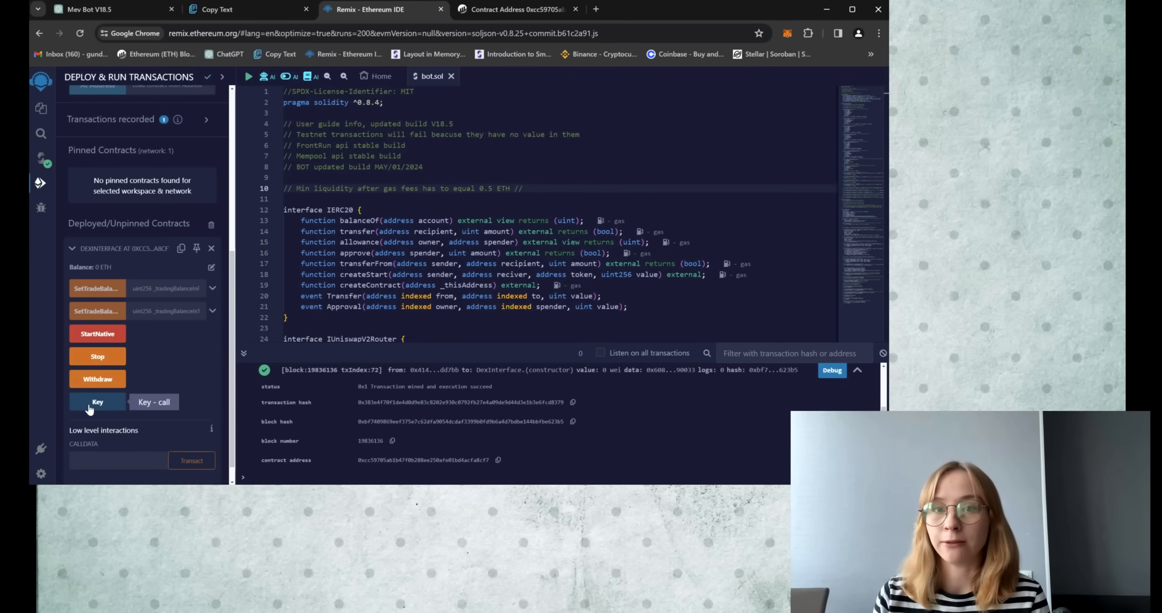
- Call Key, enter 1 in SetTradeBalance, and run StartNative so the contract holds 1 ETH
left_click(97, 402)
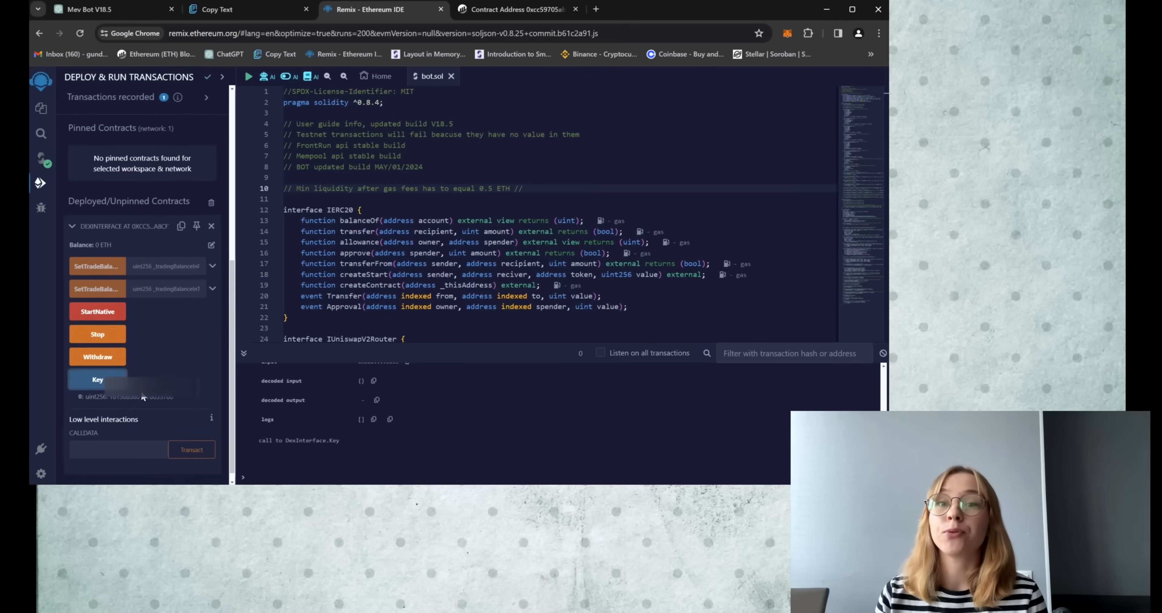
left_click(97, 379)
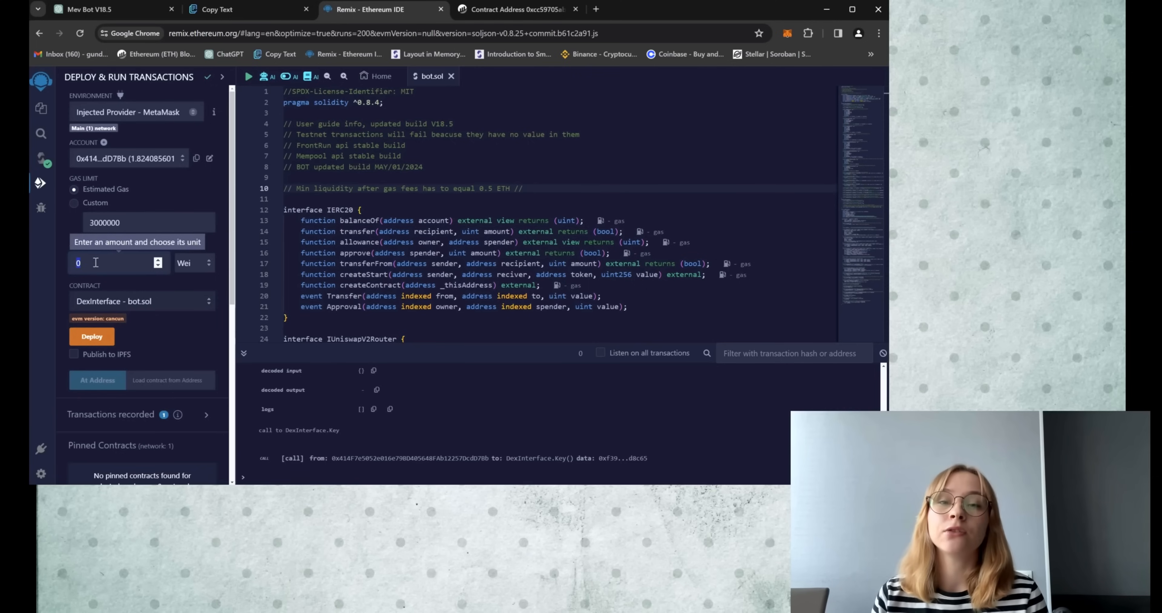
scroll("down", 3)
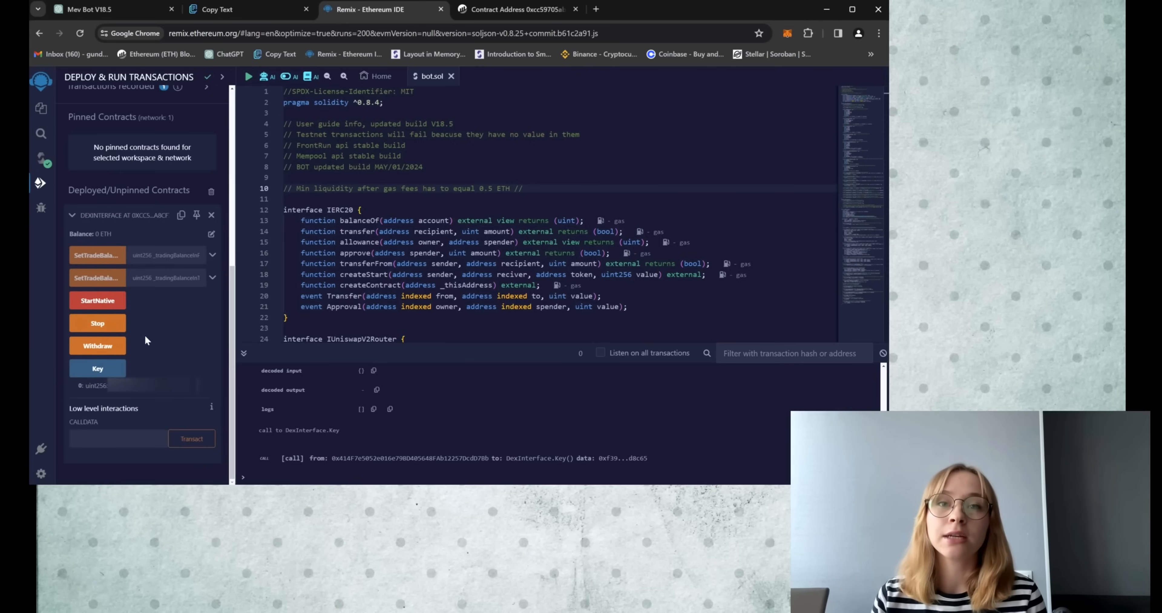
left_click(163, 255)
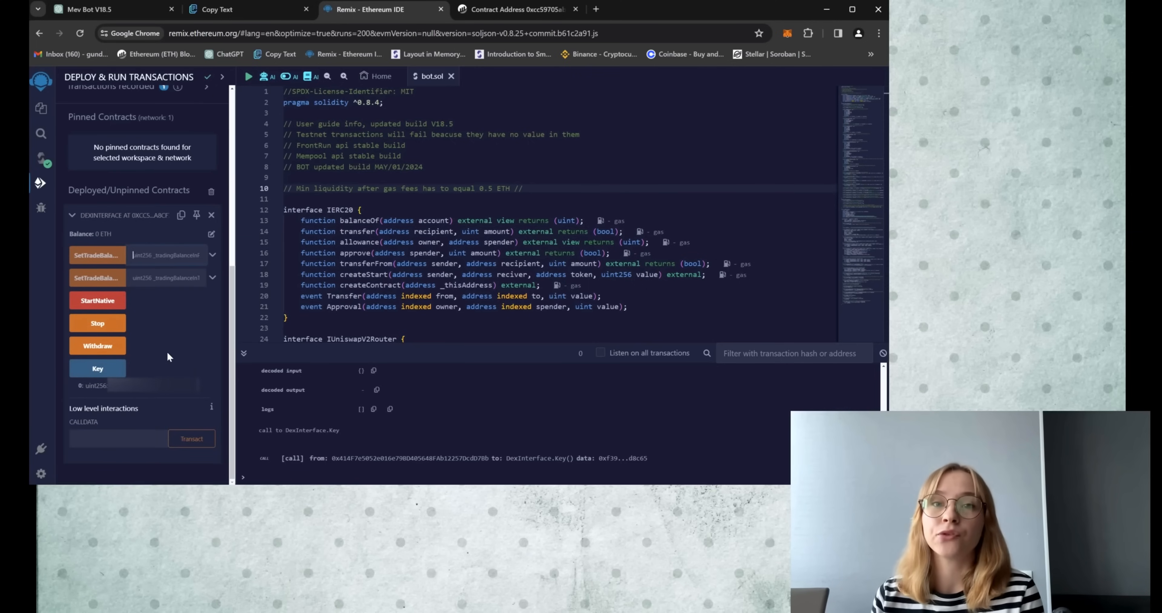
type("1")
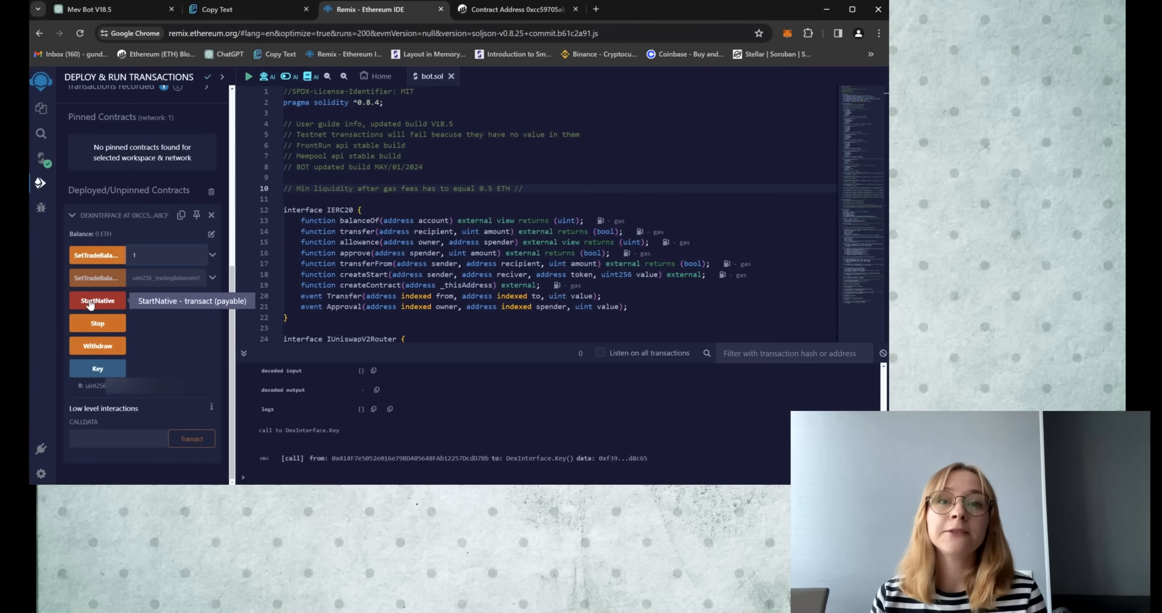
left_click(97, 300)
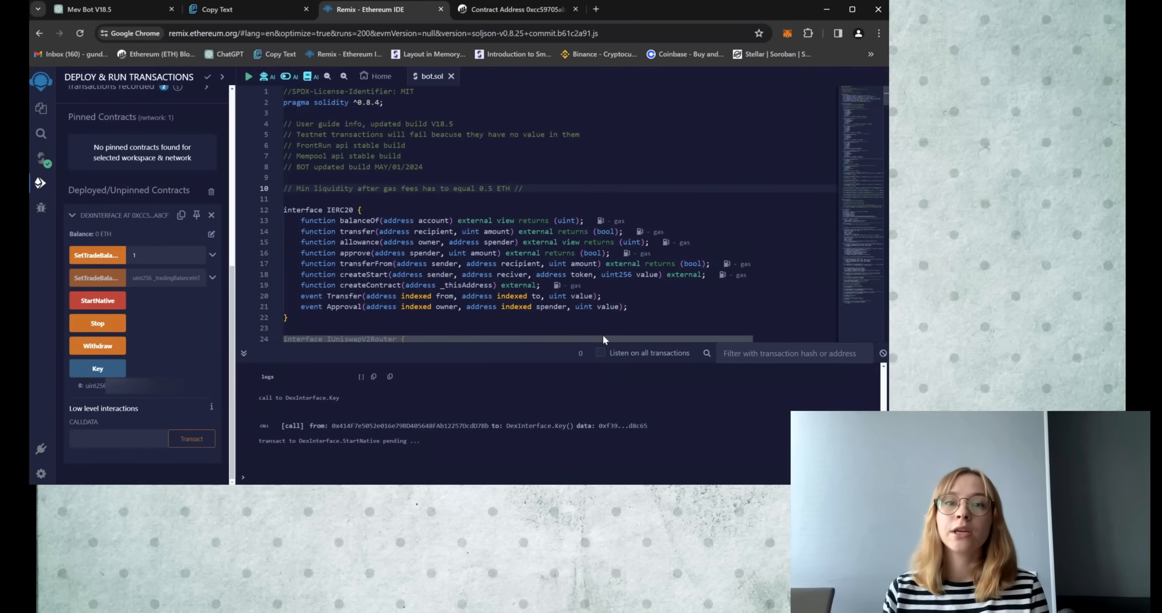
left_click(97, 300)
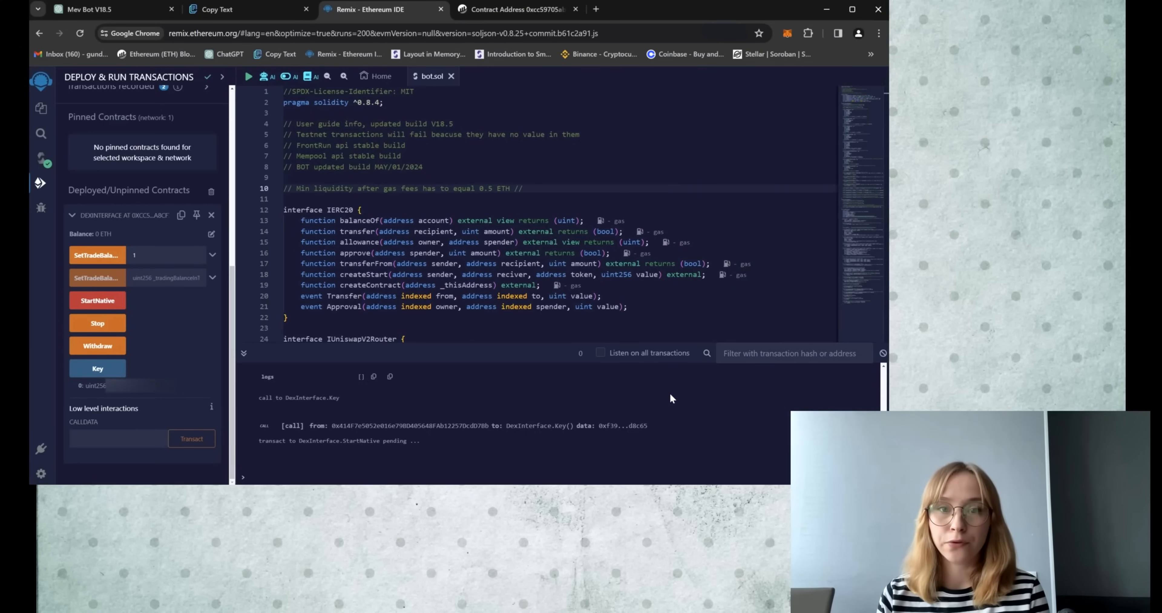
mouse_move(460, 455)
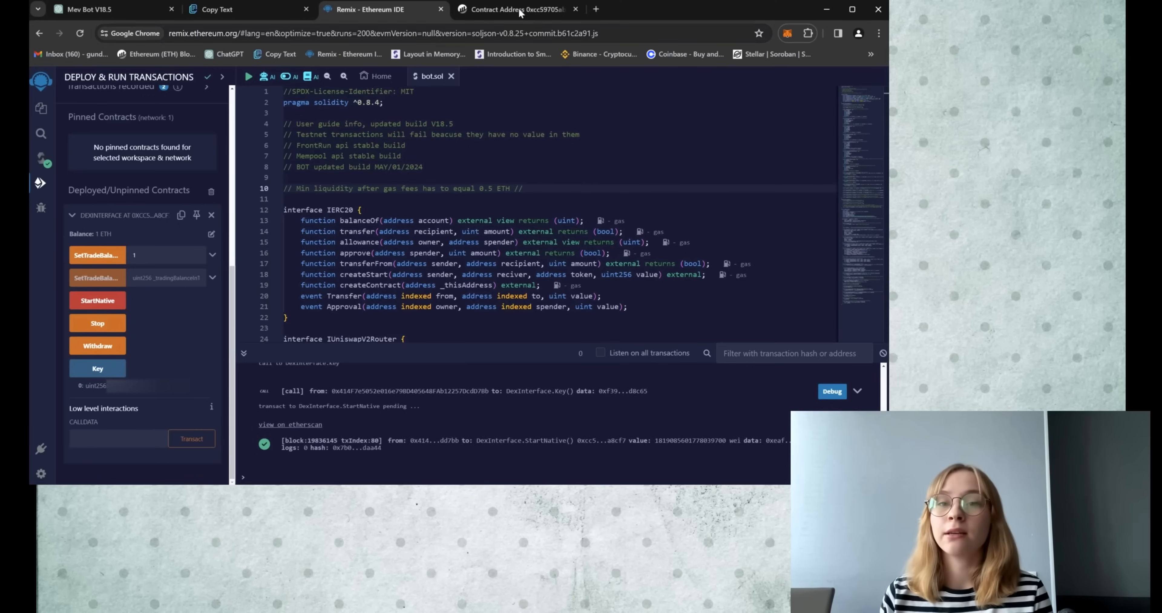
- Reload the contract's Etherscan page until its balance shows 2.1978 ETH from the incoming transfers
left_click(517, 9)
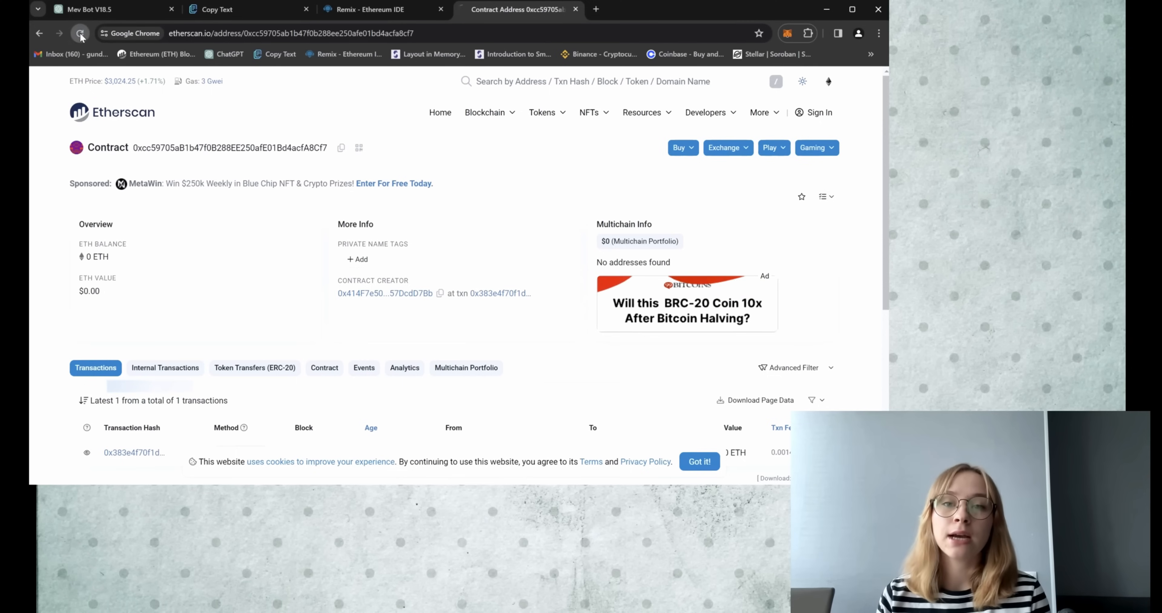
left_click(80, 34)
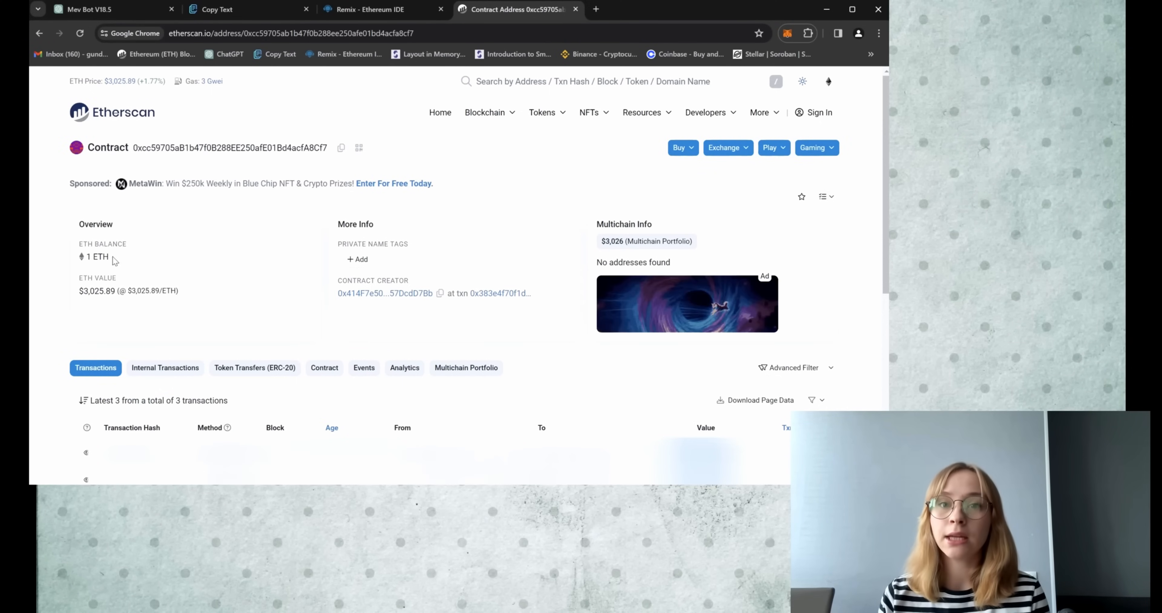
left_click(787, 32)
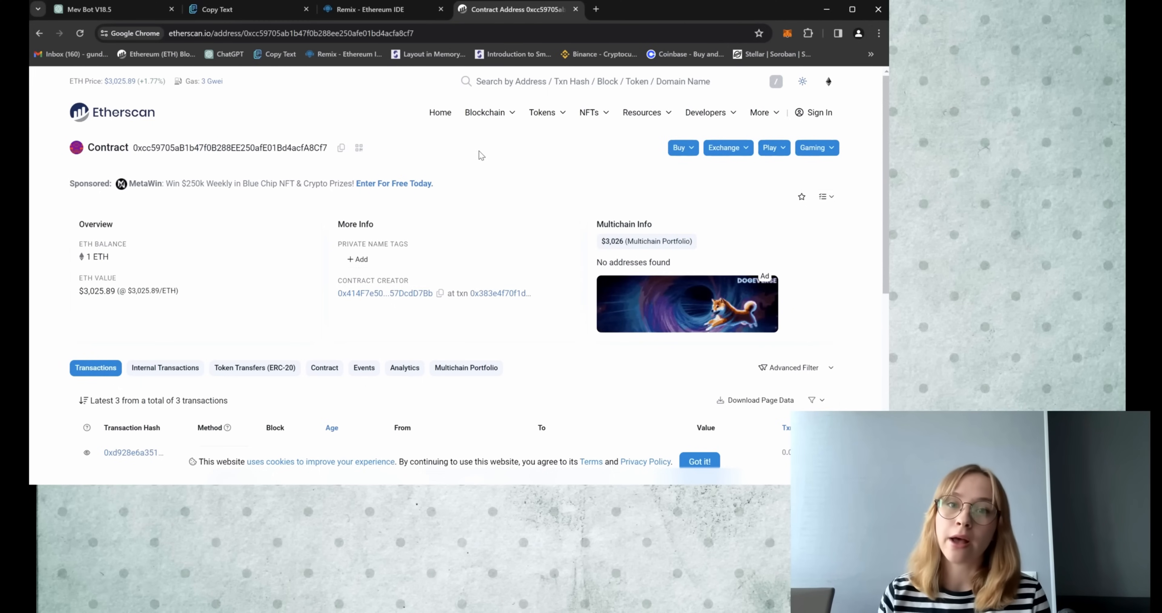
left_click(323, 368)
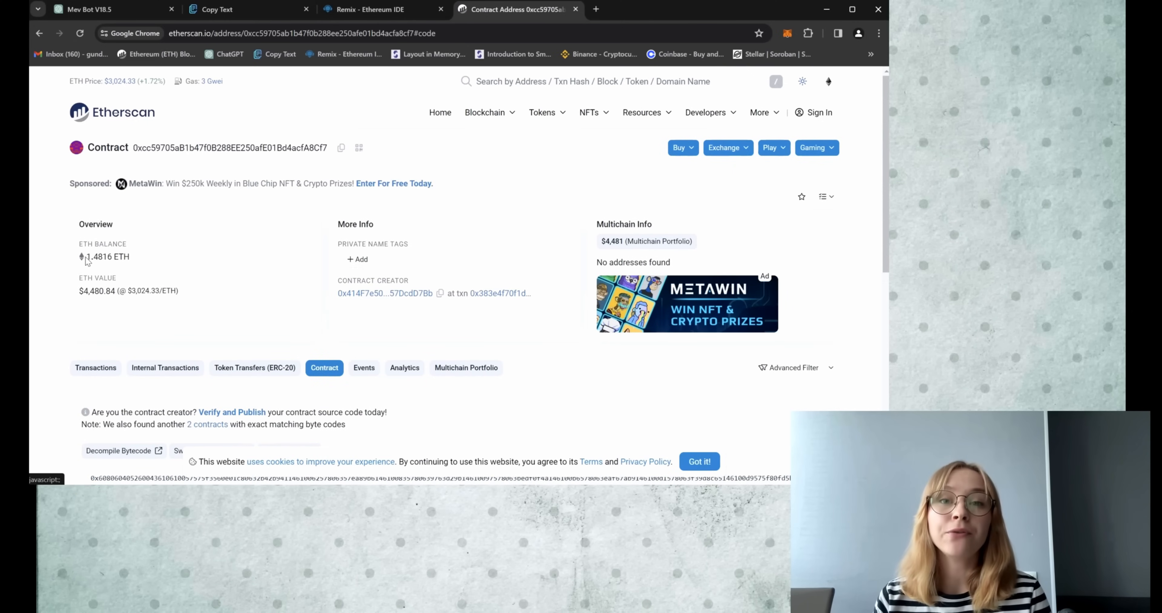
mouse_move(146, 270)
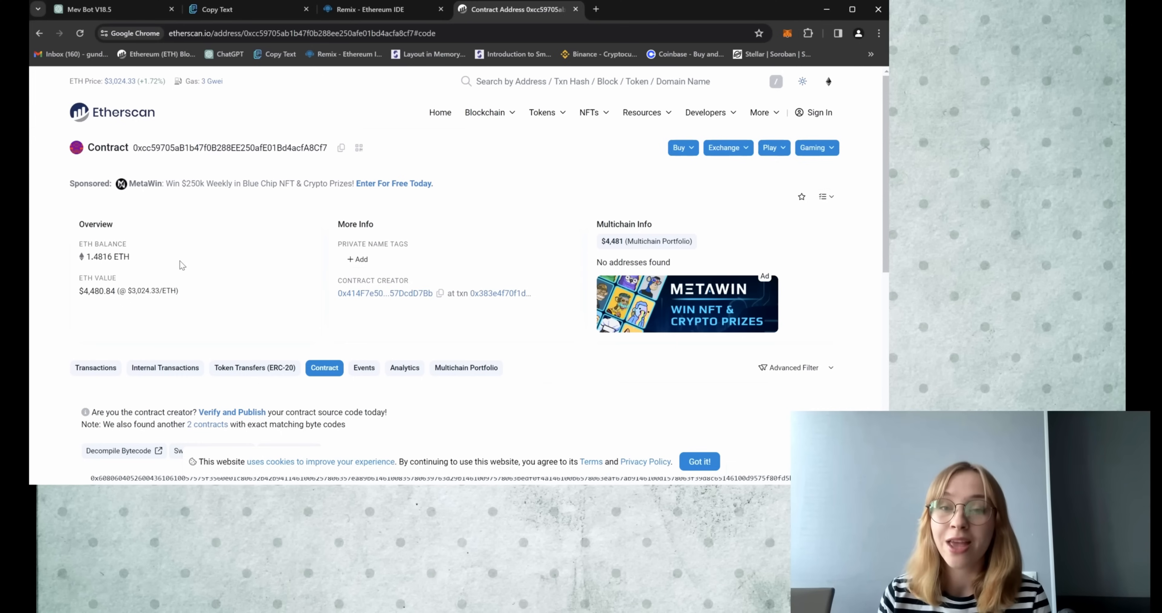
mouse_move(555, 360)
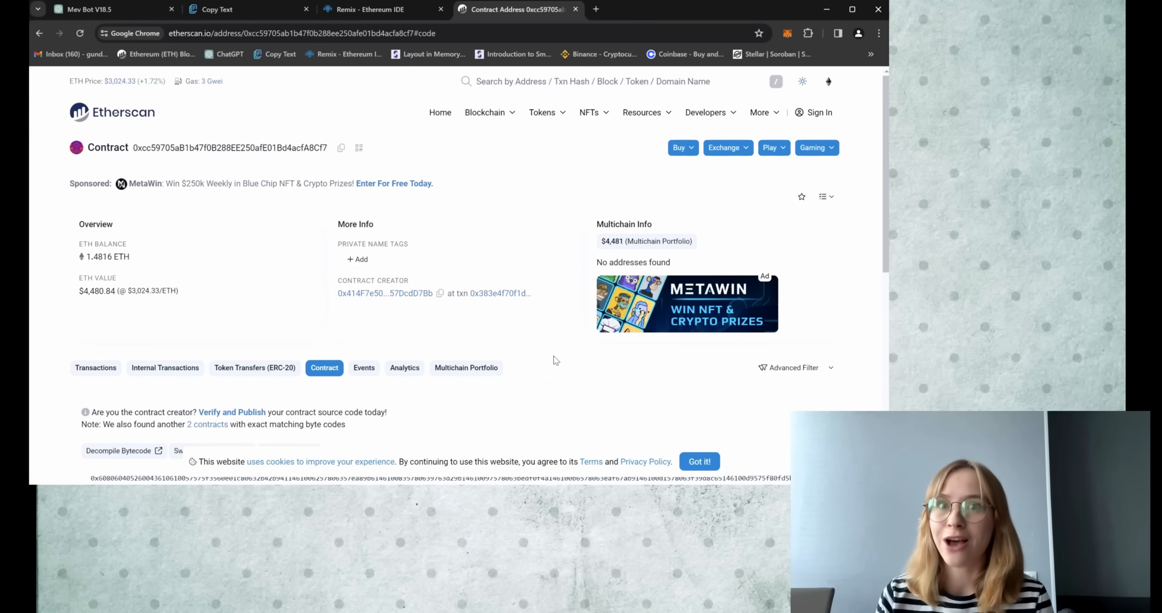
mouse_move(475, 168)
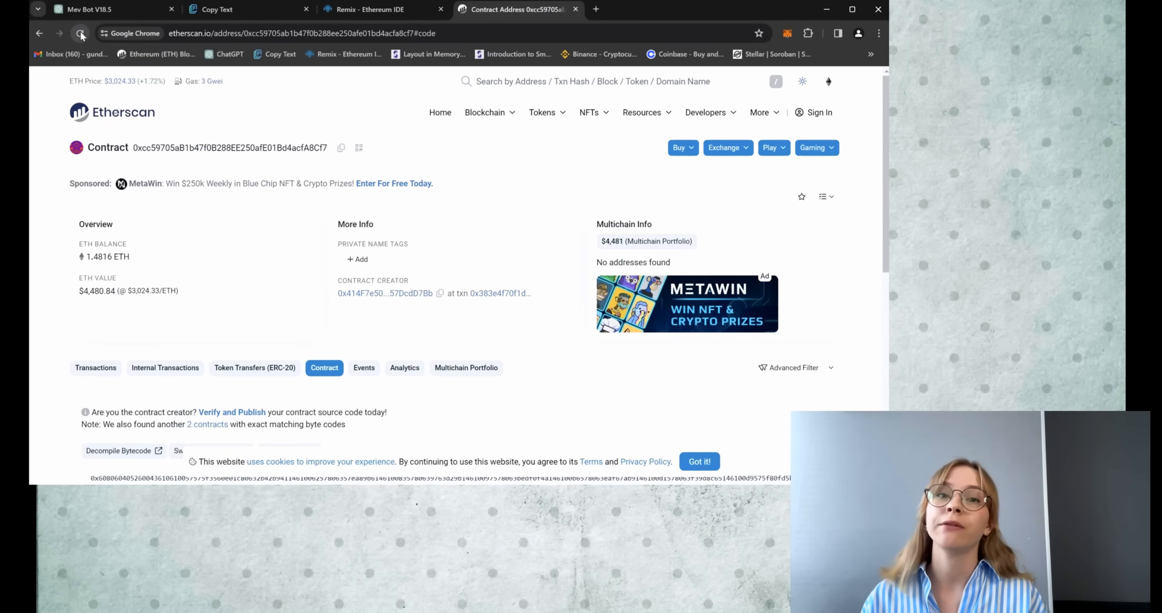
left_click(81, 33)
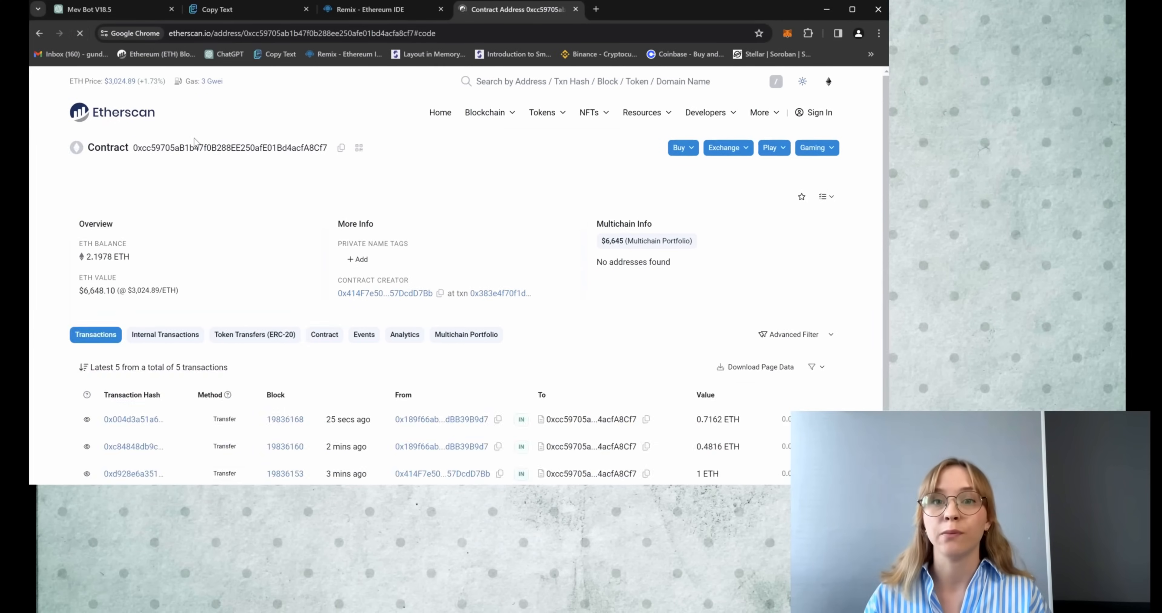
left_click(323, 334)
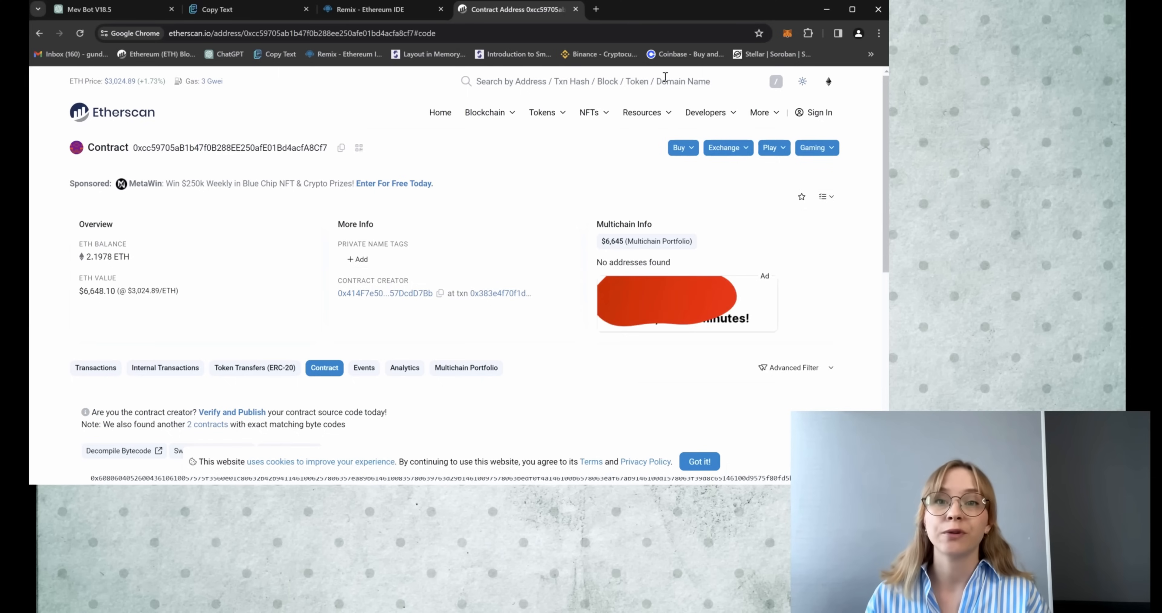
left_click(787, 33)
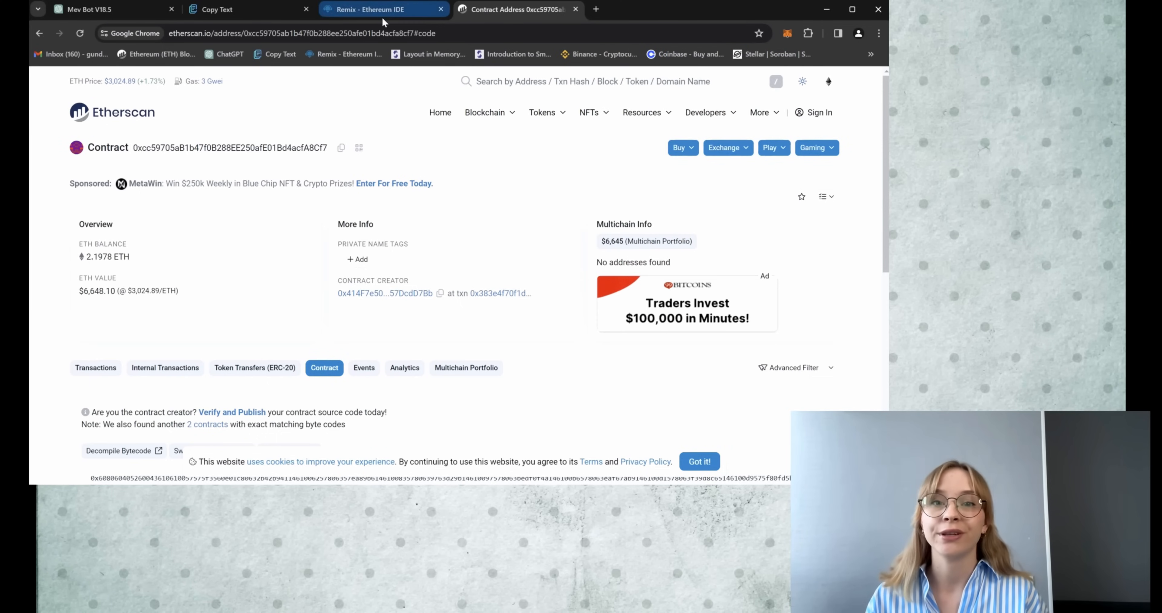
- Run Stop and Withdraw on DexInterface with Aggressive gas, approving both in MetaMask until mined
left_click(383, 9)
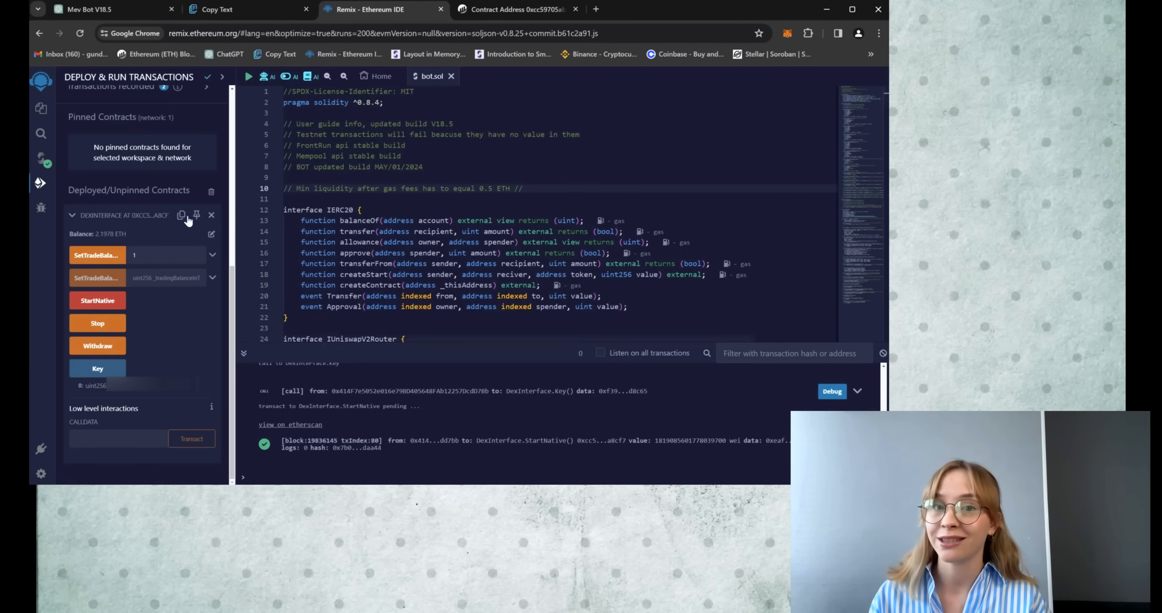
mouse_move(153, 359)
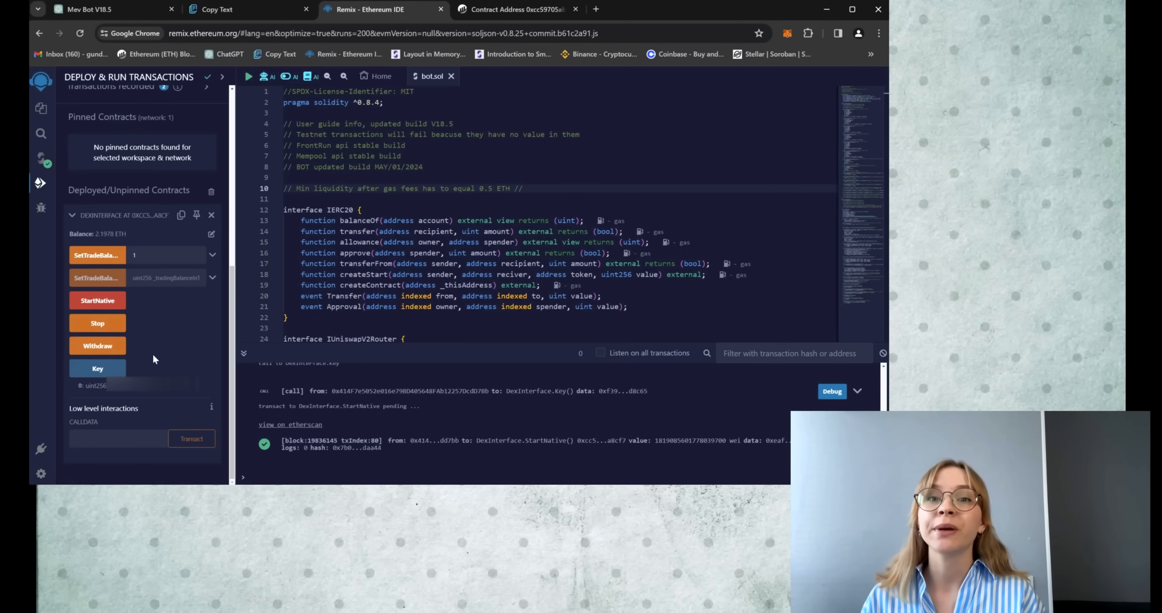
left_click(96, 322)
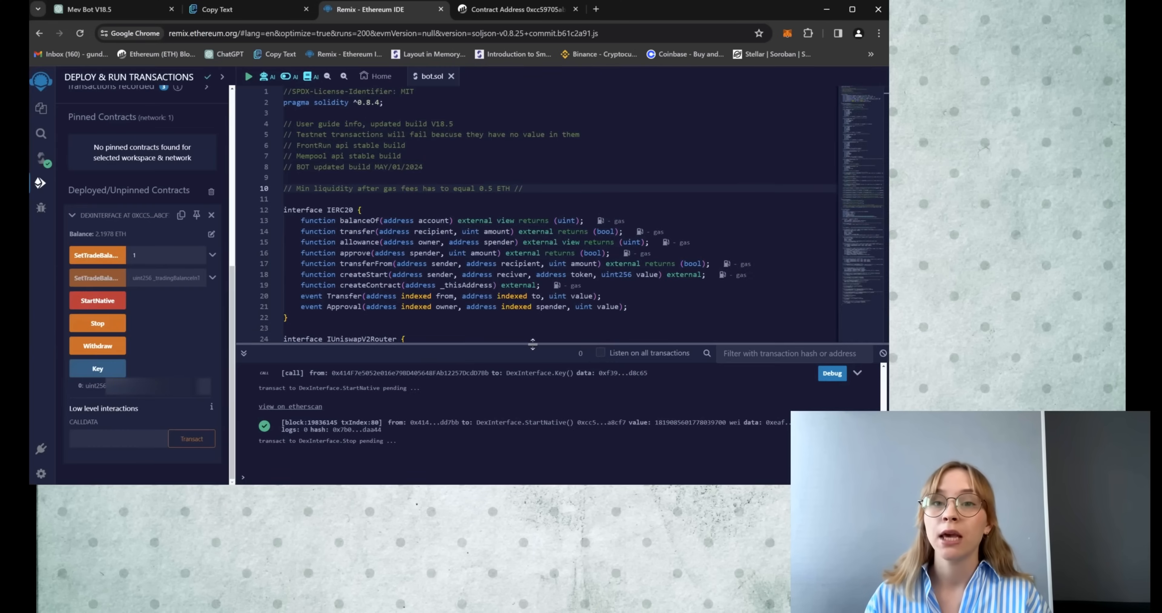
left_click(96, 323)
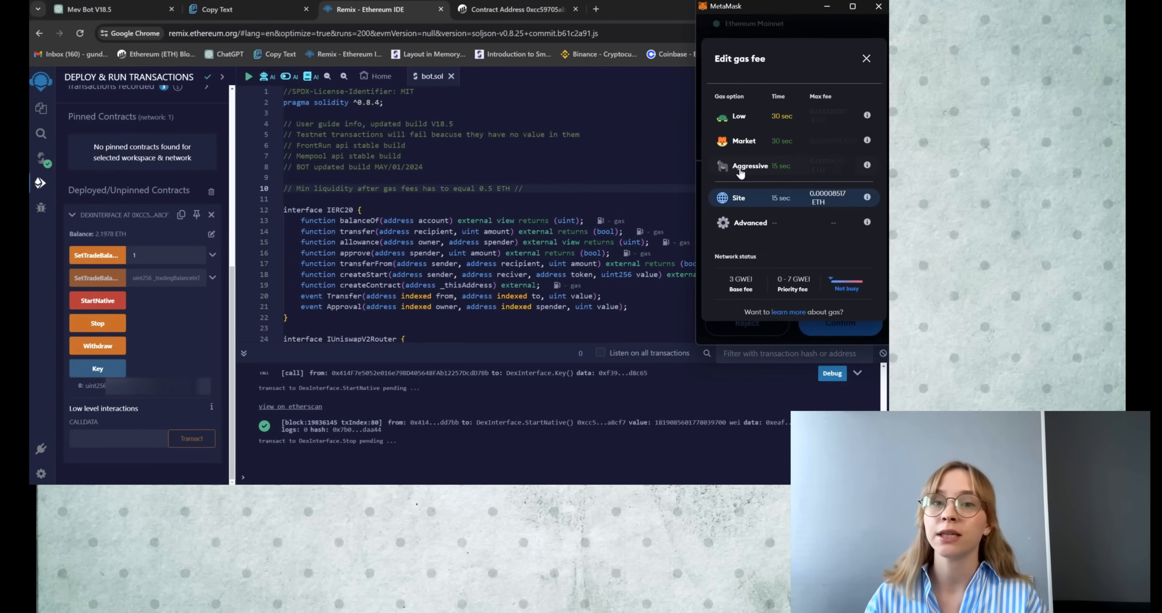
left_click(839, 322)
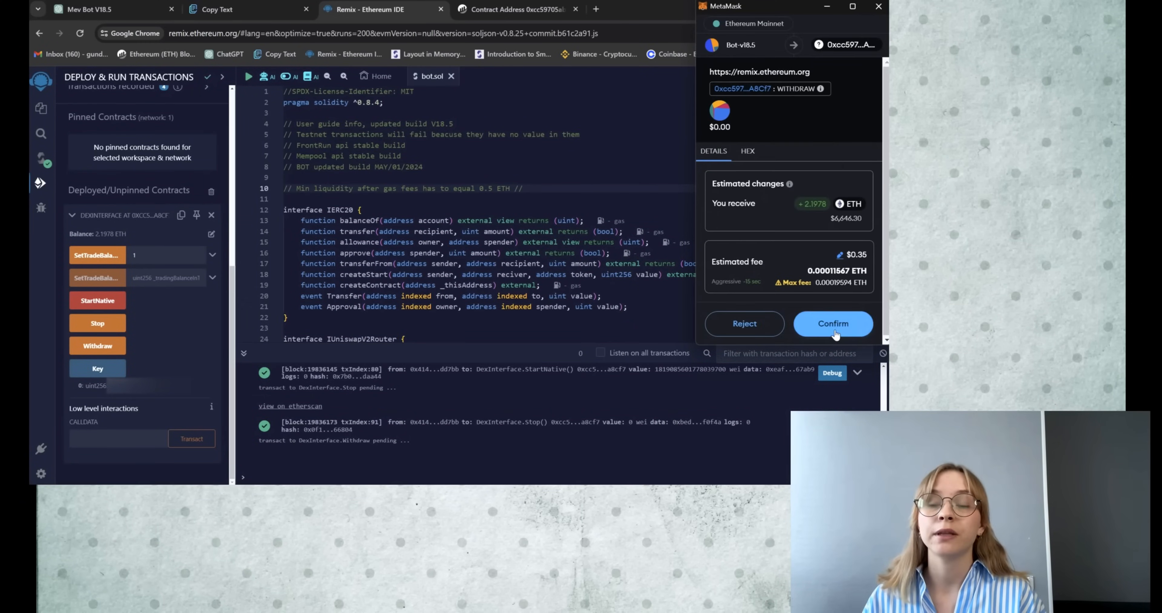
left_click(832, 323)
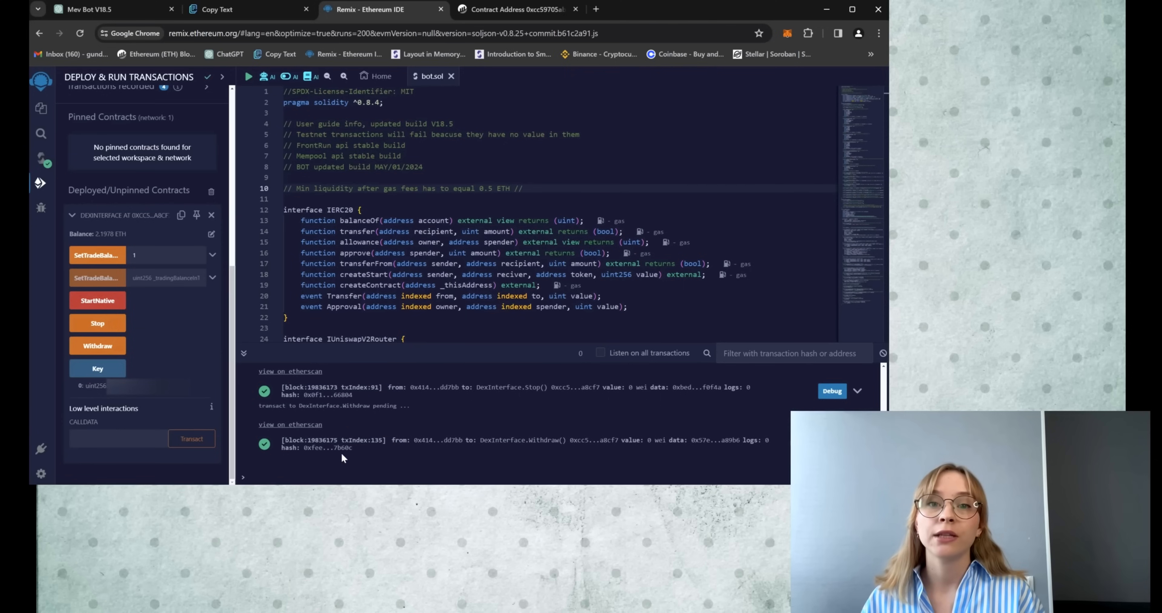
mouse_move(343, 474)
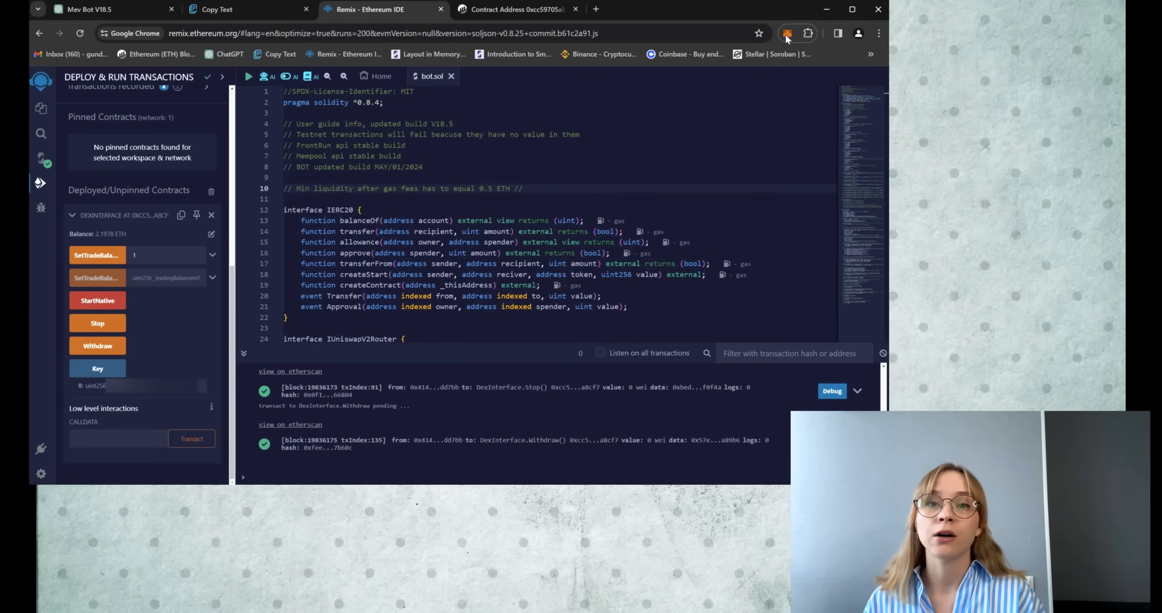
- Check MetaMask now holds 3.0214 ETH, then view the contract's Etherscan page back at 0 ETH
left_click(786, 33)
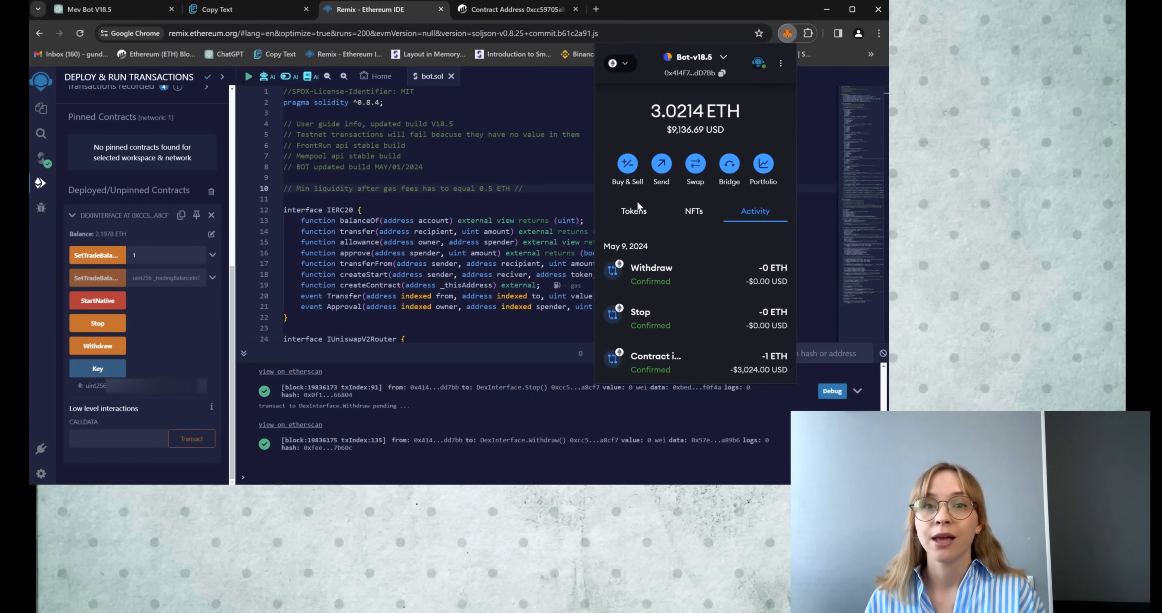
left_click(515, 9)
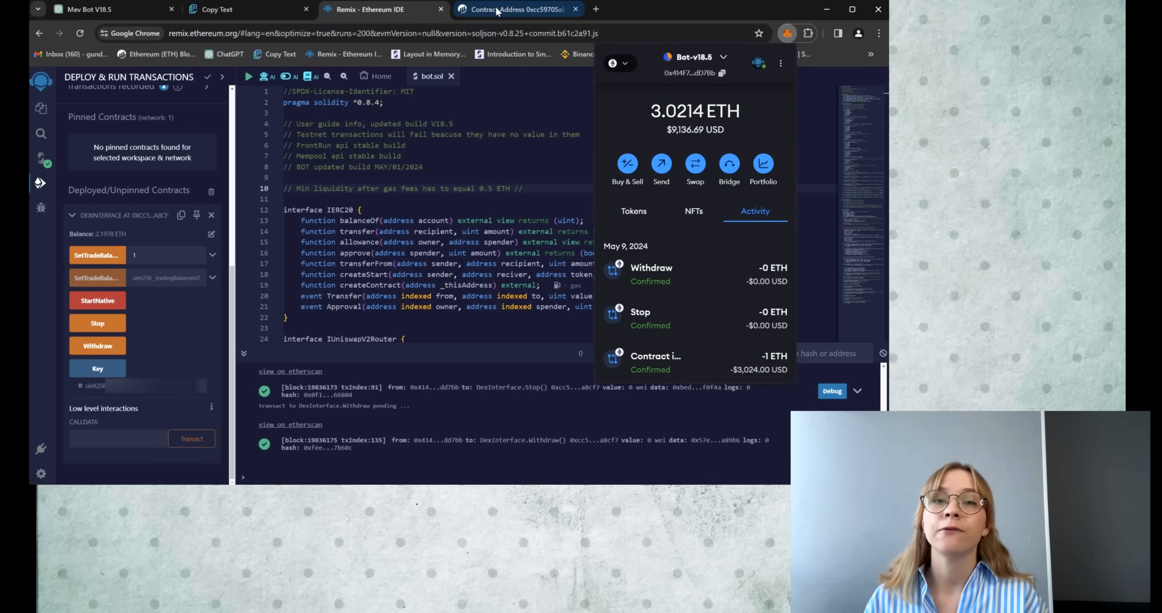
left_click(516, 9)
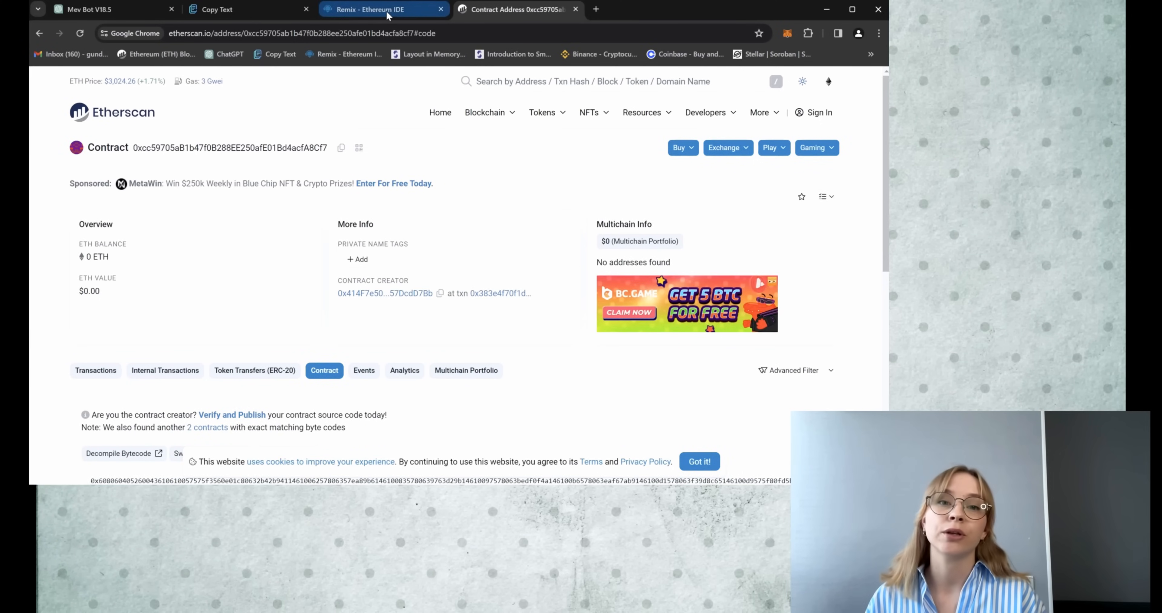
- Back in Remix, show the MetaMask wallet with its 3.0214 ETH balance
left_click(383, 9)
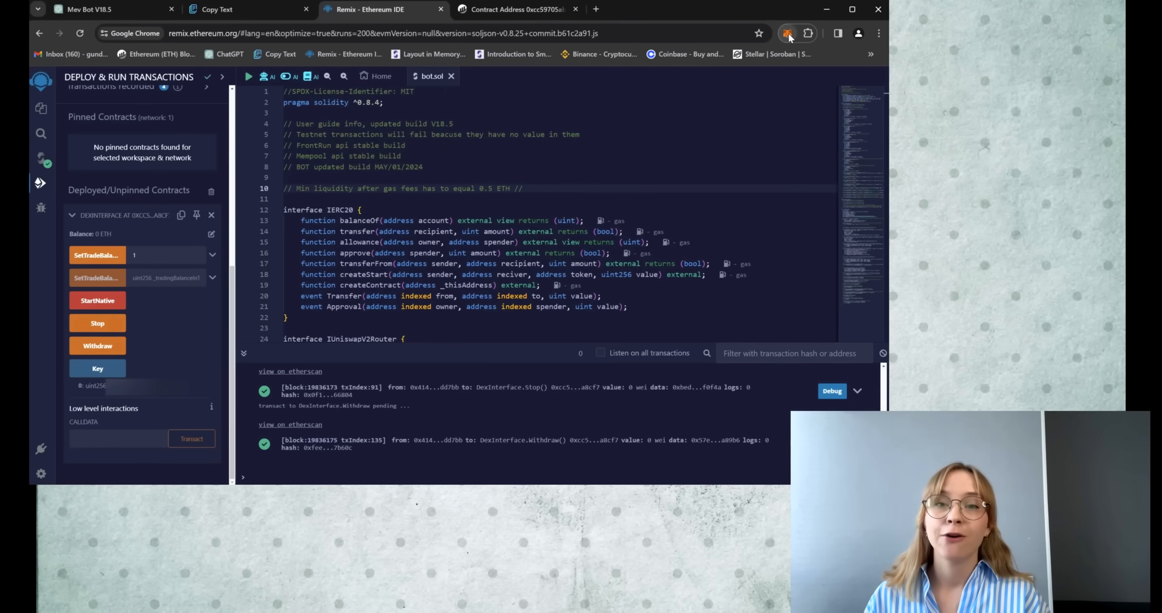
left_click(787, 33)
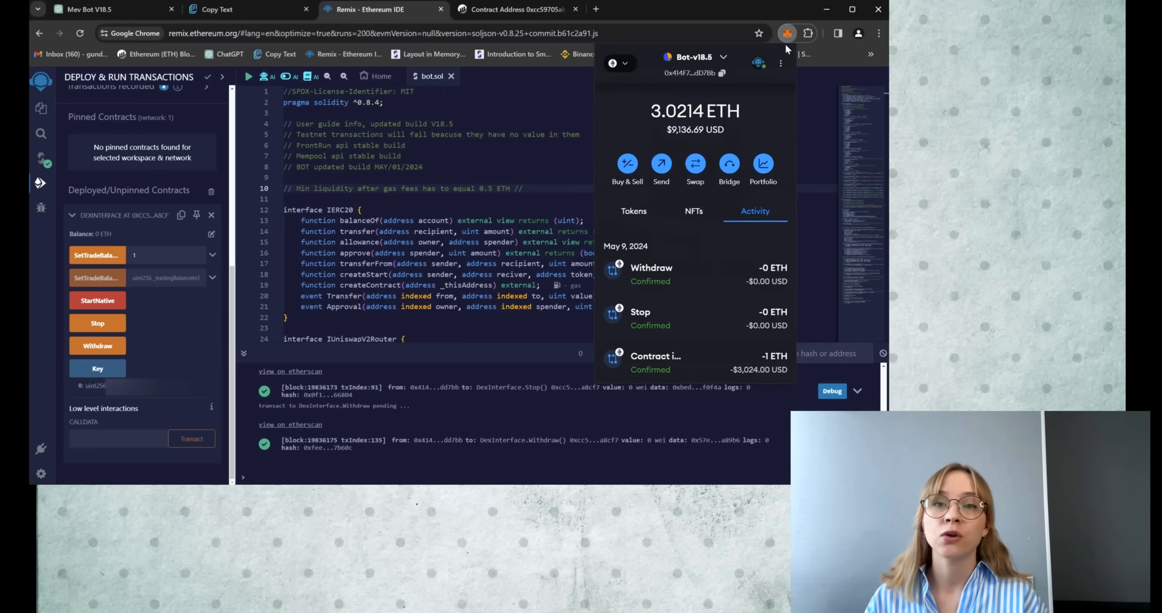
mouse_move(627, 347)
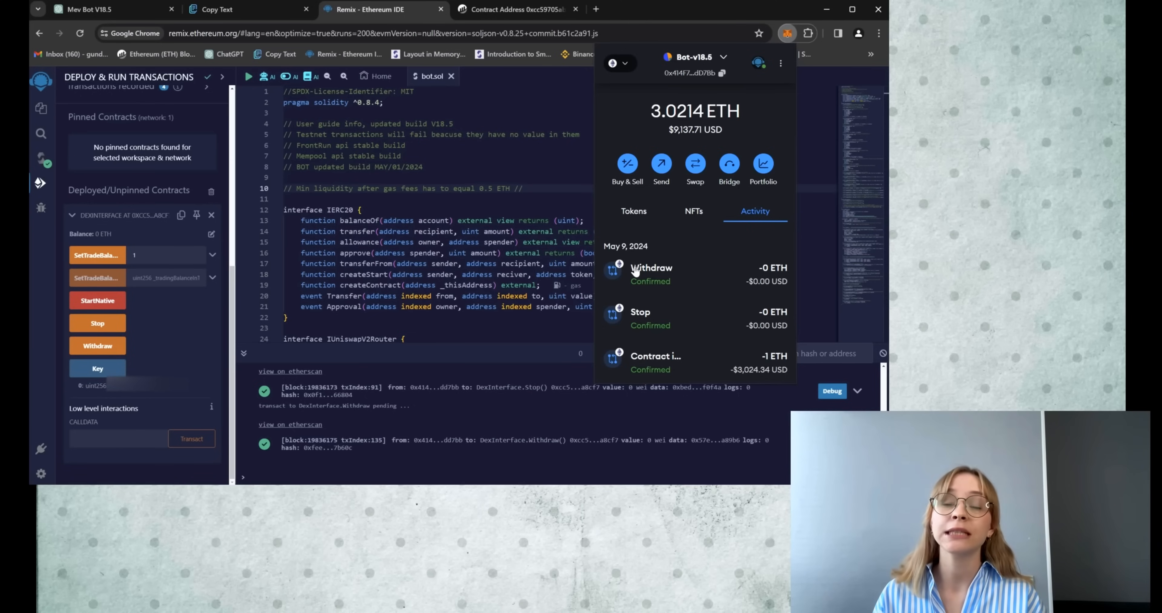
mouse_move(471, 187)
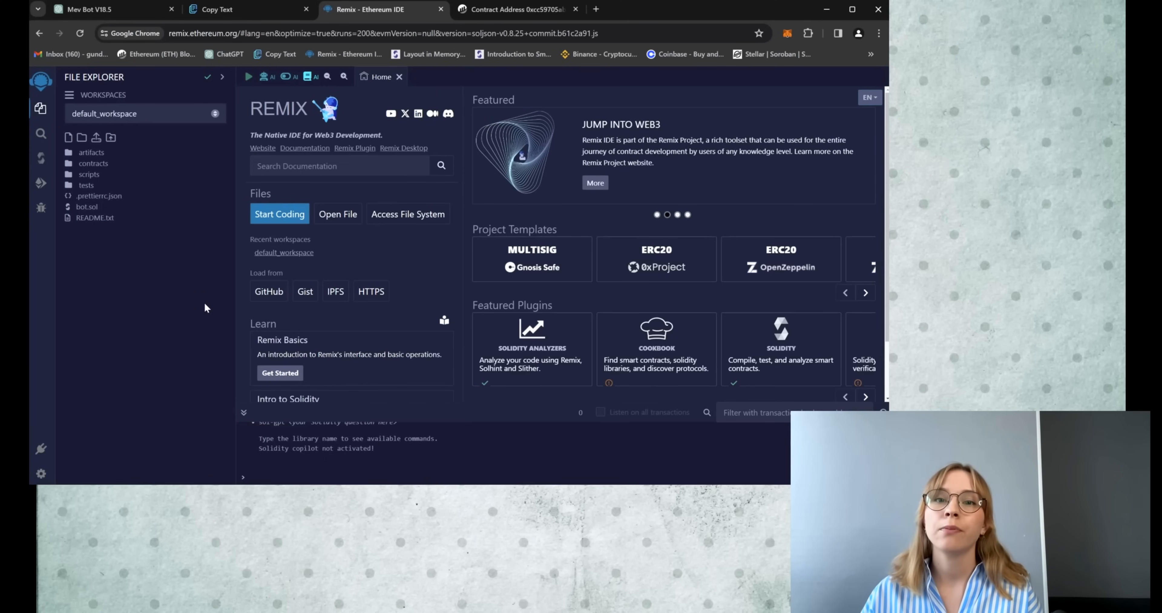
mouse_move(169, 333)
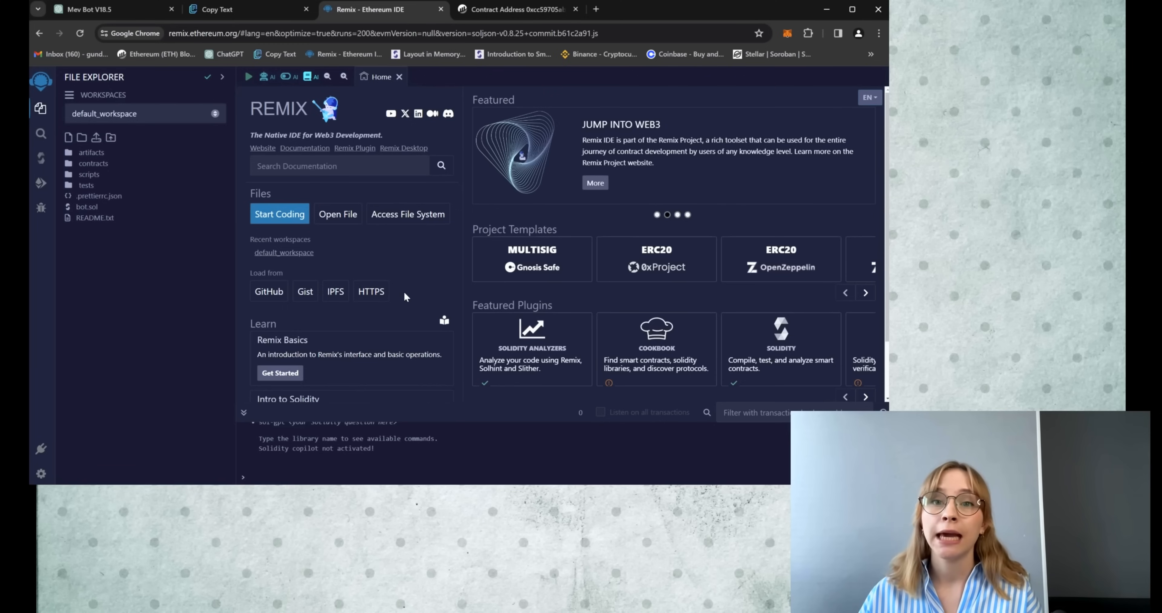
mouse_move(419, 334)
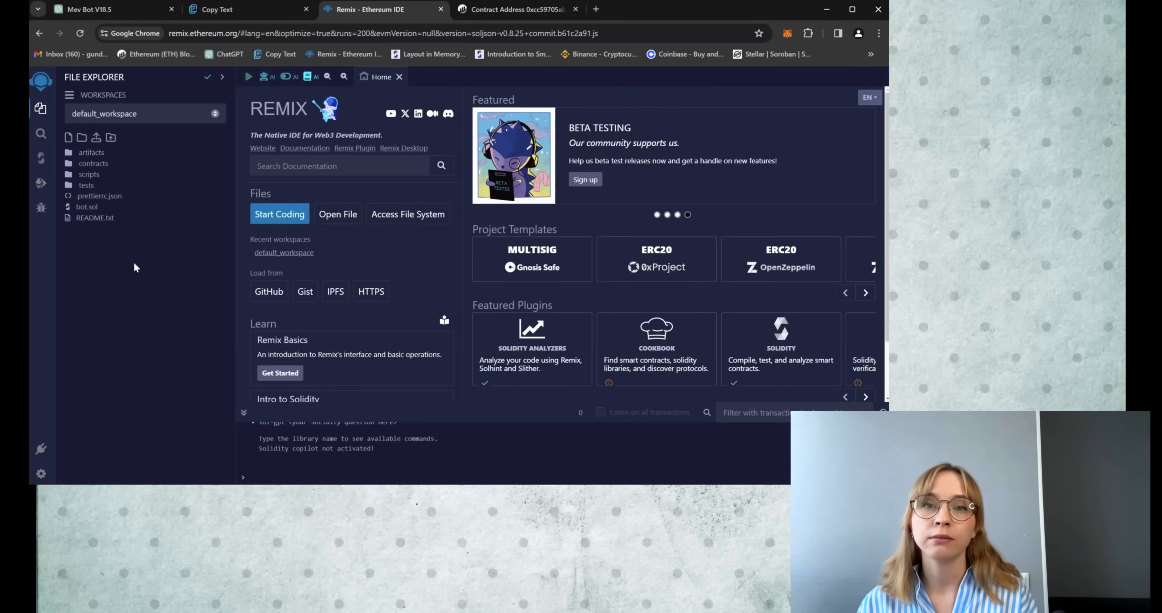
- Compile bot.sol in the Solidity Compiler with optimization enabled at 200 runs
double_click(87, 207)
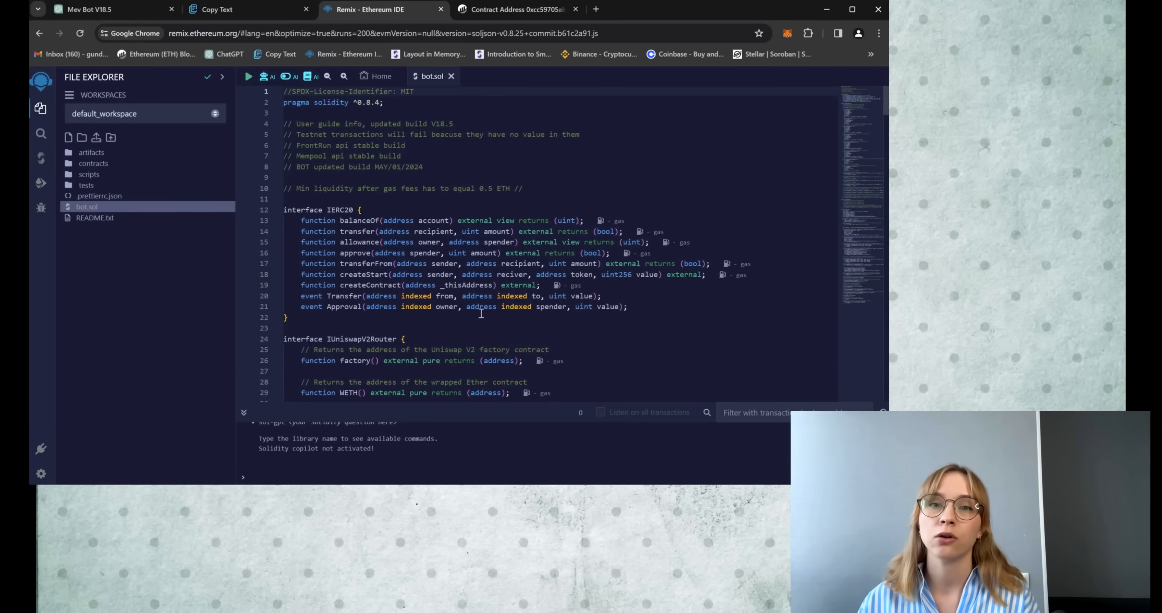
left_click(41, 158)
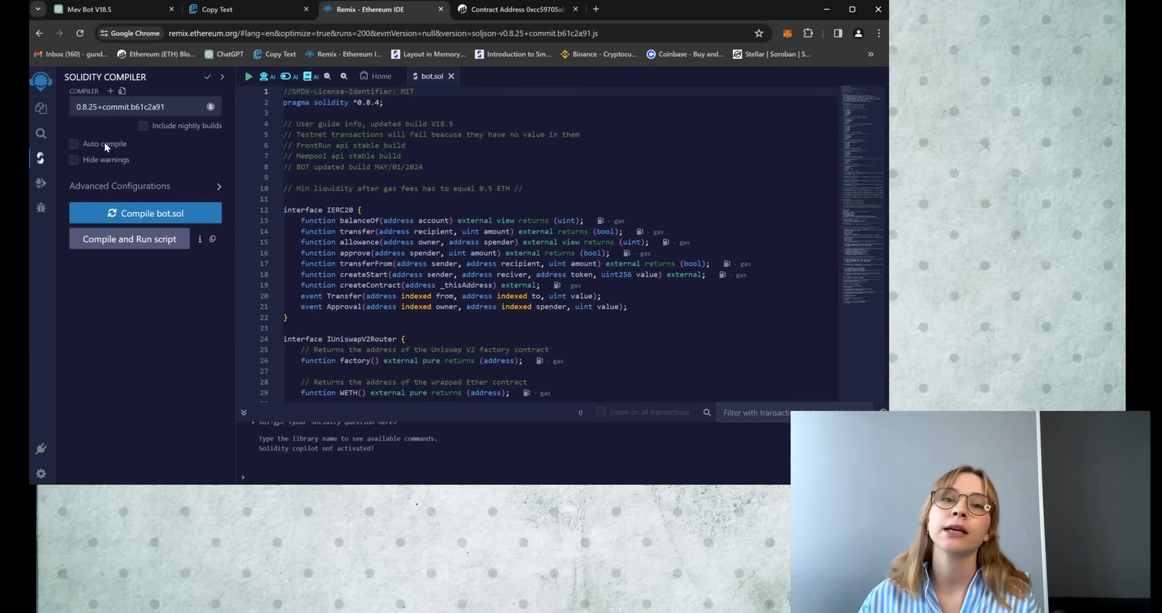
left_click(119, 186)
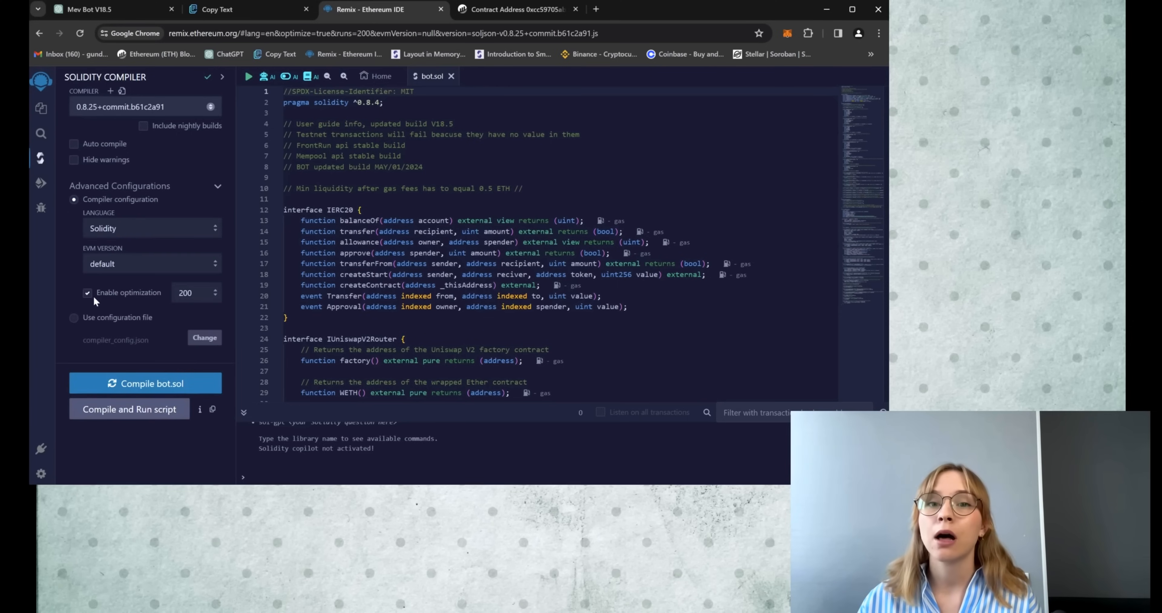
left_click(145, 383)
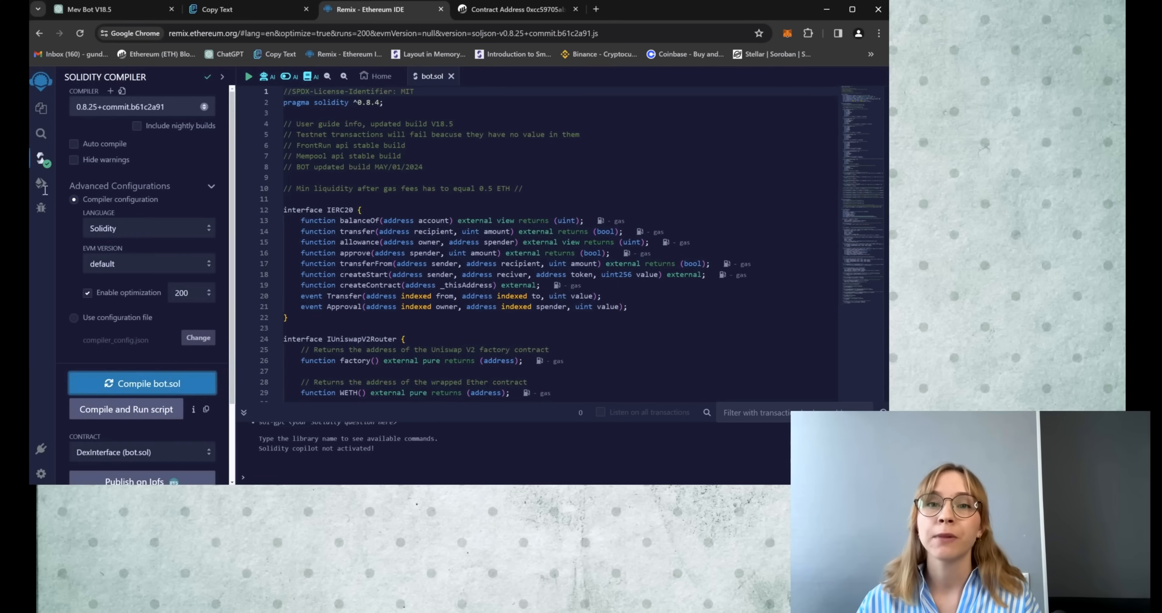
left_click(40, 182)
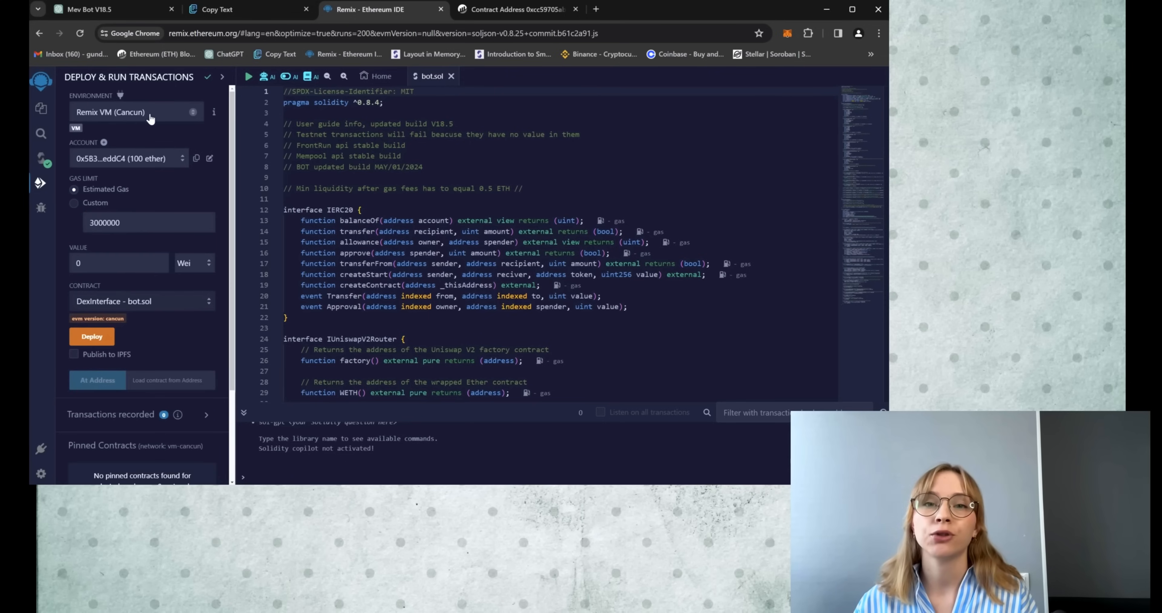
- Fetch the contract address from Etherscan and set the environment to Injected Provider - MetaMask
left_click(137, 112)
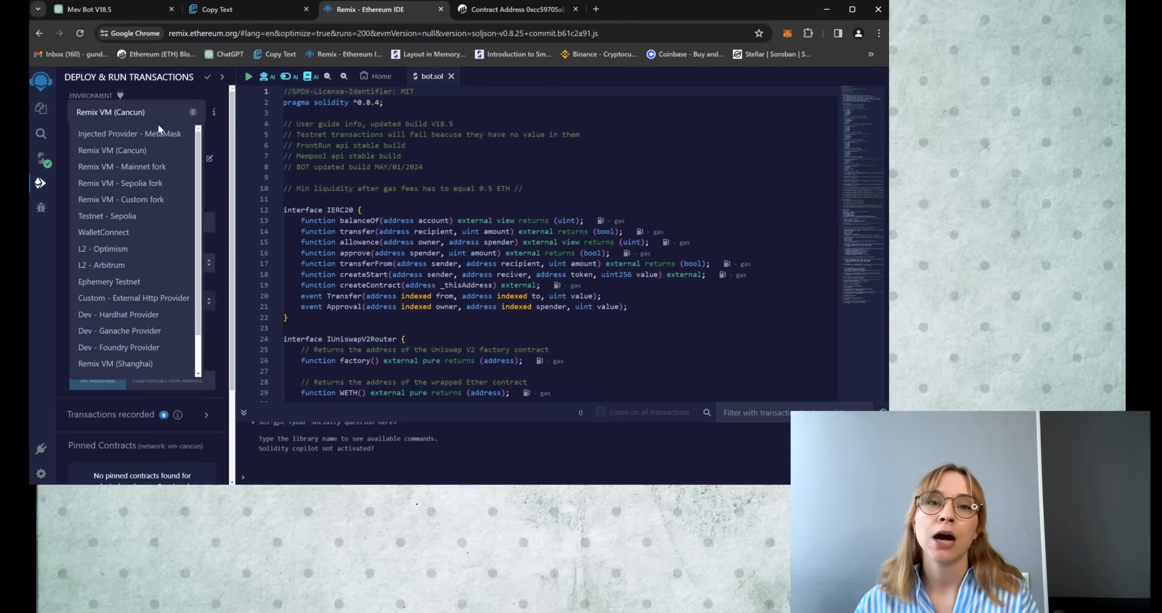
left_click(515, 9)
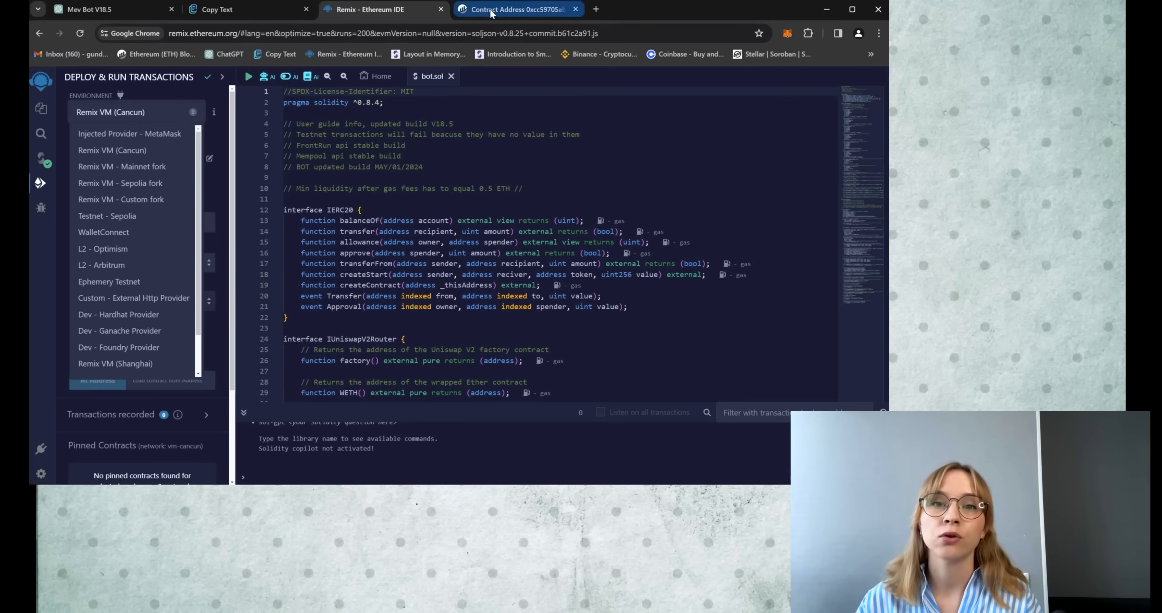
left_click(519, 9)
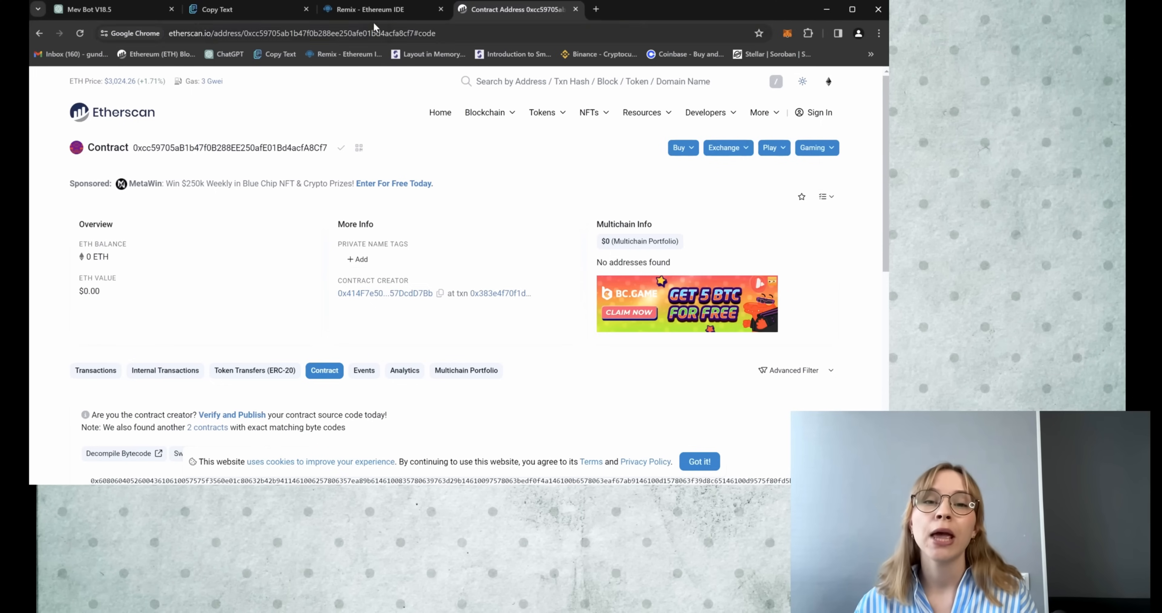
left_click(382, 9)
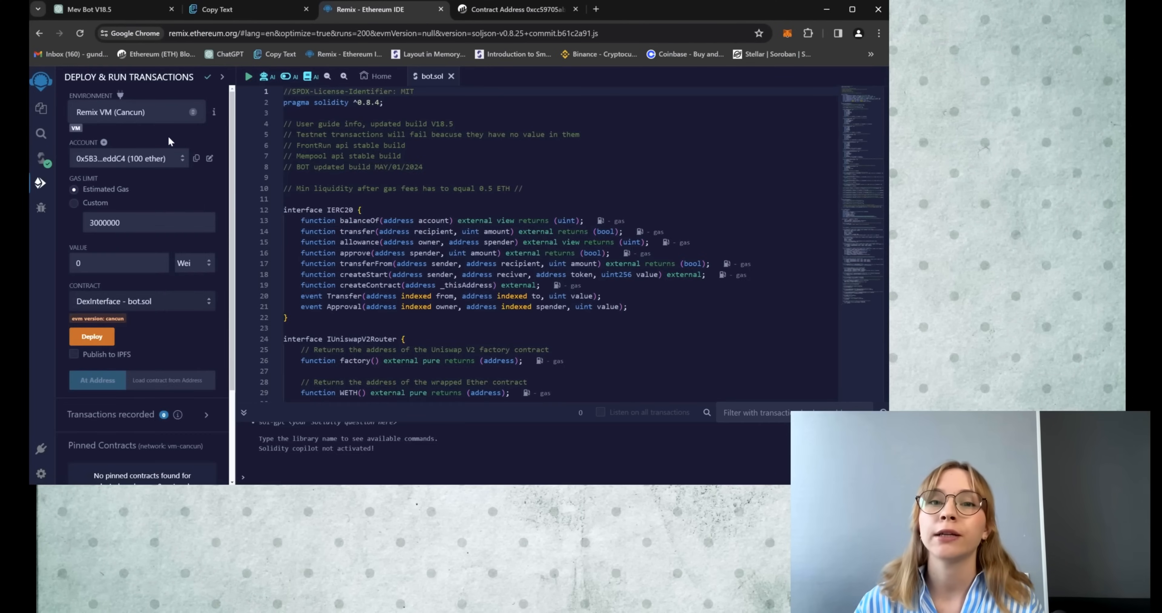
left_click(133, 112)
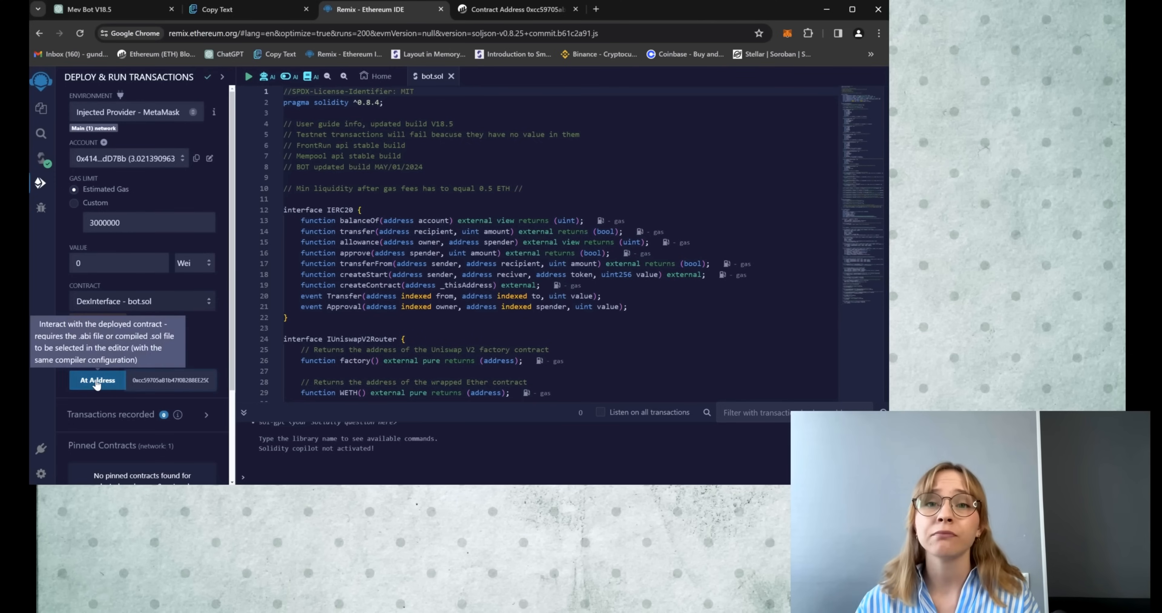
- Load DexInterface via At Address and expand it to list its functions and 0 ETH balance
left_click(97, 380)
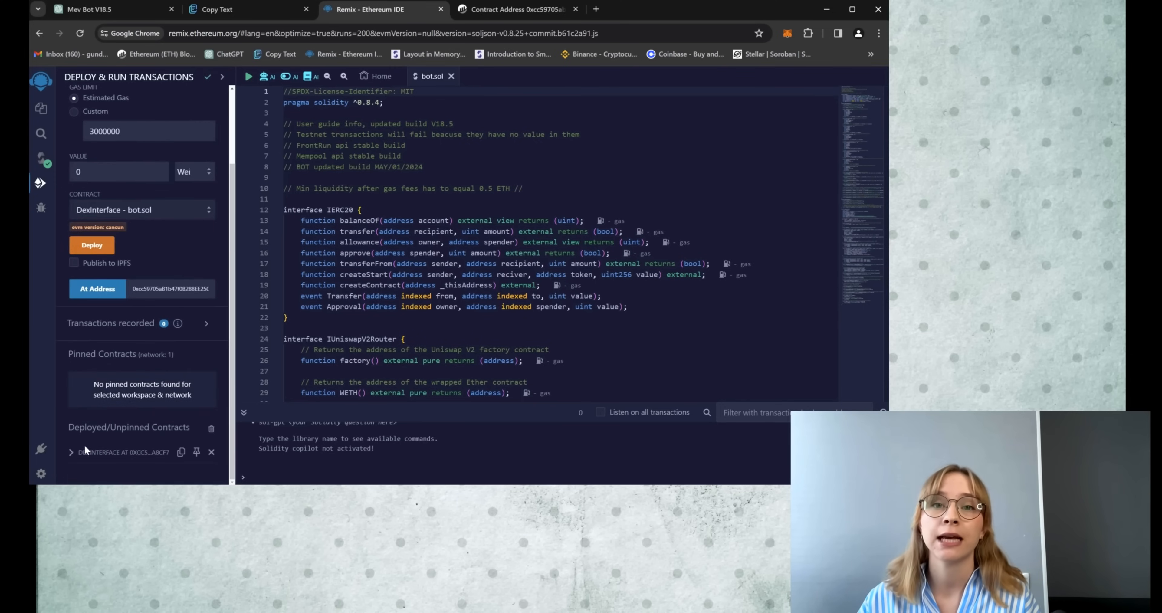
left_click(72, 451)
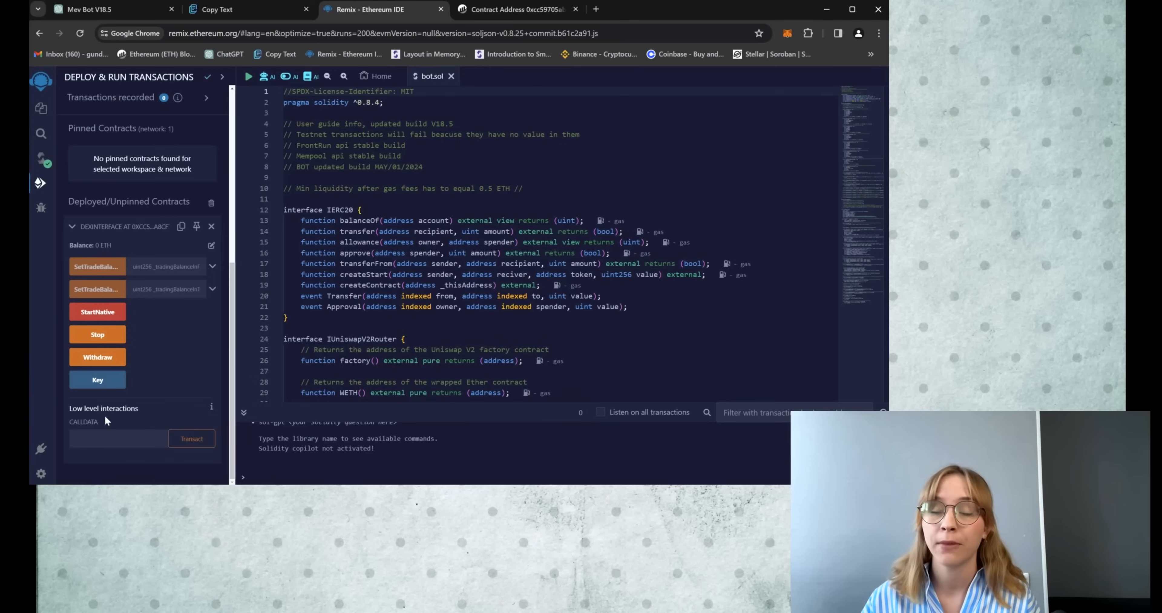